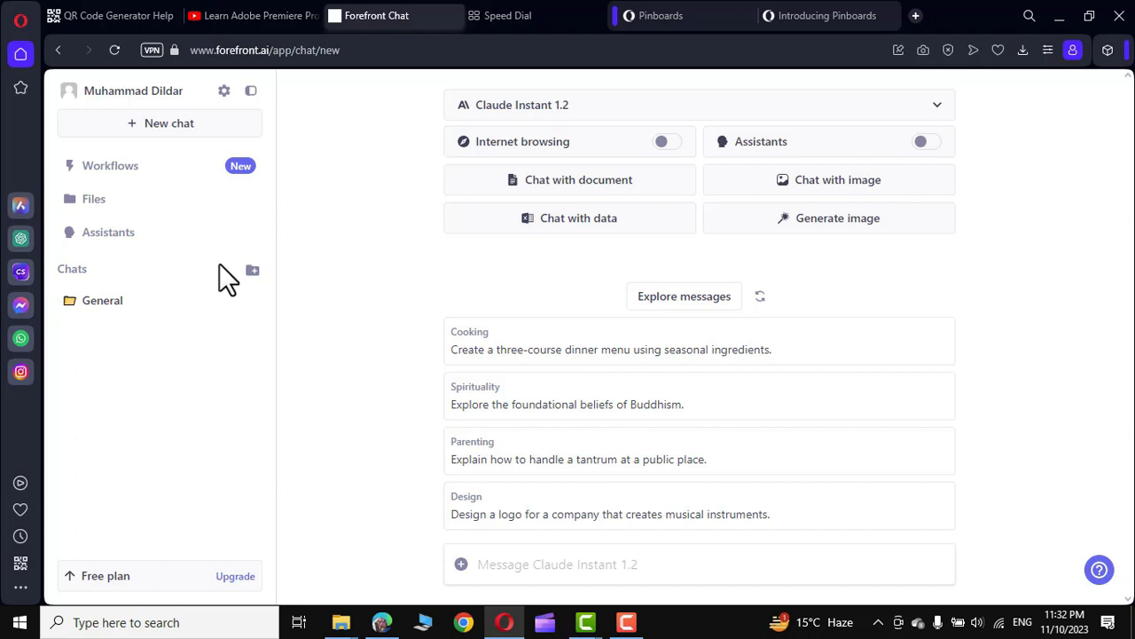
{"action": "mouse_move", "coordinate": [155, 122]}
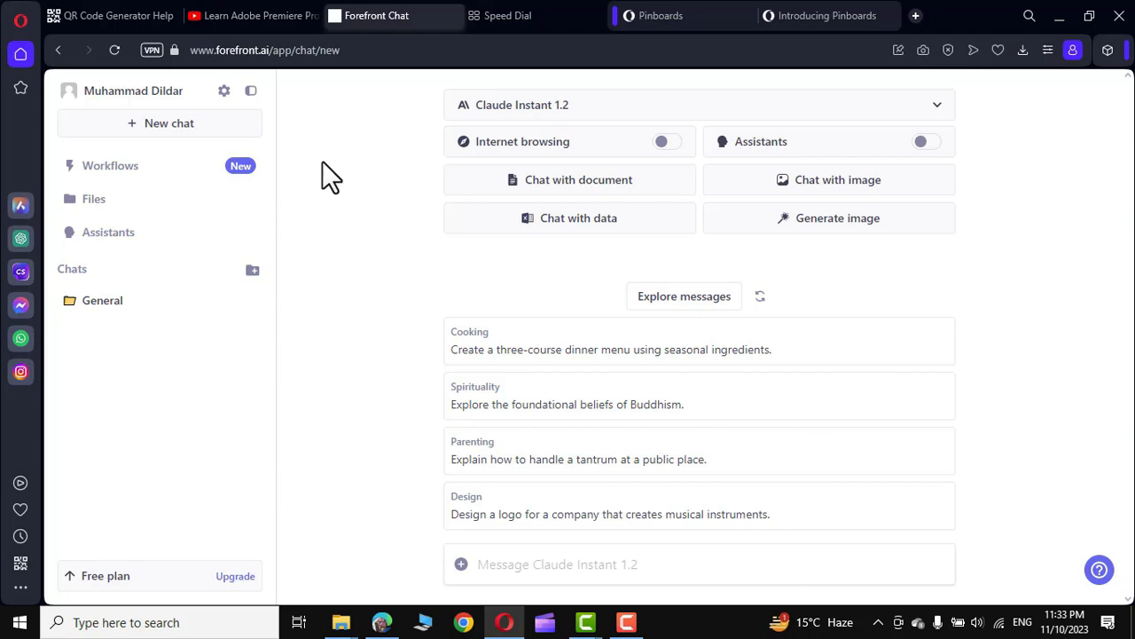
{"action": "mouse_move", "coordinate": [704, 514]}
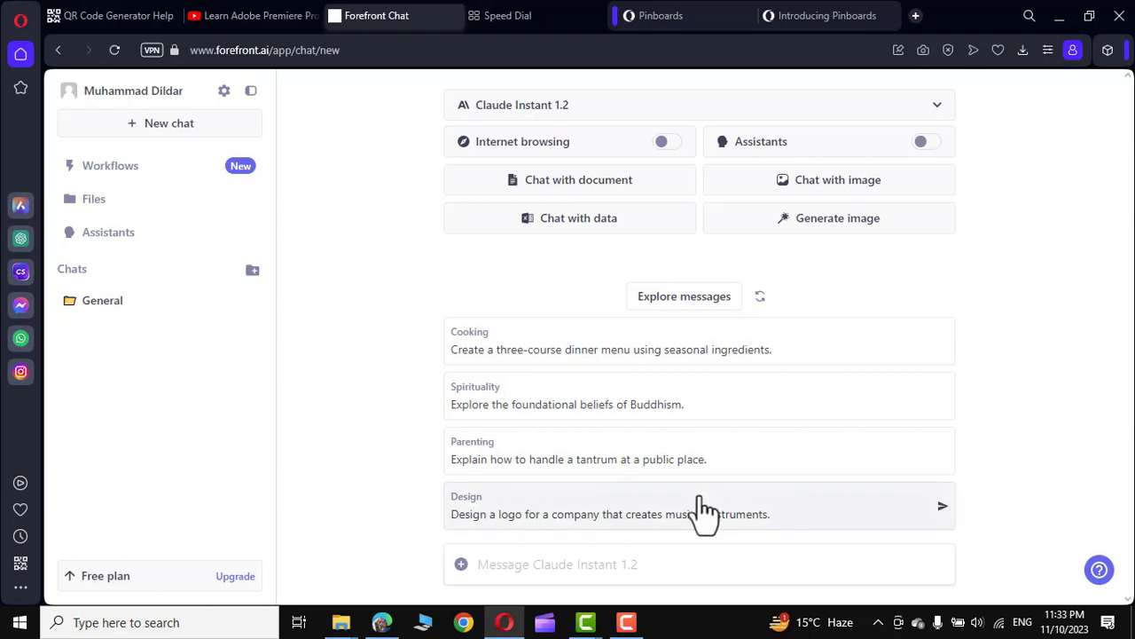
{"action": "mouse_move", "coordinate": [344, 262]}
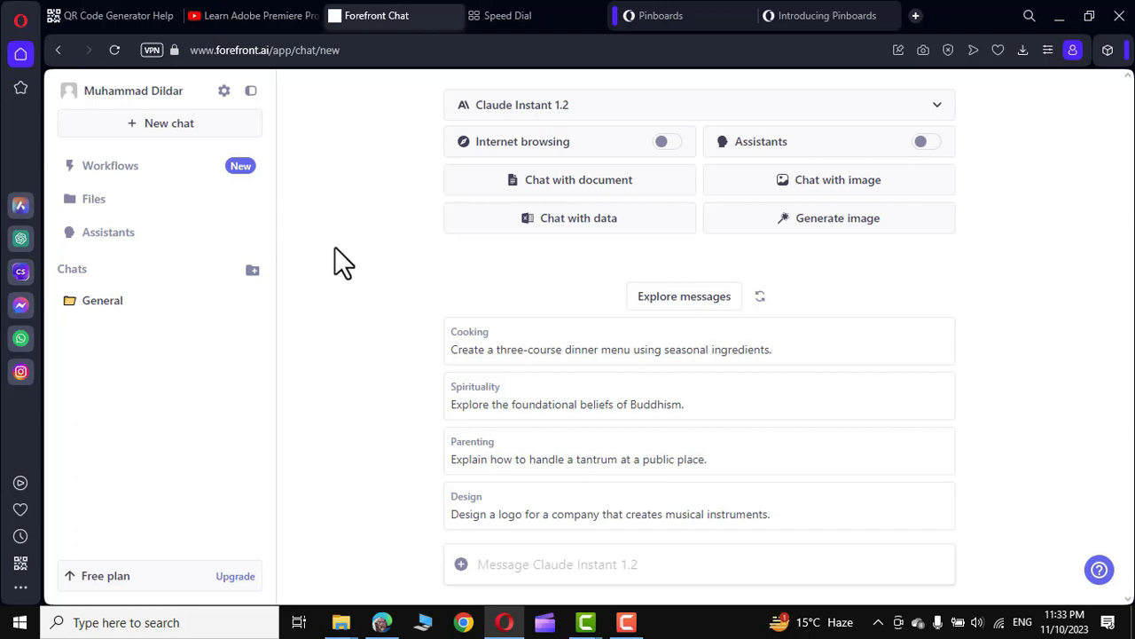
- Browse the chat model list and keep Claude Instant 1.2 selected
{"action": "left_click", "coordinate": [698, 105]}
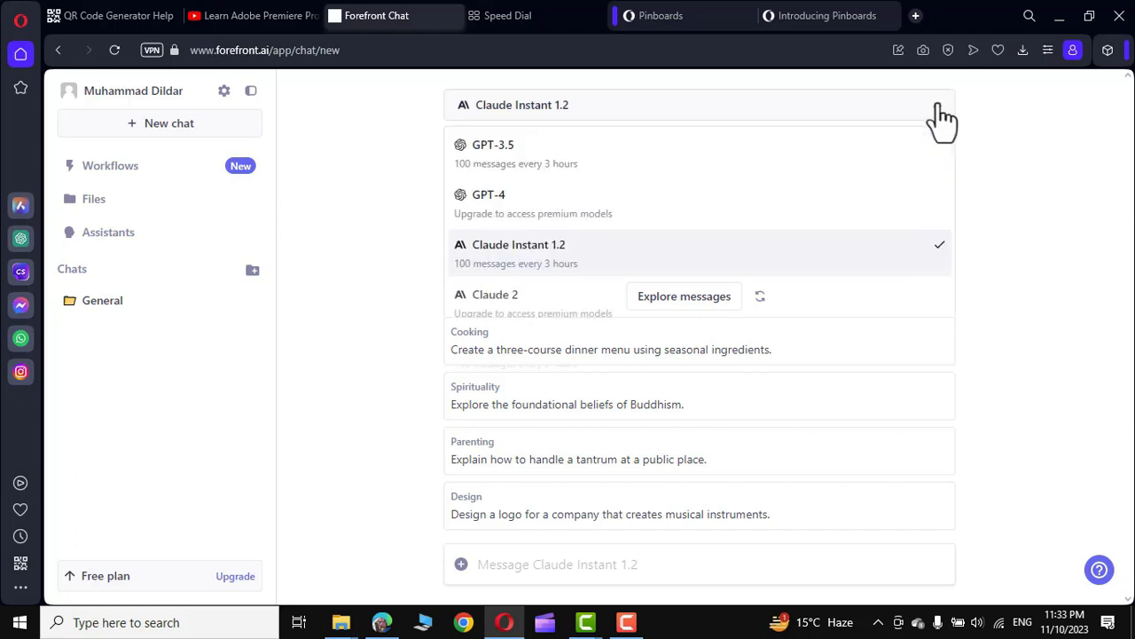
{"action": "mouse_move", "coordinate": [486, 164]}
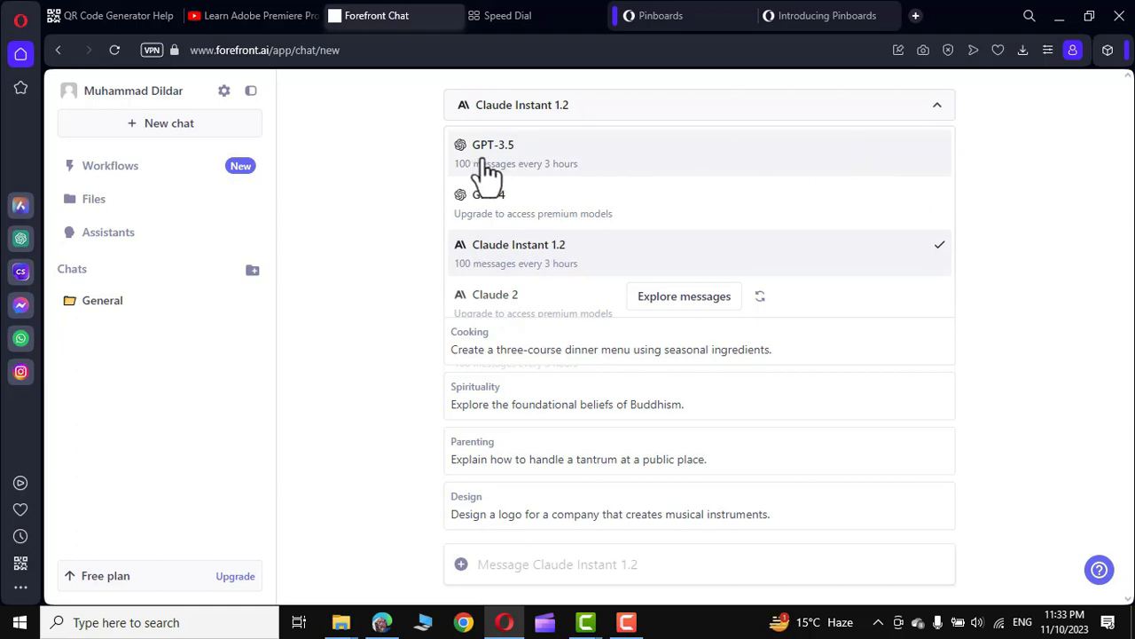
{"action": "mouse_move", "coordinate": [502, 257]}
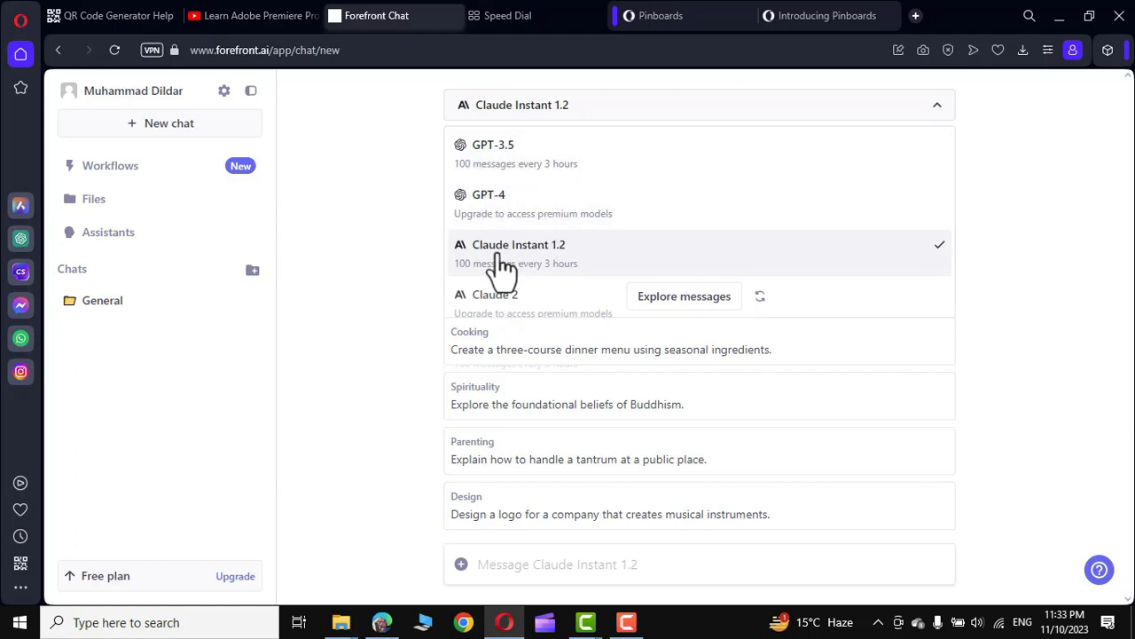
{"action": "mouse_move", "coordinate": [517, 306]}
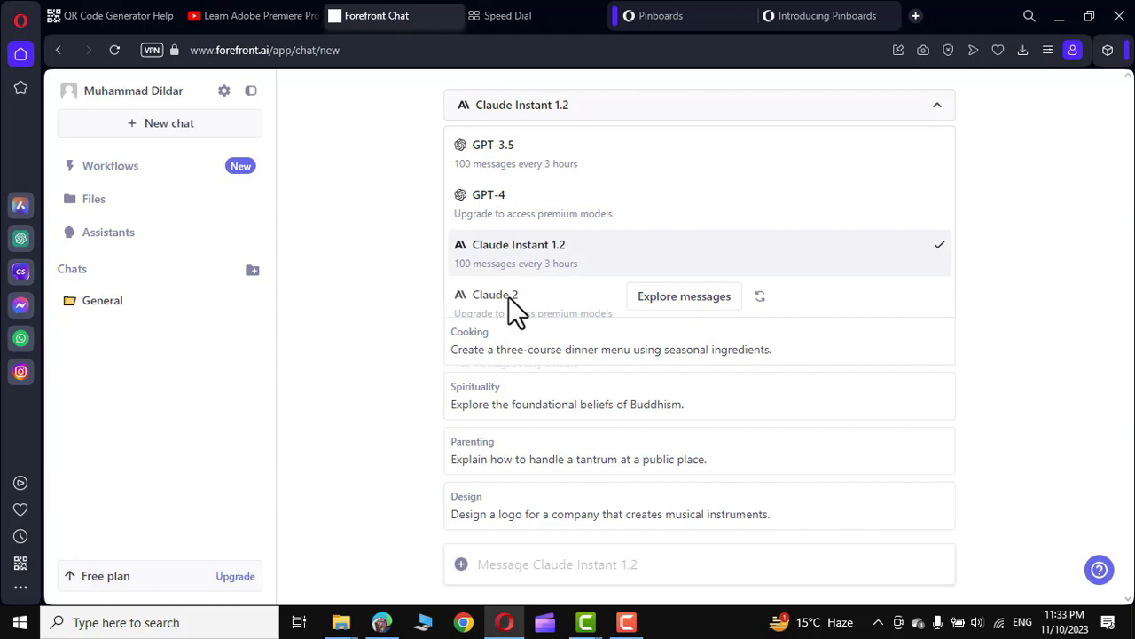
{"action": "mouse_move", "coordinate": [528, 262]}
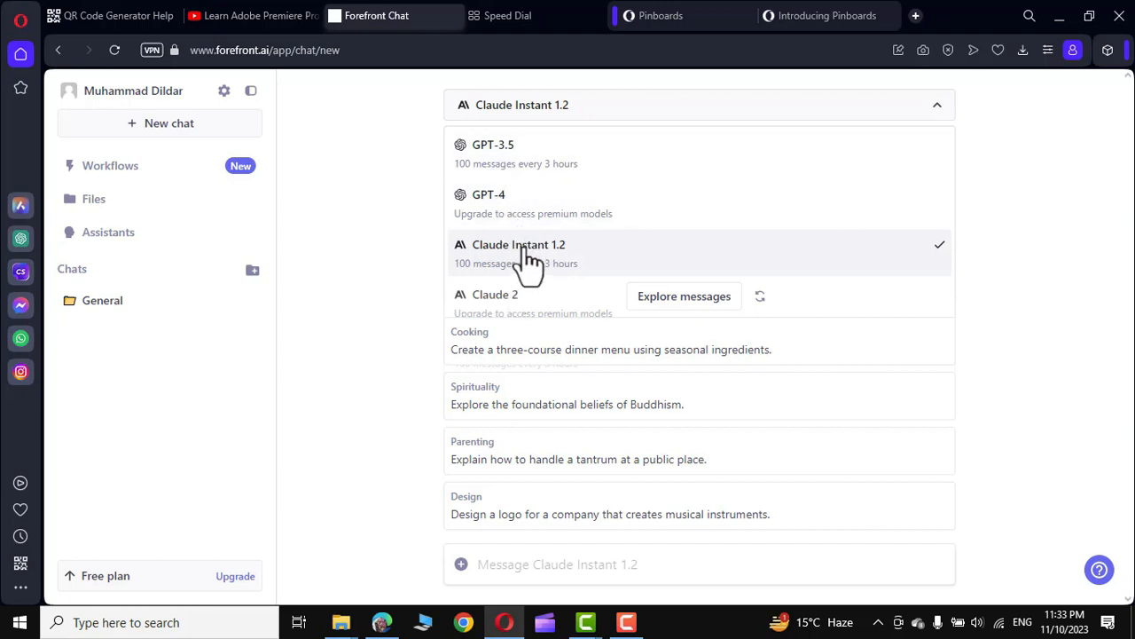
{"action": "left_click", "coordinate": [519, 253]}
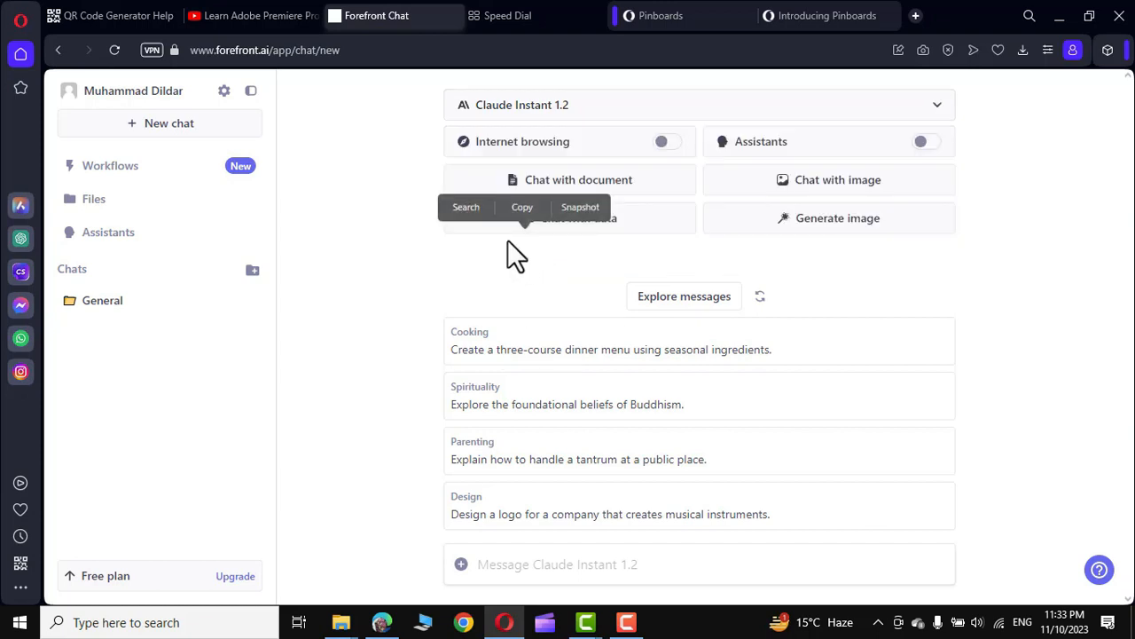
{"action": "left_click", "coordinate": [699, 105]}
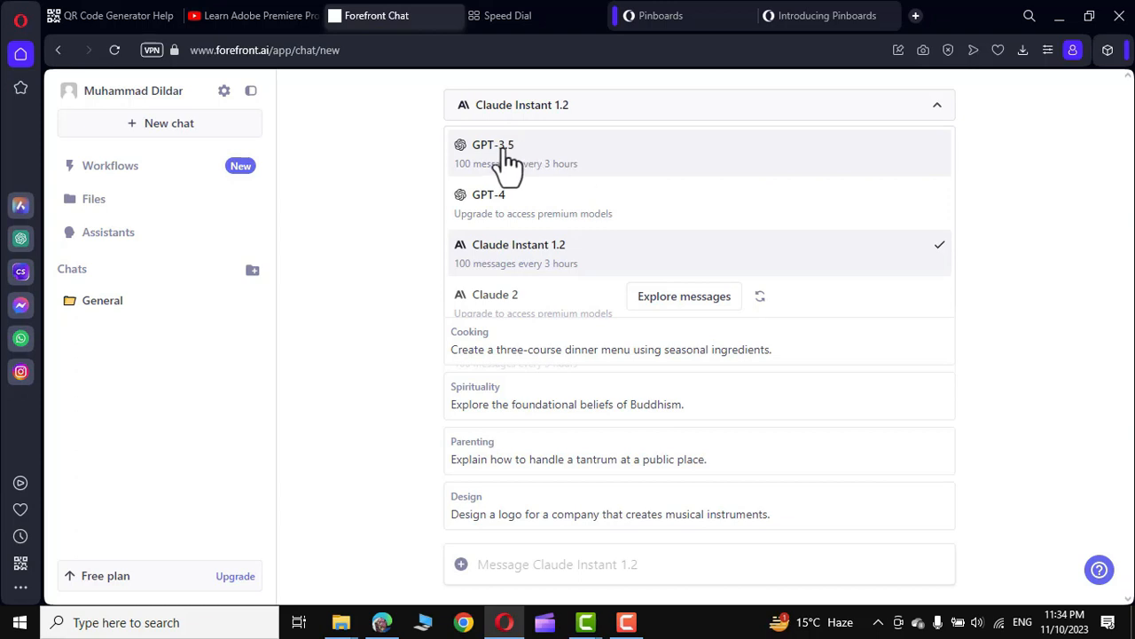
{"action": "mouse_move", "coordinate": [487, 293]}
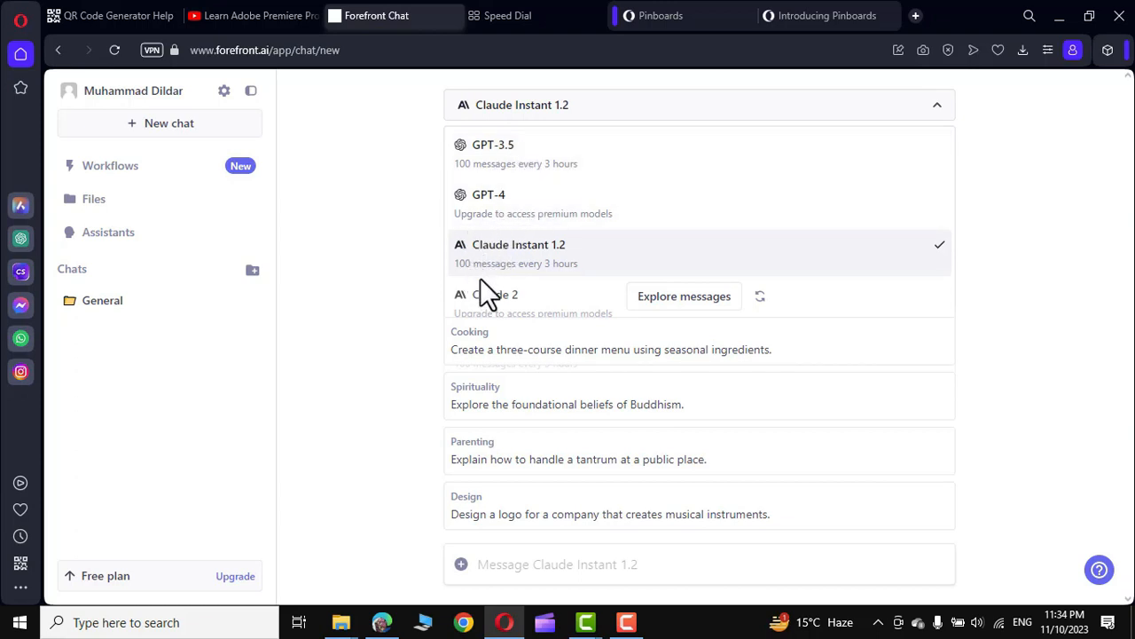
{"action": "mouse_move", "coordinate": [364, 288]}
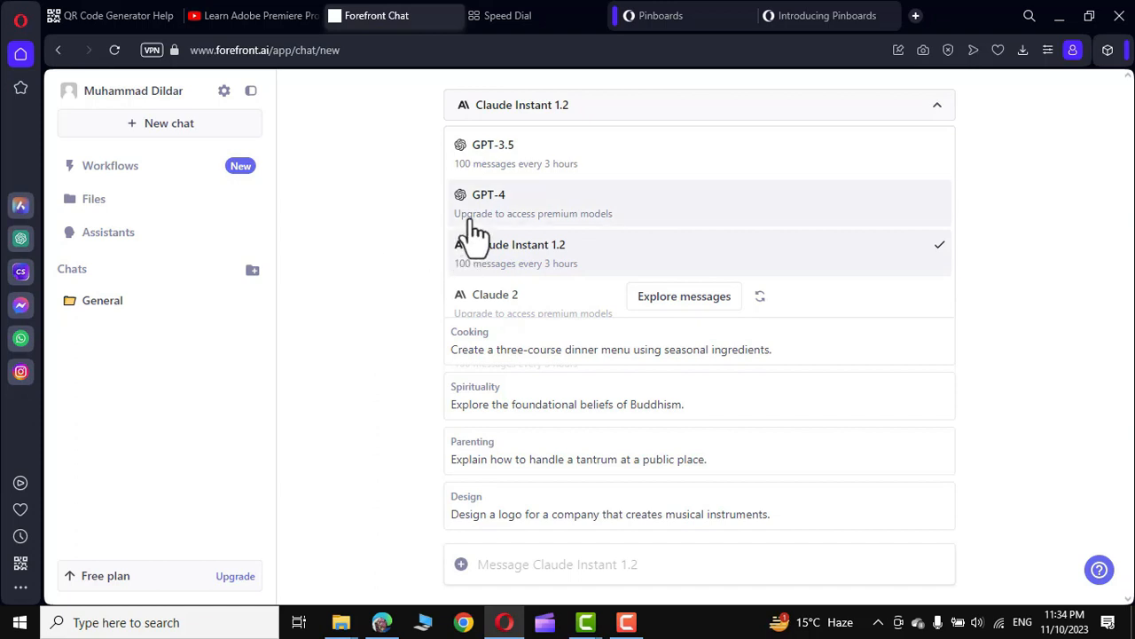
{"action": "mouse_move", "coordinate": [493, 204]}
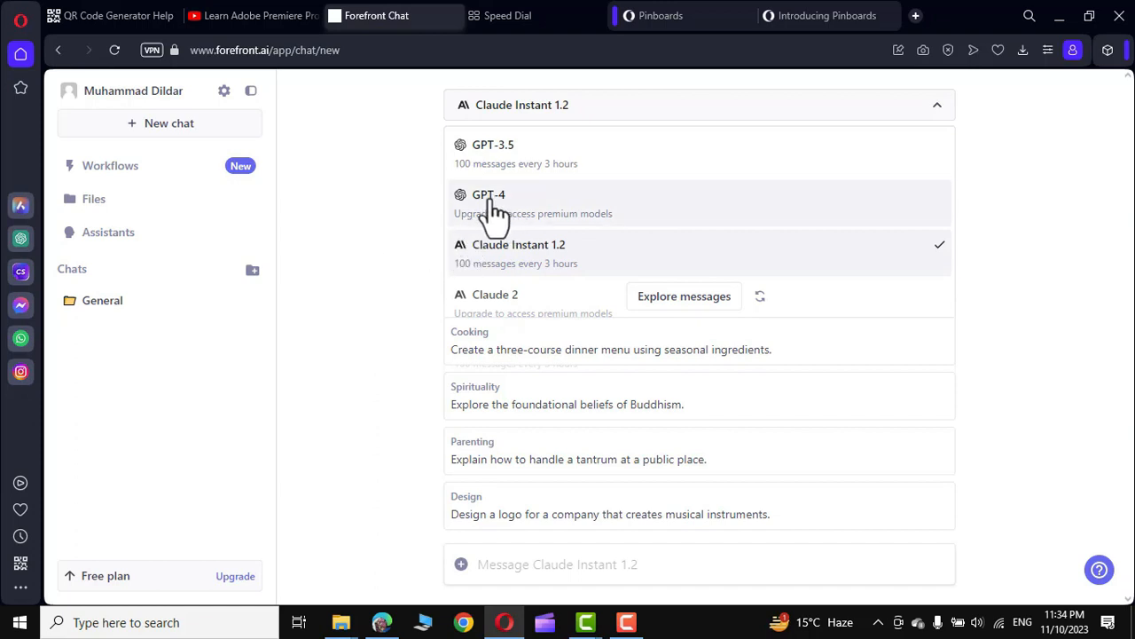
{"action": "mouse_move", "coordinate": [612, 226]}
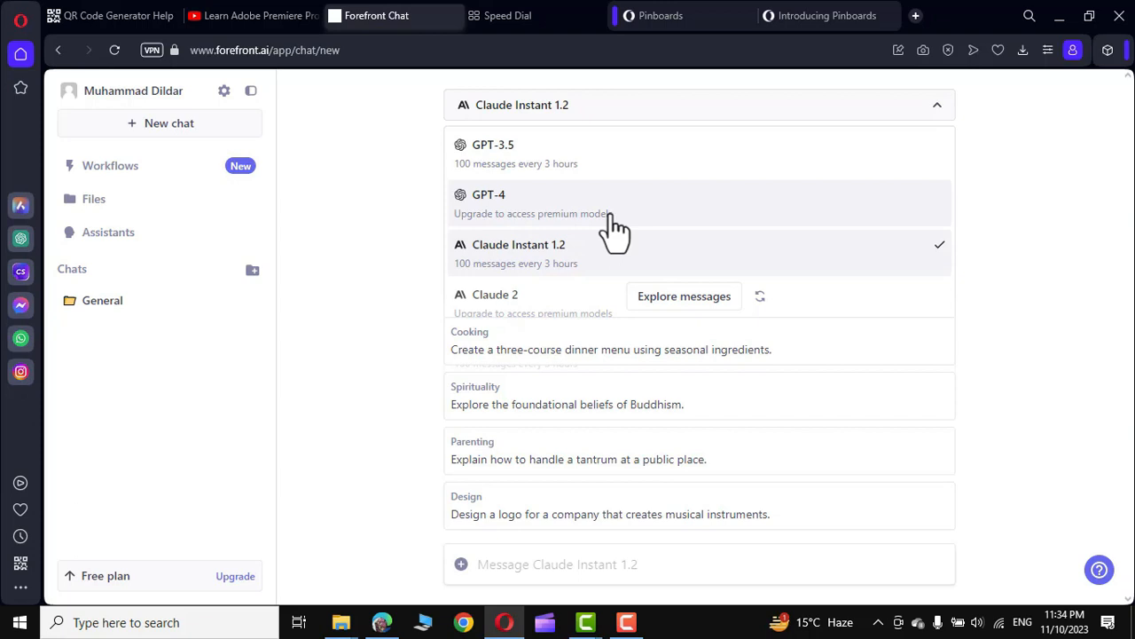
{"action": "mouse_move", "coordinate": [479, 328]}
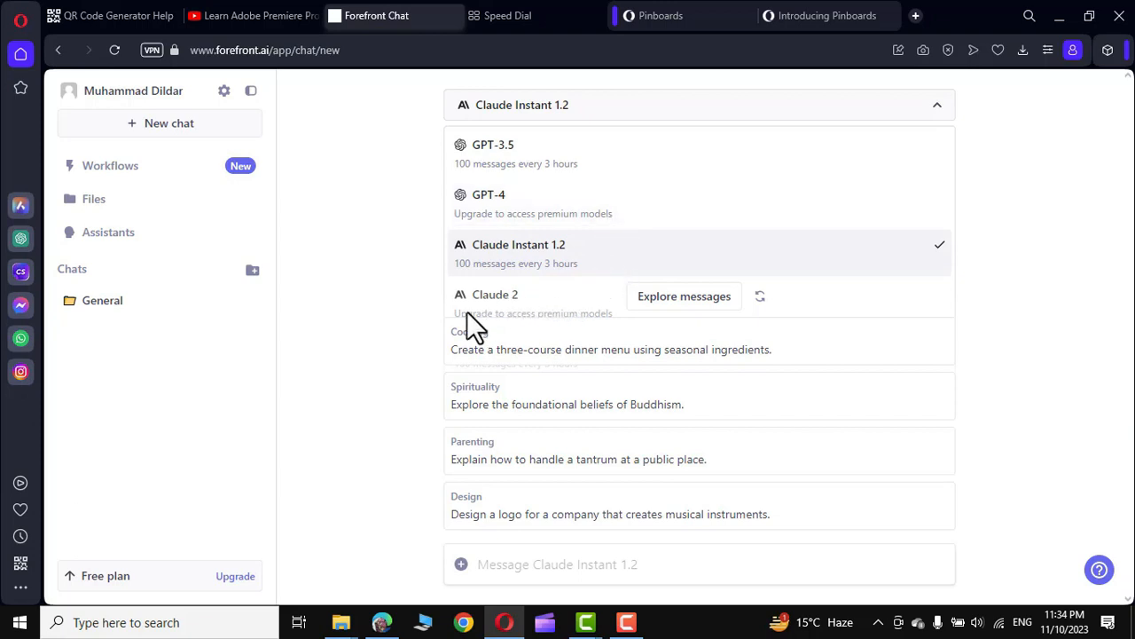
{"action": "mouse_move", "coordinate": [377, 355]}
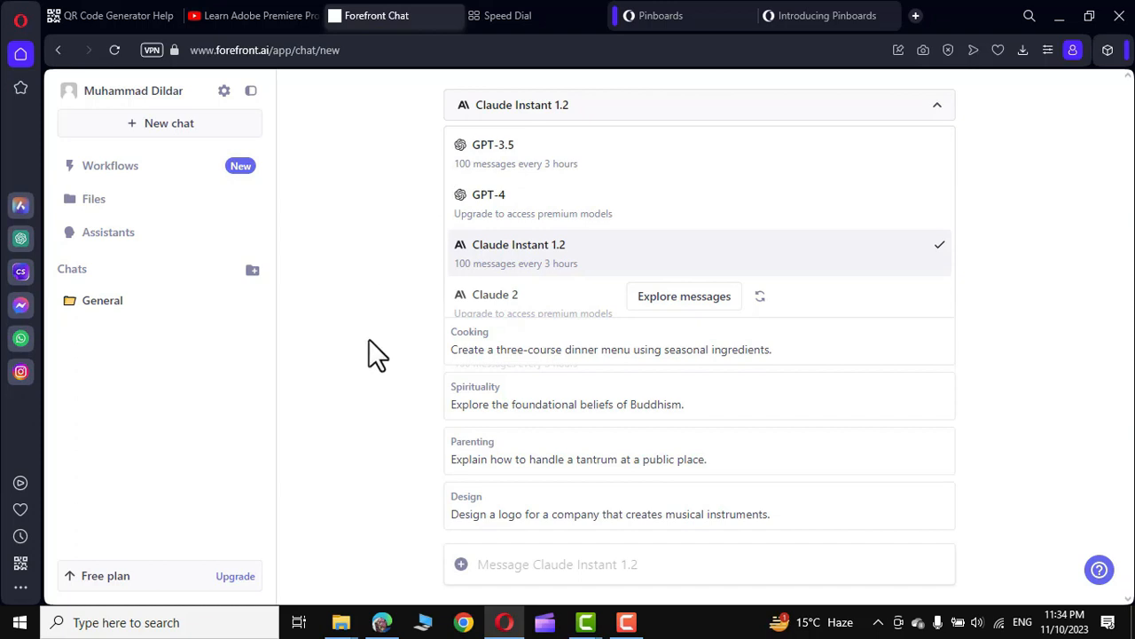
{"action": "mouse_move", "coordinate": [468, 315]}
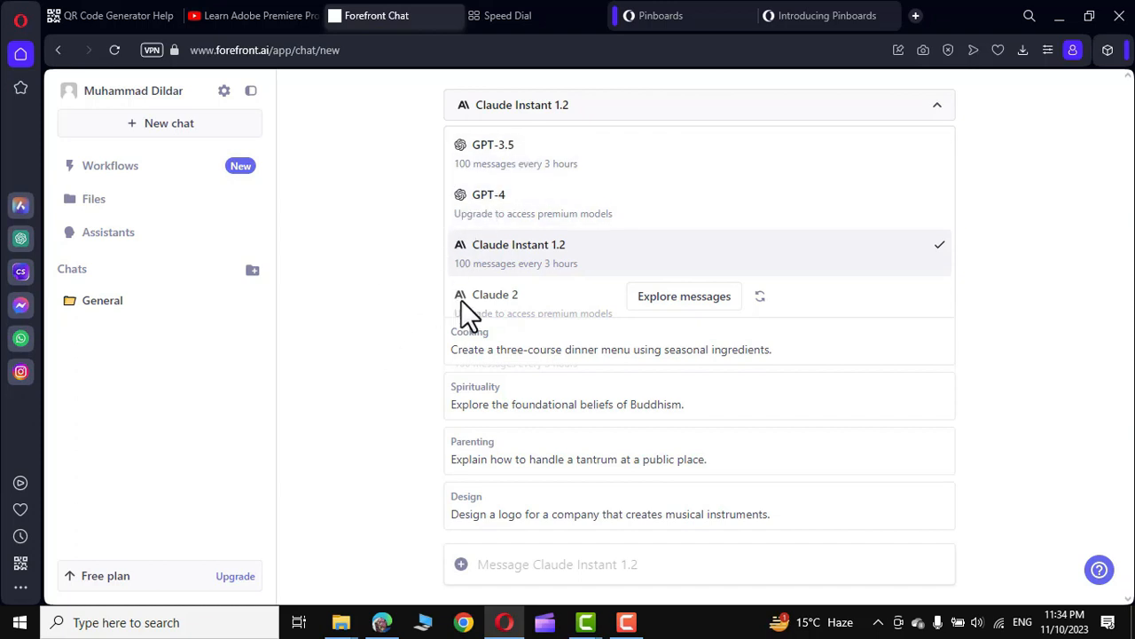
{"action": "mouse_move", "coordinate": [572, 258]}
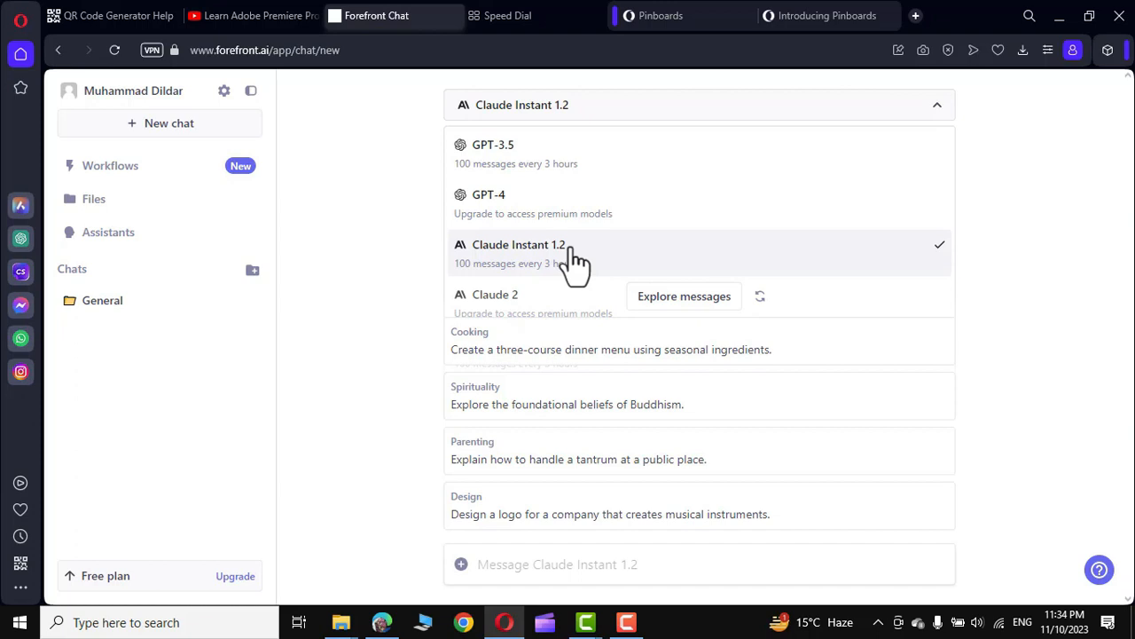
{"action": "left_click", "coordinate": [519, 244]}
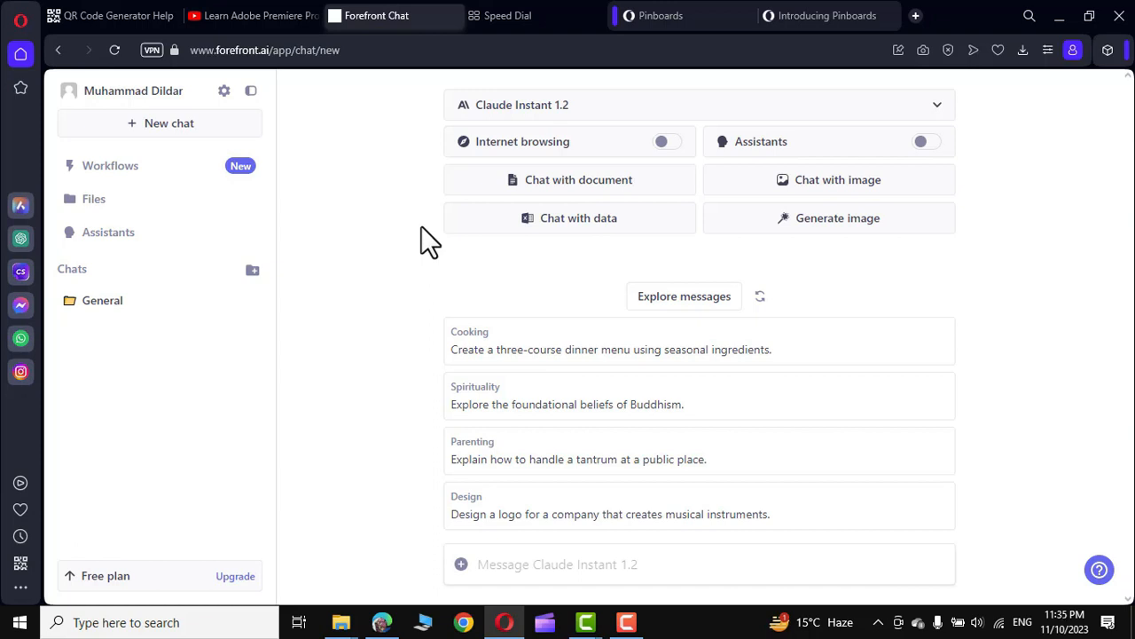
{"action": "mouse_move", "coordinate": [829, 217]}
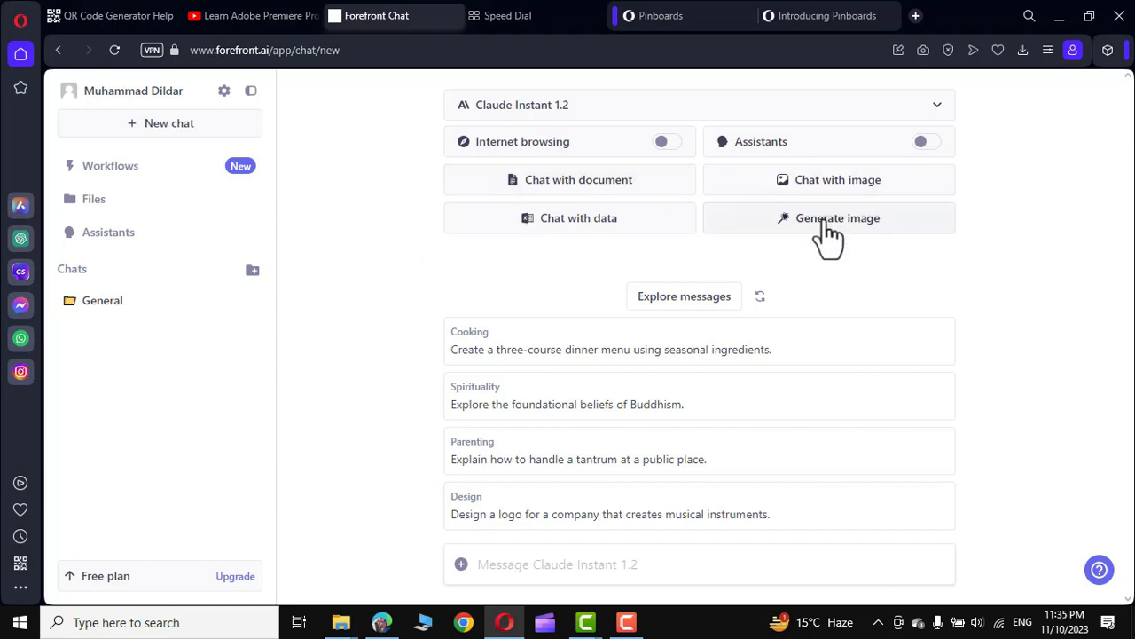
- Send the image prompt 'create an image of dog cooking meal in the kitchen'
{"action": "left_click", "coordinate": [838, 218]}
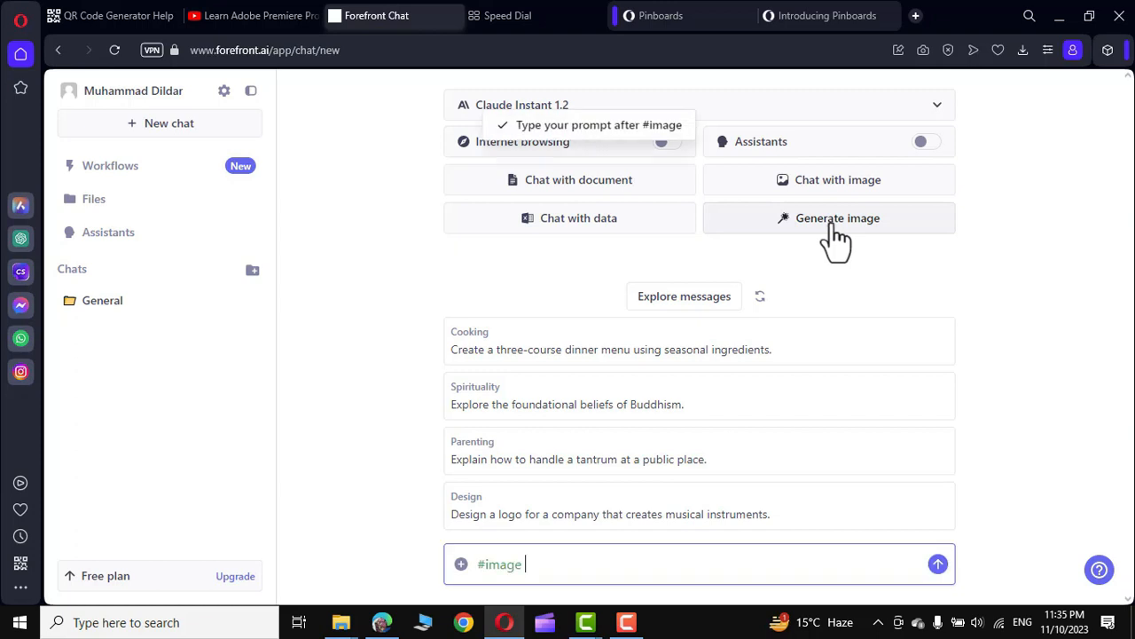
{"action": "type", "text": "c"}
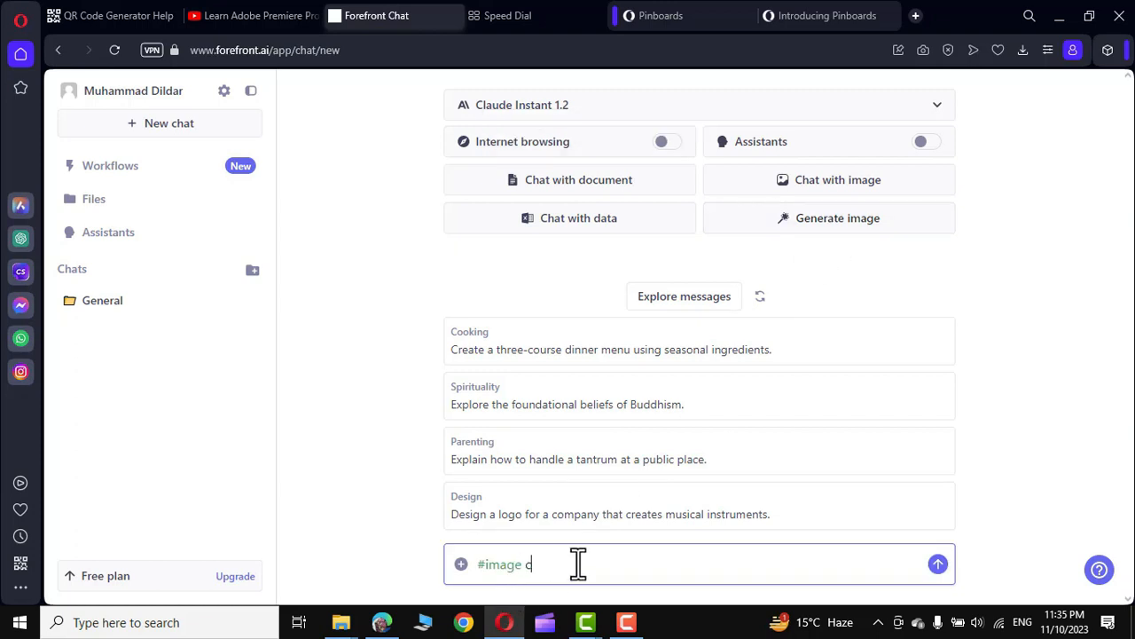
{"action": "type", "text": "reate an image of"}
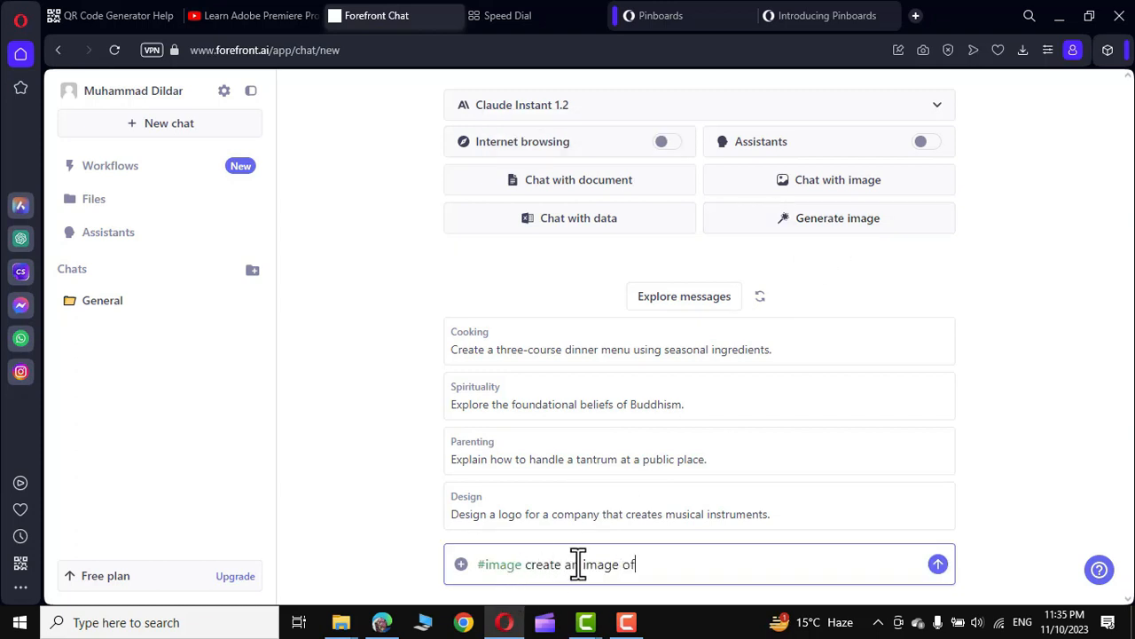
{"action": "type", "text": "dog cooking meal"}
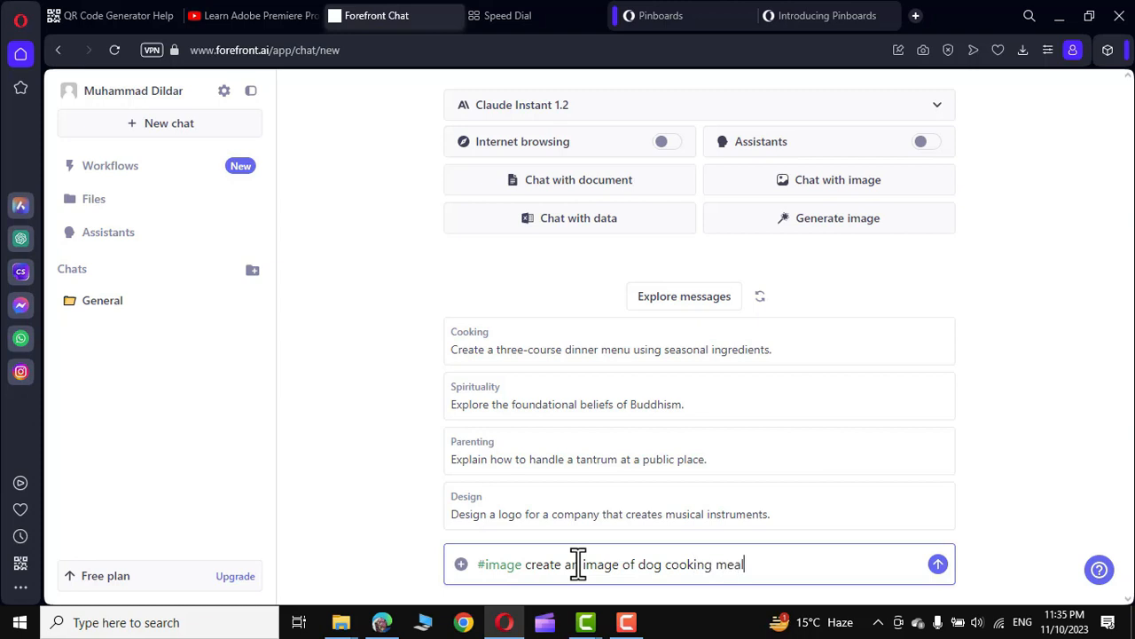
{"action": "left_click", "coordinate": [937, 563]}
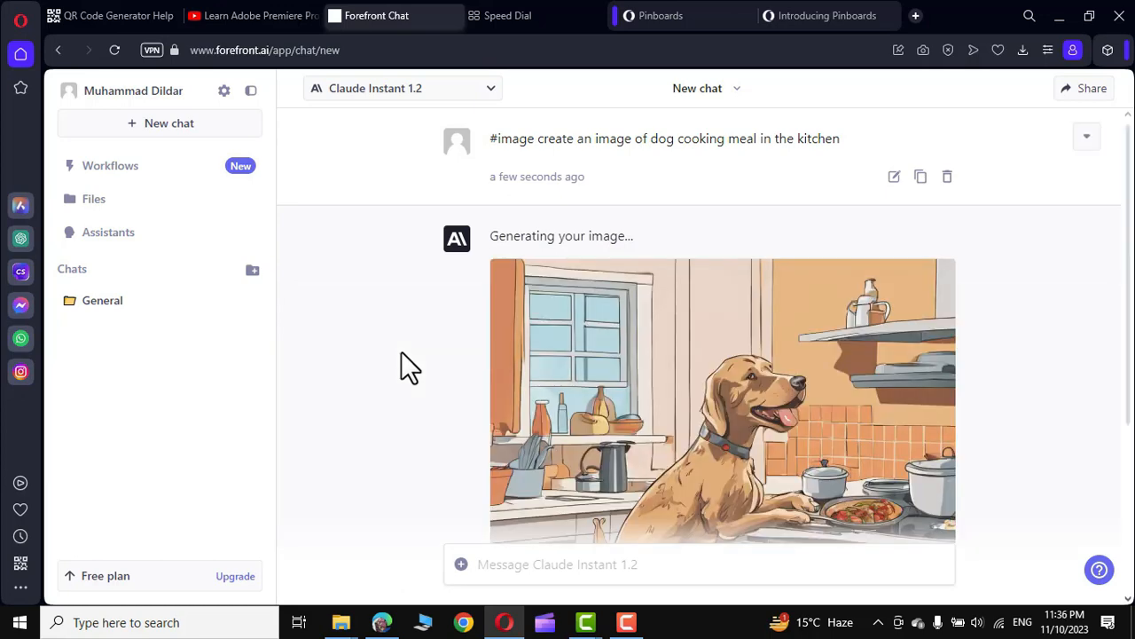
{"action": "scroll", "scroll_direction": "down", "scroll_amount": 3}
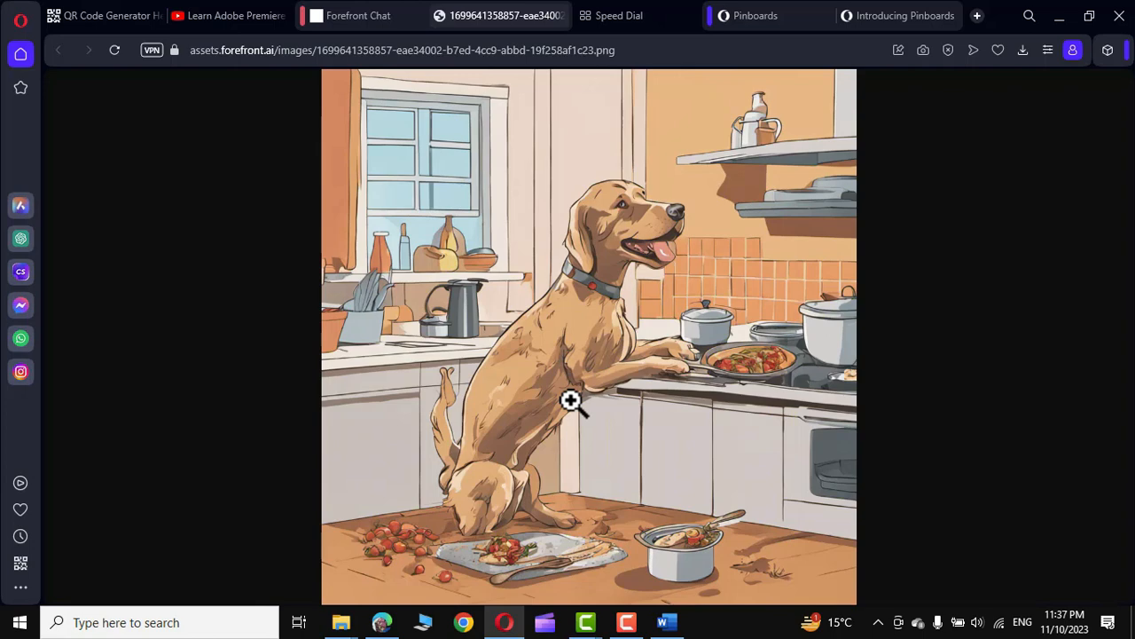
- Zoom in on the full-size generated dog image in its own tab
{"action": "left_click", "coordinate": [357, 15]}
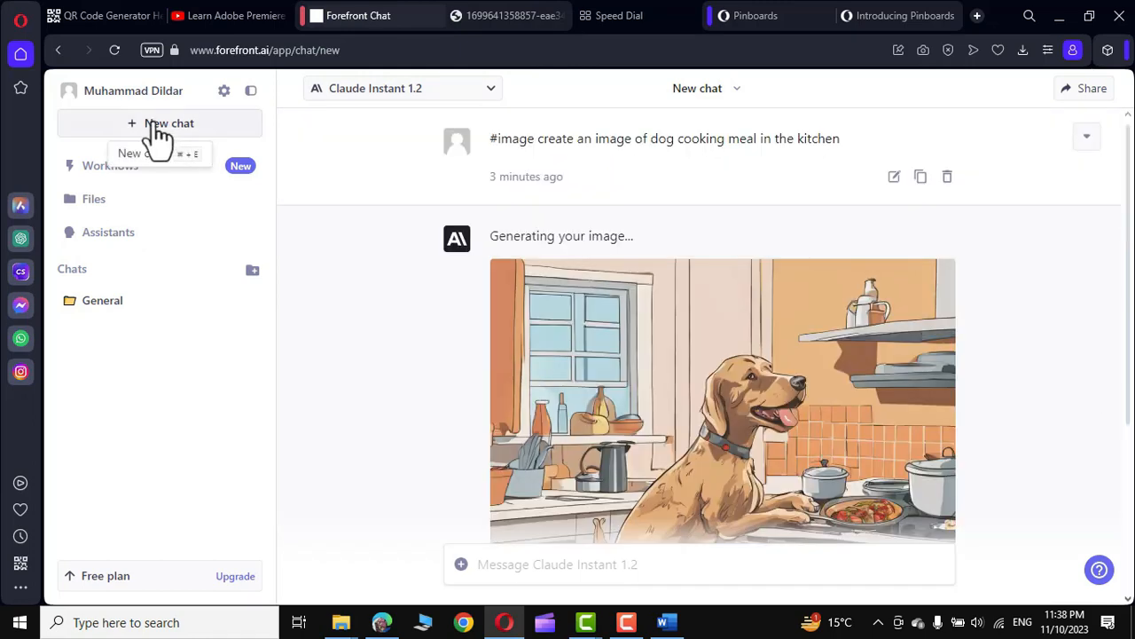
- Start a new document chat and upload the dervin2016 paper
{"action": "left_click", "coordinate": [159, 123]}
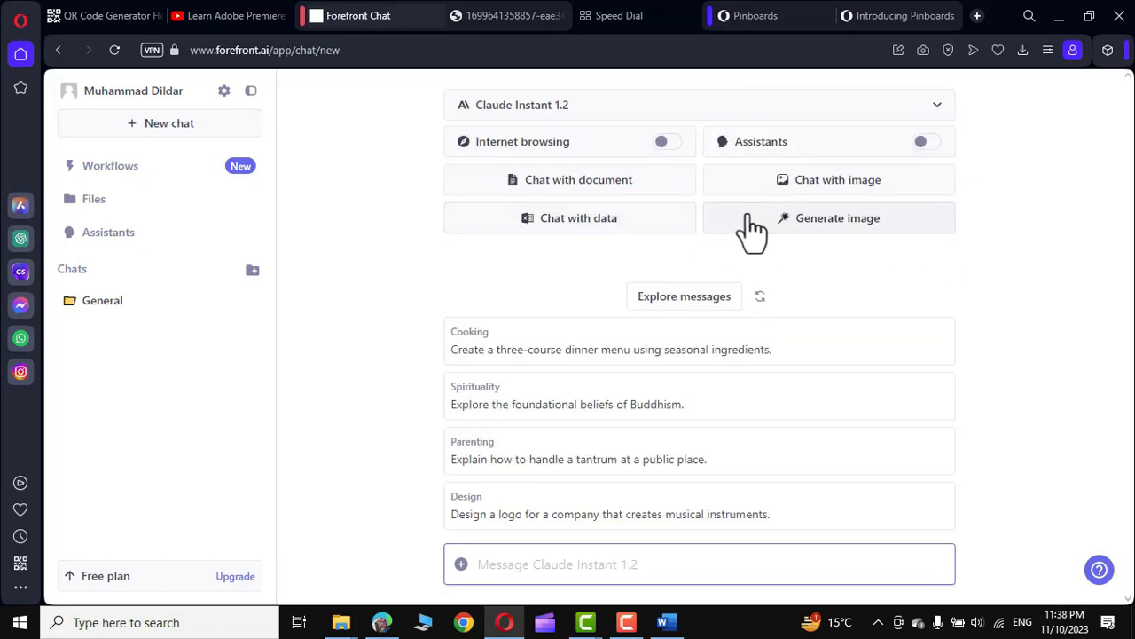
{"action": "mouse_move", "coordinate": [578, 179]}
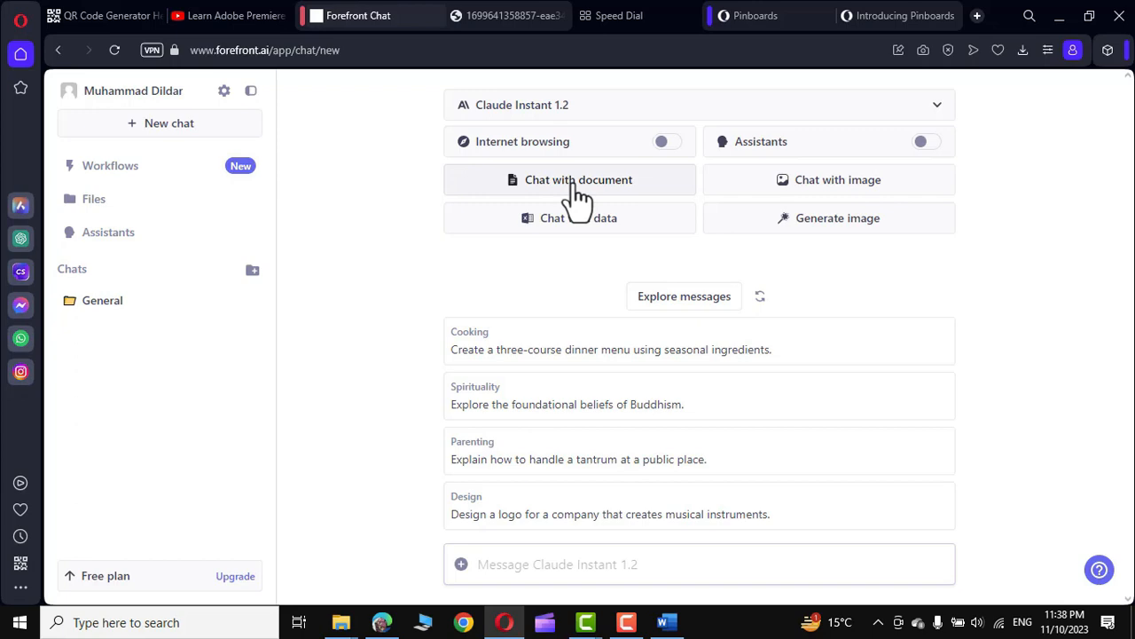
{"action": "left_click", "coordinate": [579, 179]}
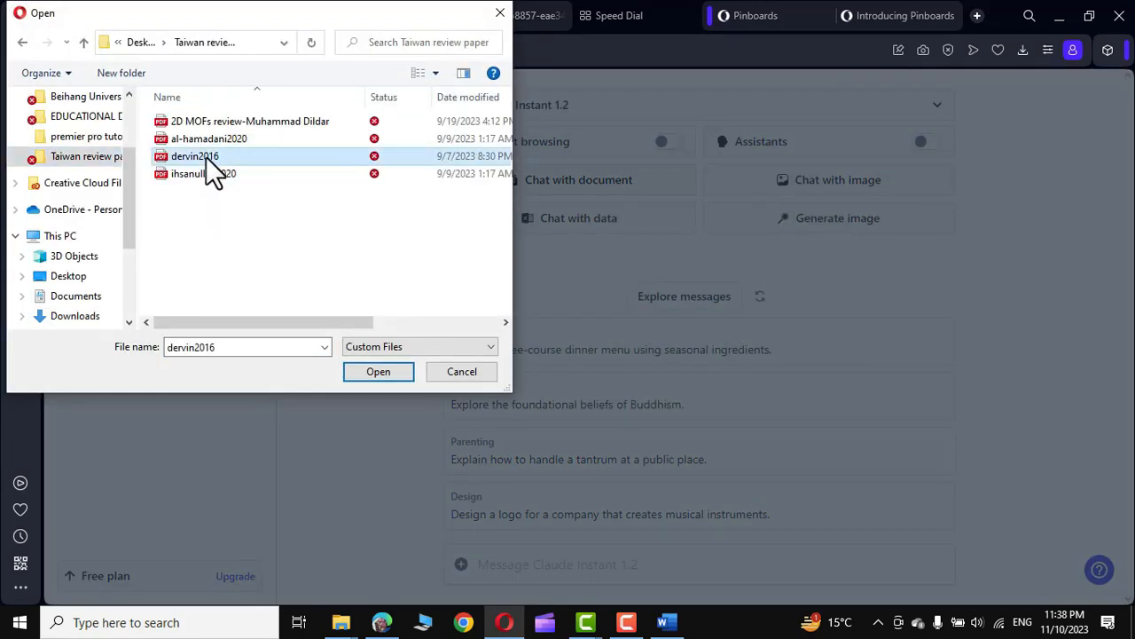
{"action": "left_click", "coordinate": [378, 371]}
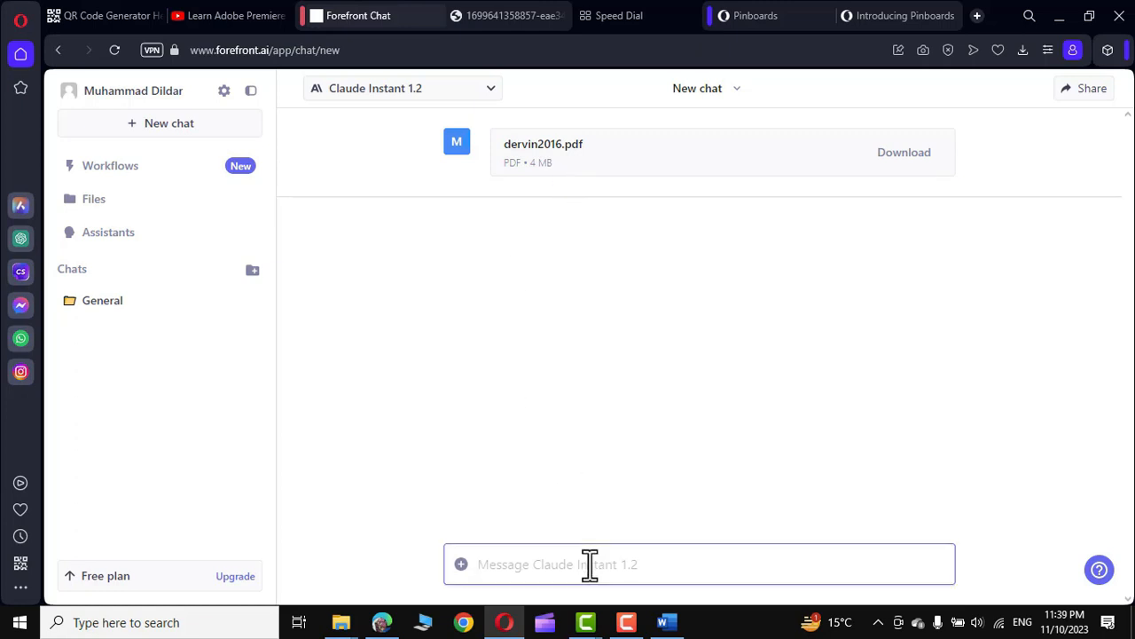
- Ask for a summary of the dervin2016 research paper and read through the reply
{"action": "left_click", "coordinate": [699, 564]}
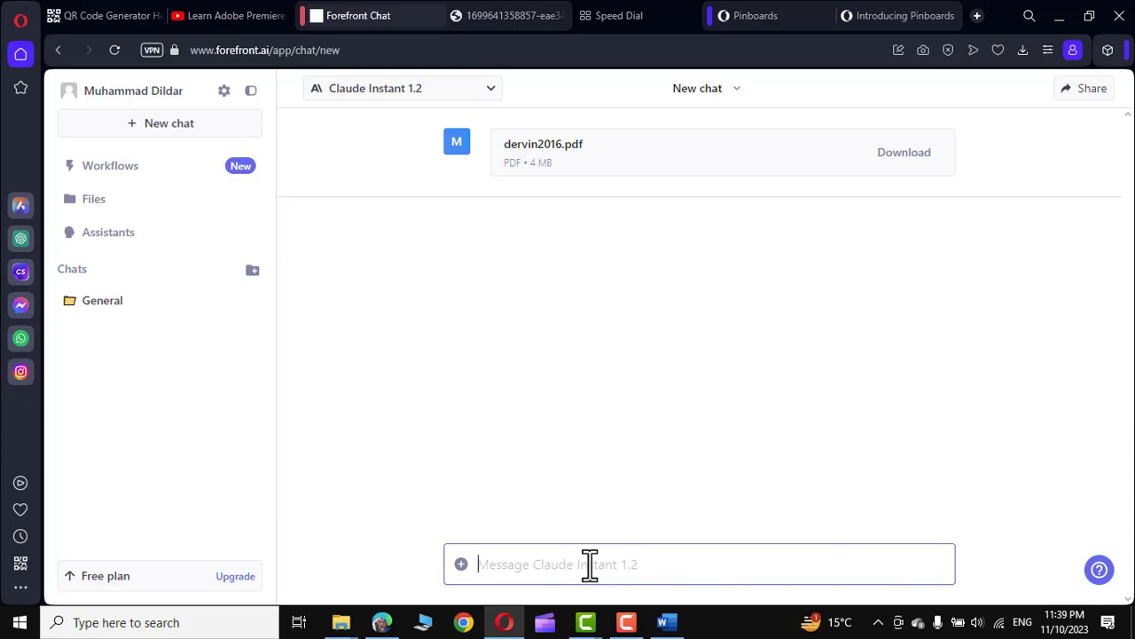
{"action": "type", "text": "whats the s"}
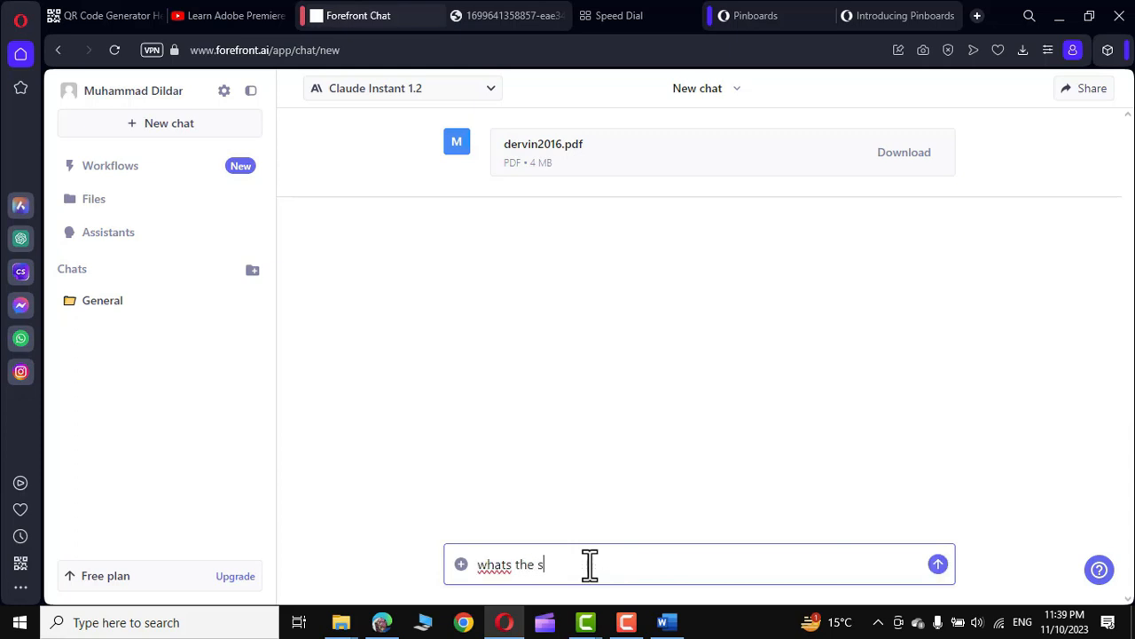
{"action": "type", "text": "ummary of this"}
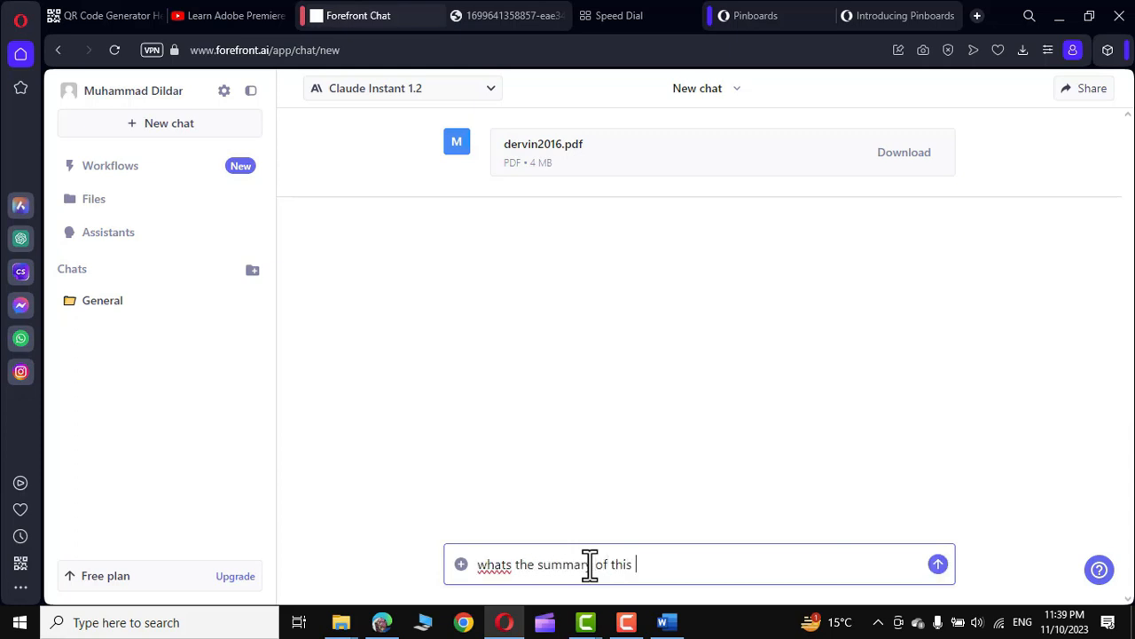
{"action": "type", "text": "research paper, please explain in few lines"}
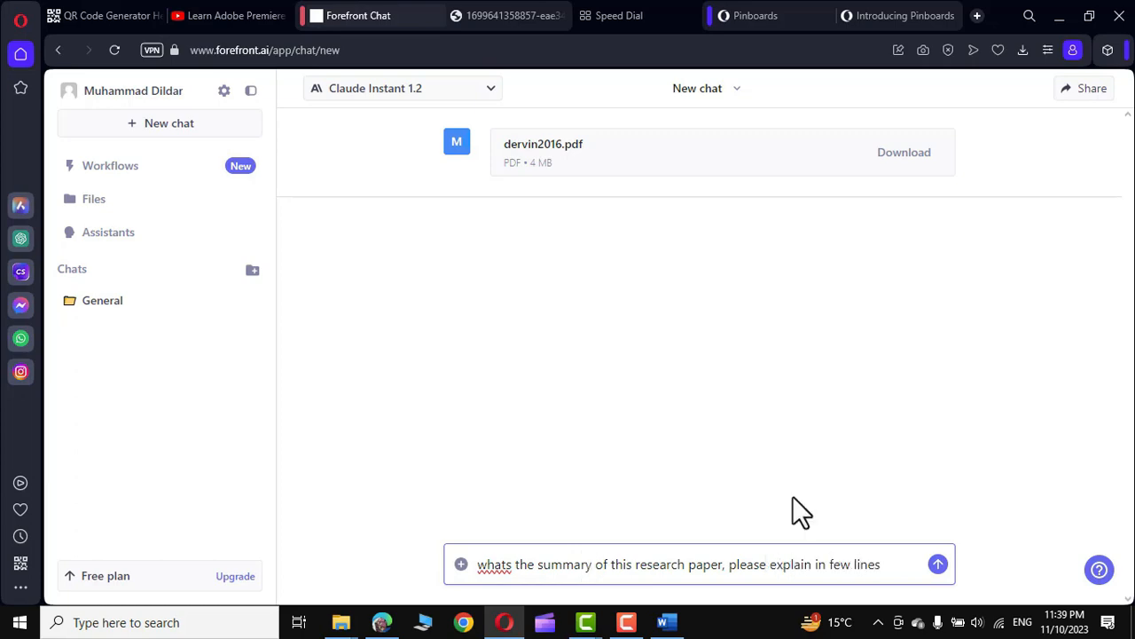
{"action": "left_click", "coordinate": [938, 564]}
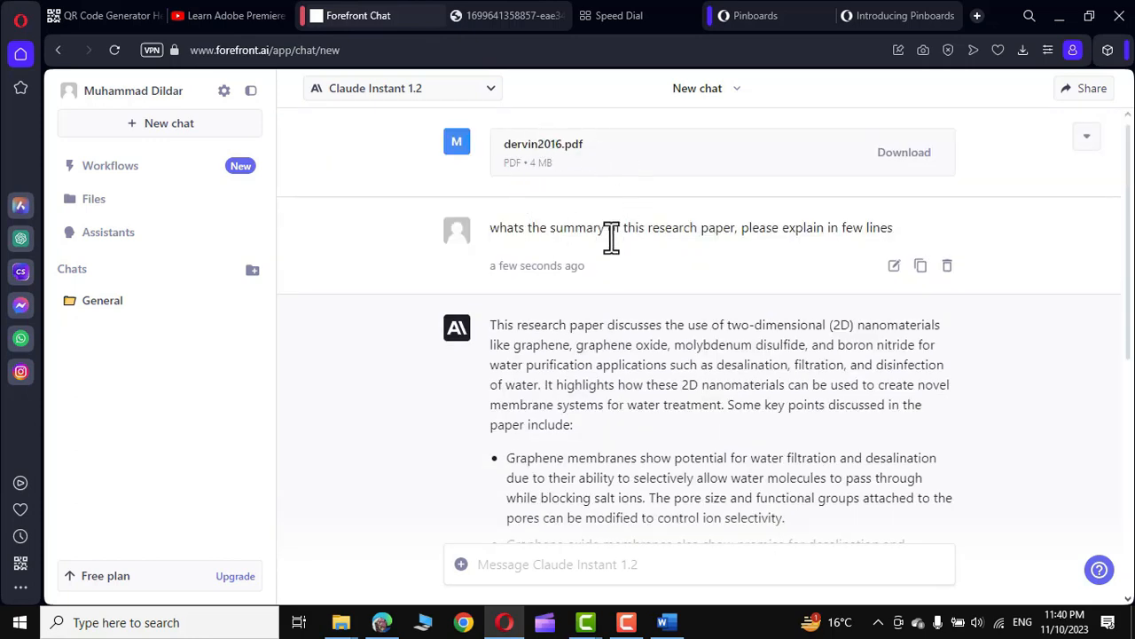
{"action": "mouse_move", "coordinate": [615, 253]}
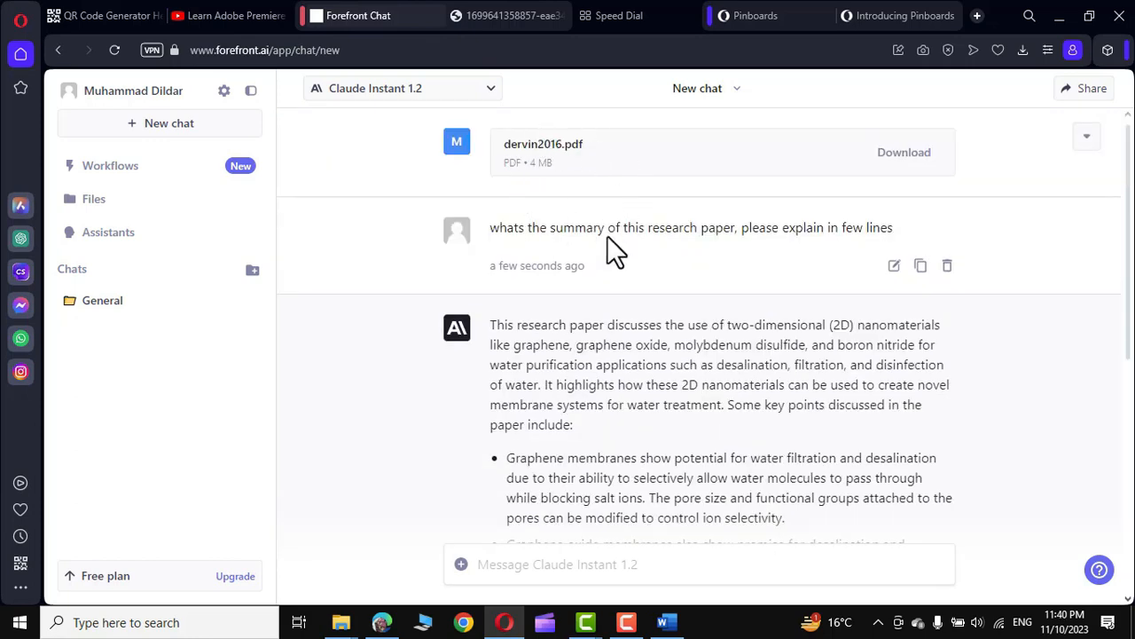
{"action": "scroll", "scroll_direction": "down", "scroll_amount": 3}
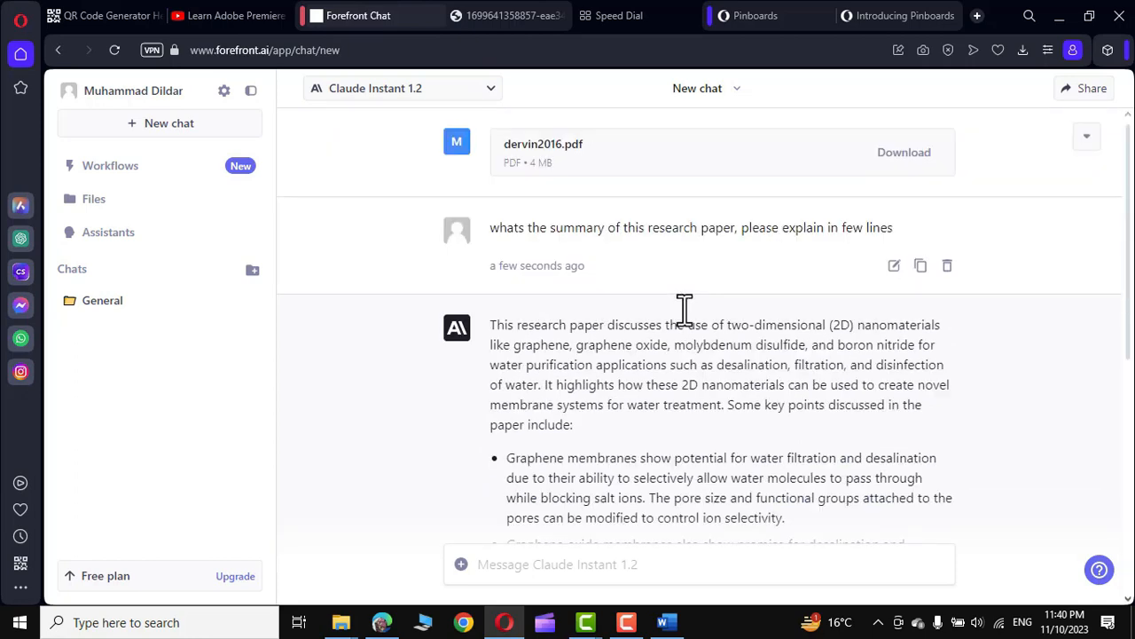
{"action": "scroll", "scroll_direction": "down", "scroll_amount": 3}
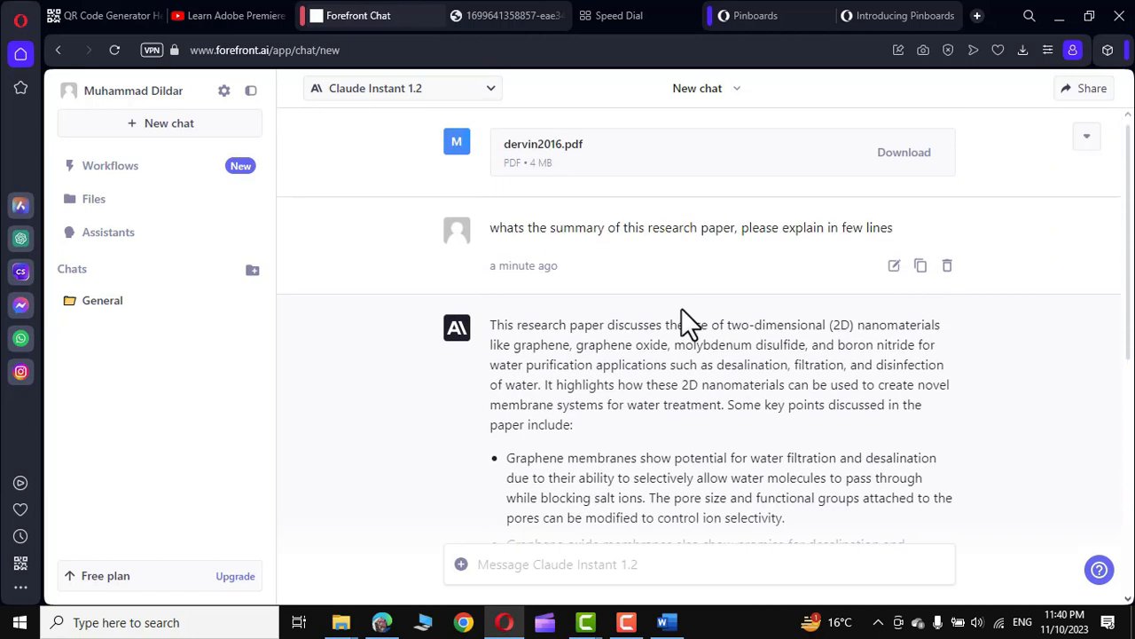
{"action": "scroll", "scroll_direction": "down", "scroll_amount": 3}
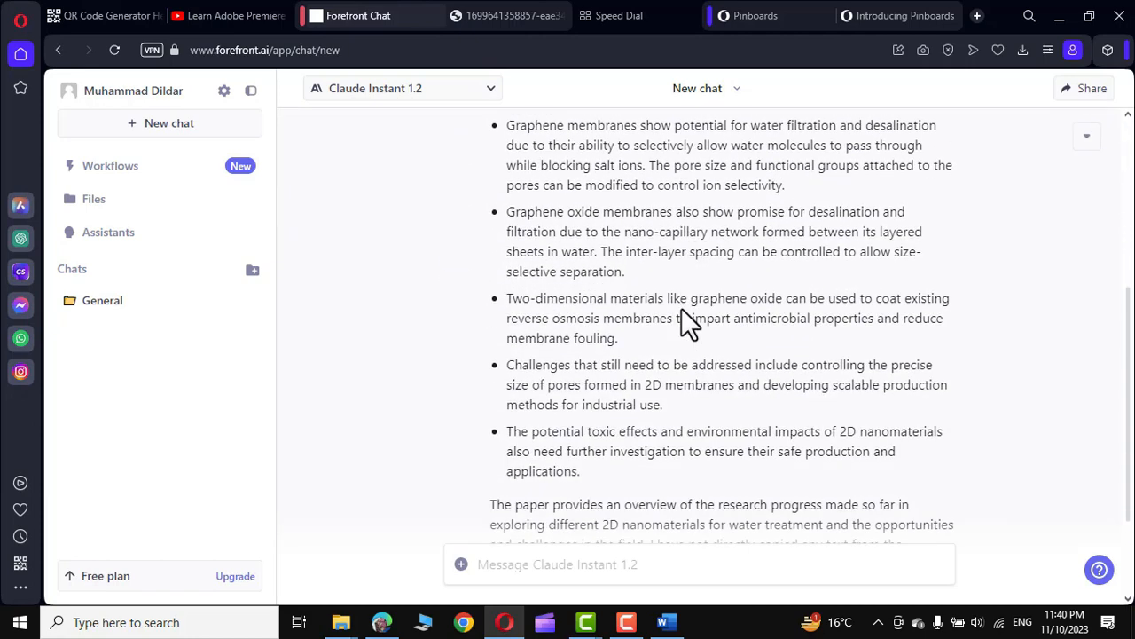
{"action": "scroll", "scroll_direction": "down", "scroll_amount": 3}
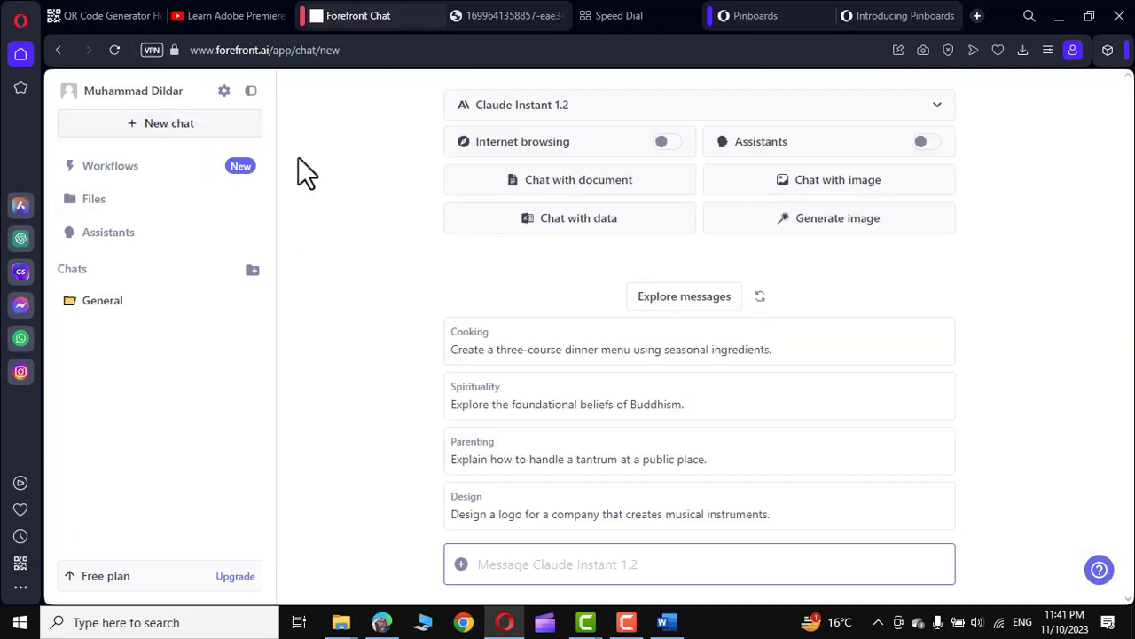
{"action": "mouse_move", "coordinate": [828, 179]}
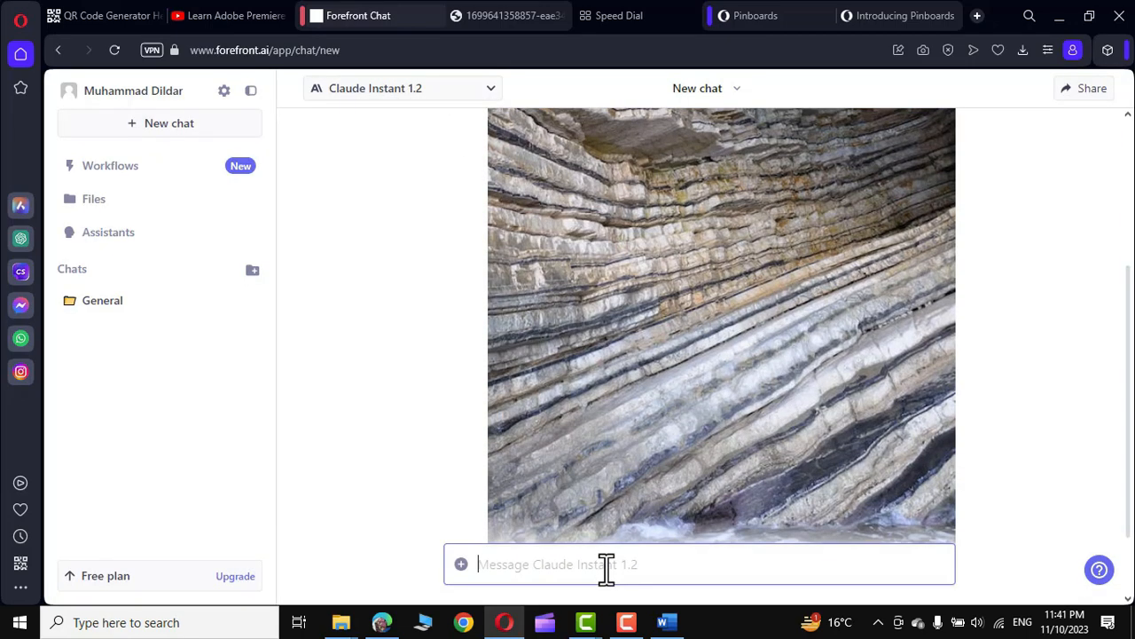
- Send 'what does this image shows' about the uploaded cliff photo
{"action": "type", "text": "what"}
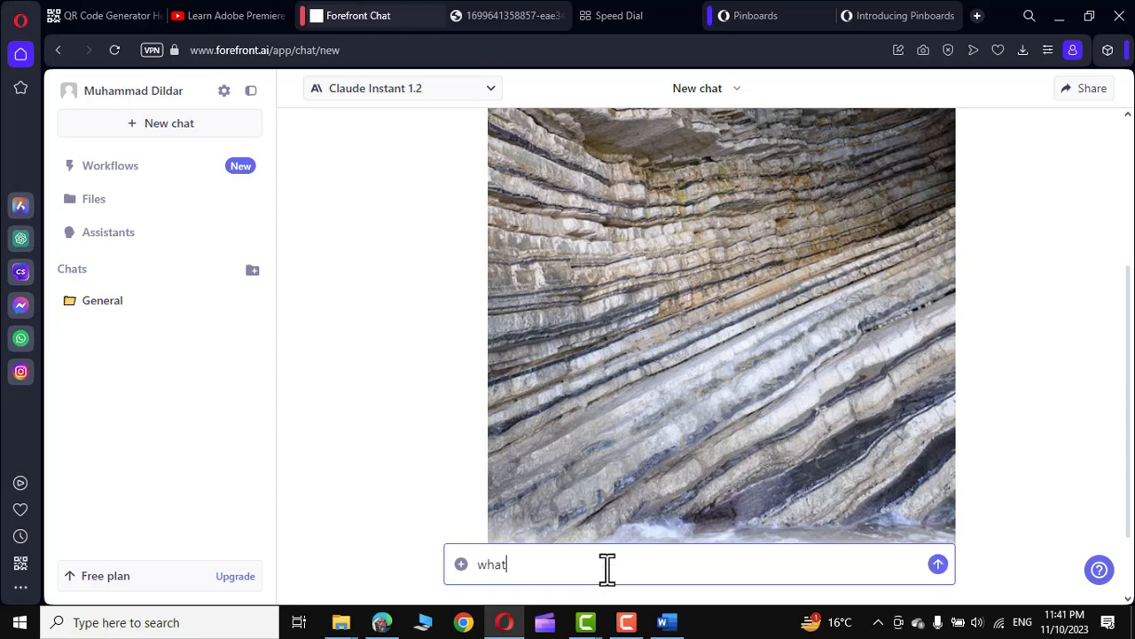
{"action": "type", "text": "does this"}
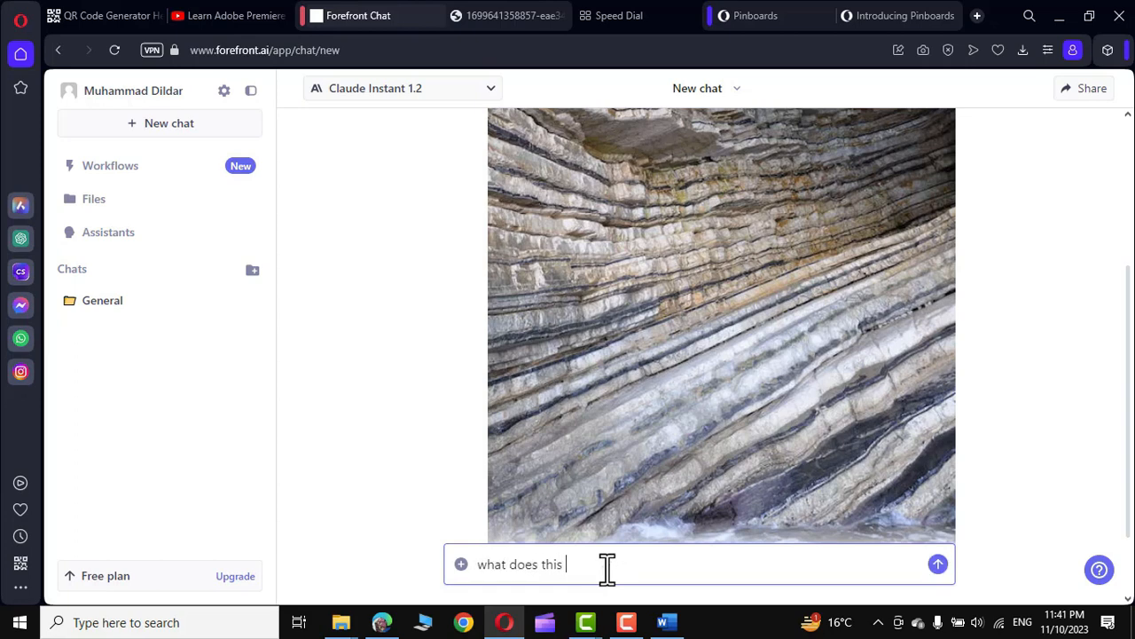
{"action": "left_click", "coordinate": [938, 564]}
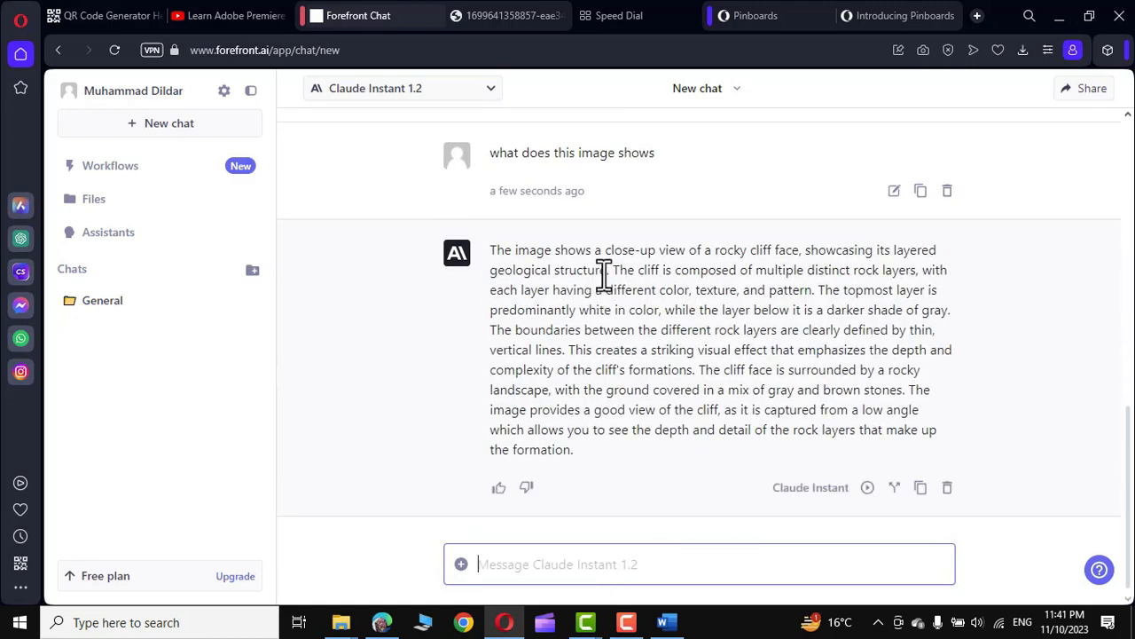
{"action": "mouse_move", "coordinate": [812, 266]}
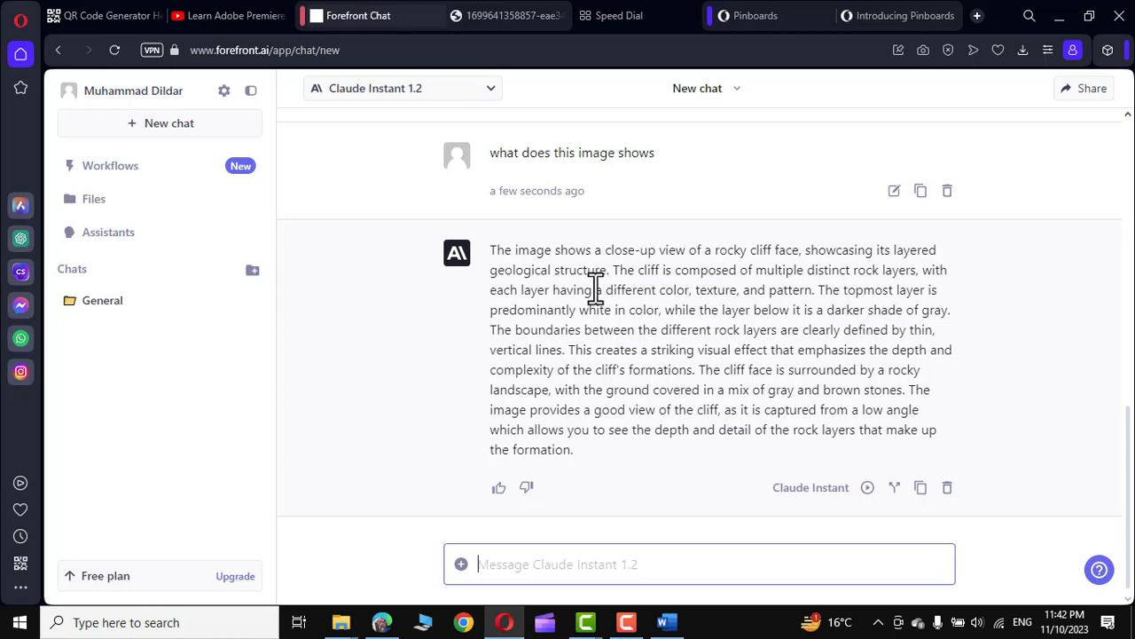
{"action": "mouse_move", "coordinate": [816, 284]}
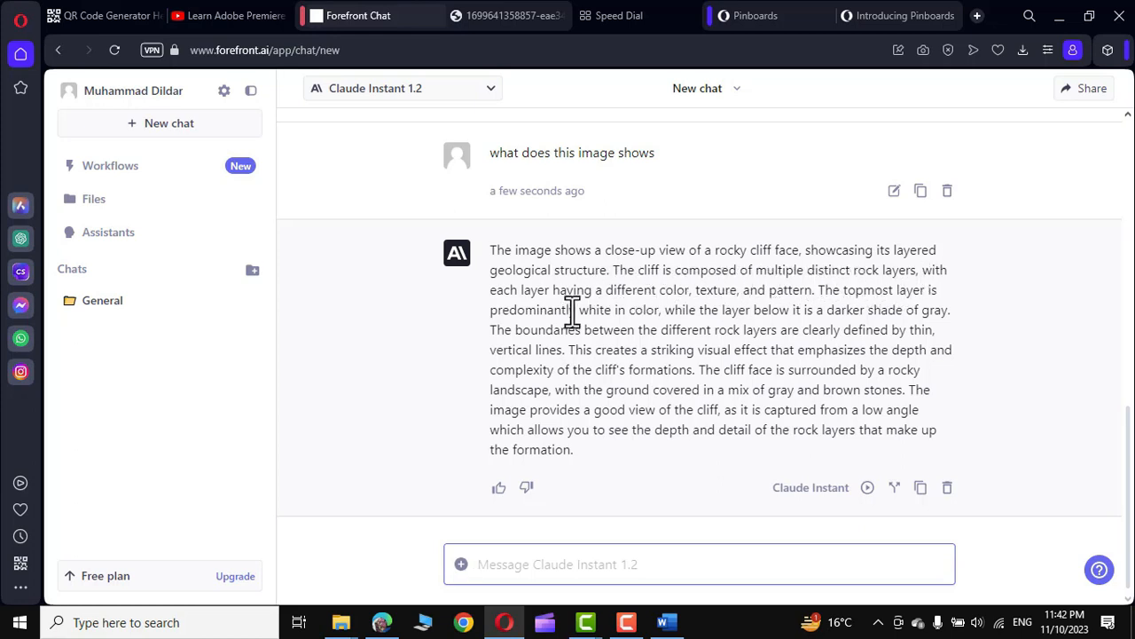
{"action": "mouse_move", "coordinate": [802, 297]}
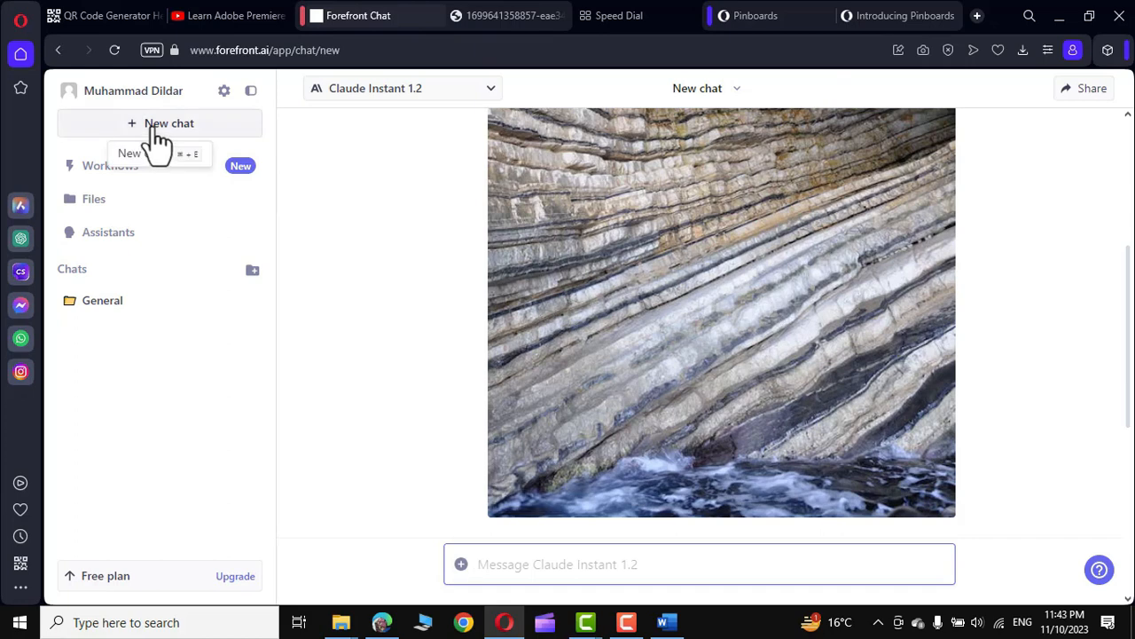
- Open a new chat and place the cursor in its empty message box
{"action": "left_click", "coordinate": [169, 123]}
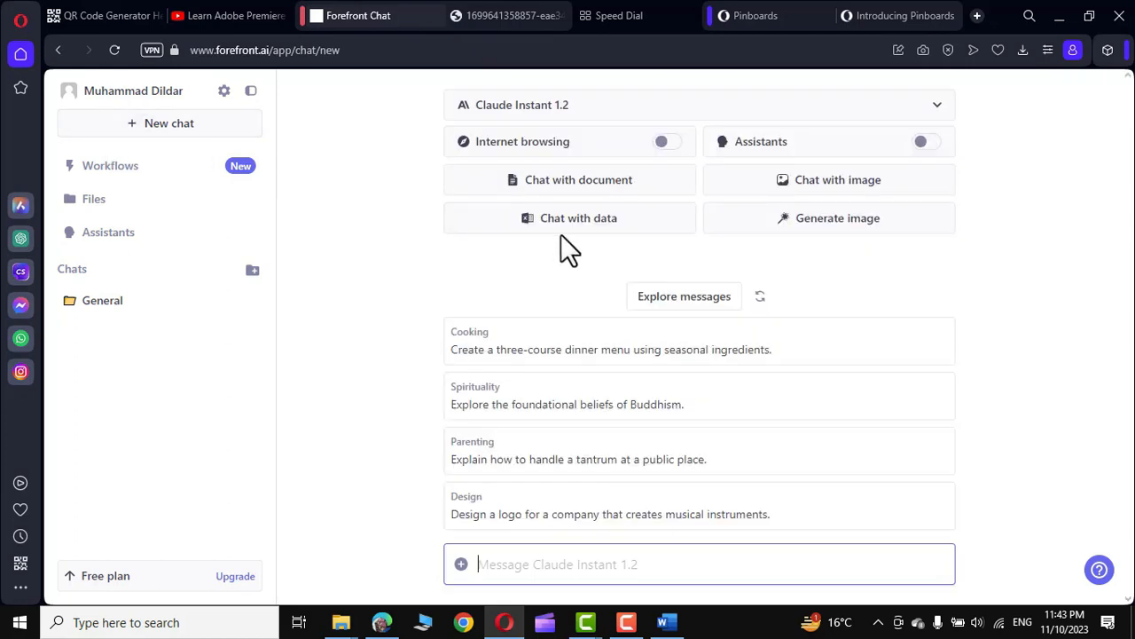
{"action": "mouse_move", "coordinate": [577, 218]}
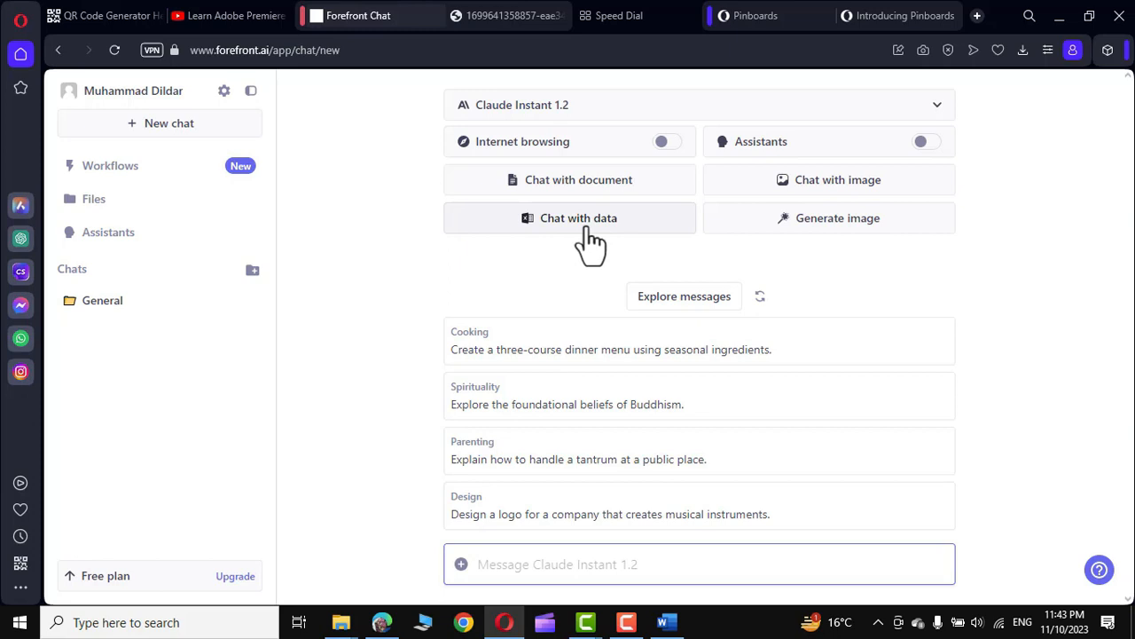
{"action": "mouse_move", "coordinate": [633, 230]}
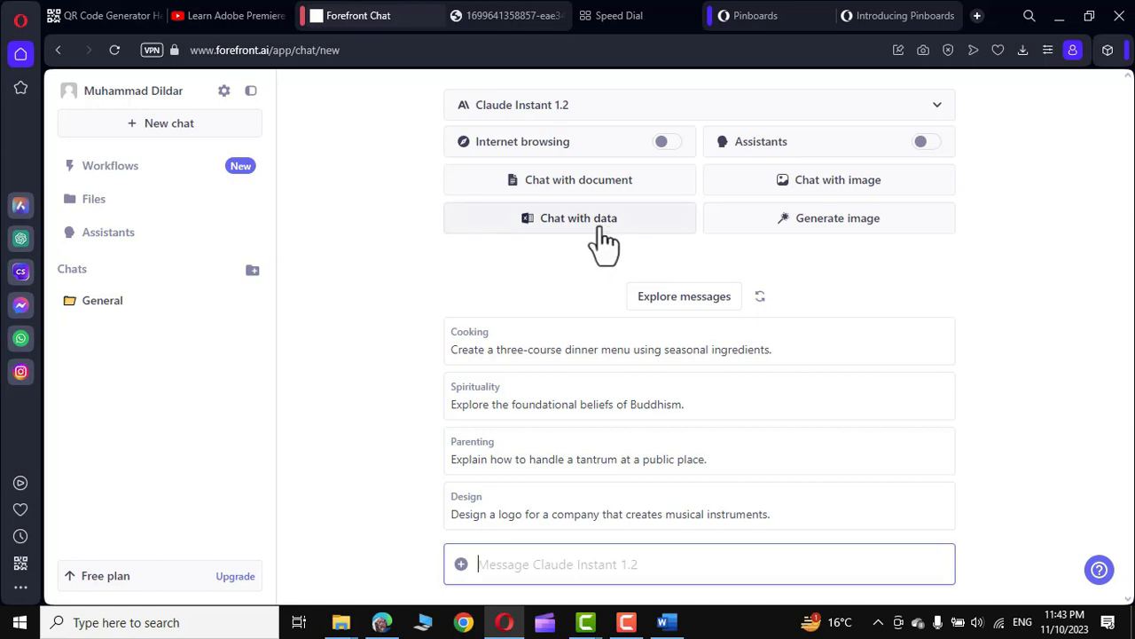
{"action": "mouse_move", "coordinate": [555, 563]}
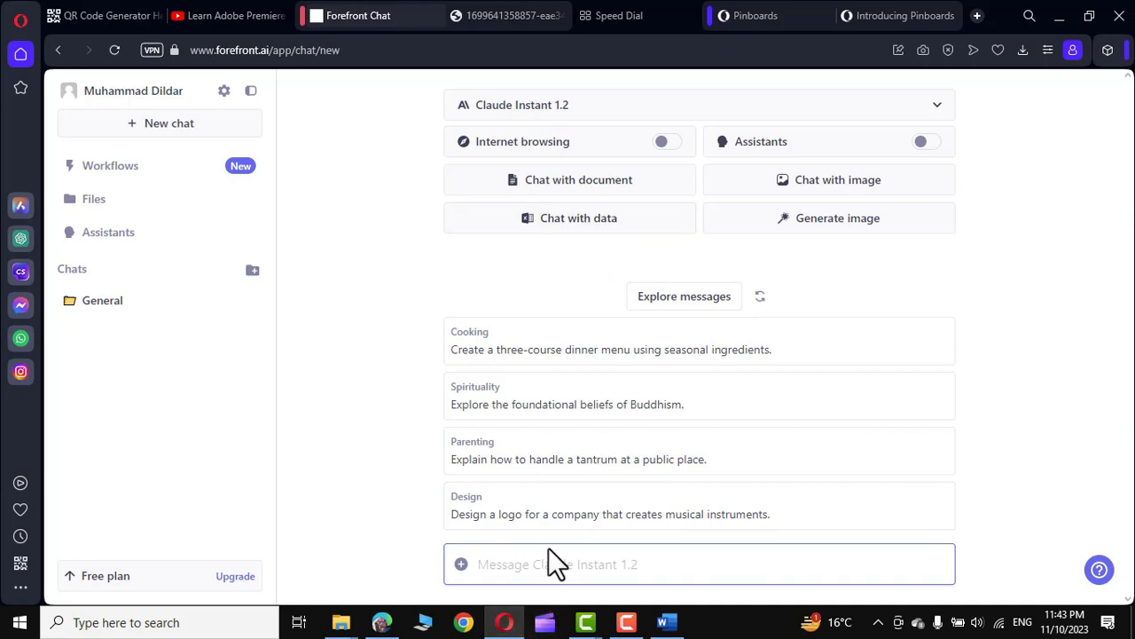
{"action": "left_click", "coordinate": [557, 563]}
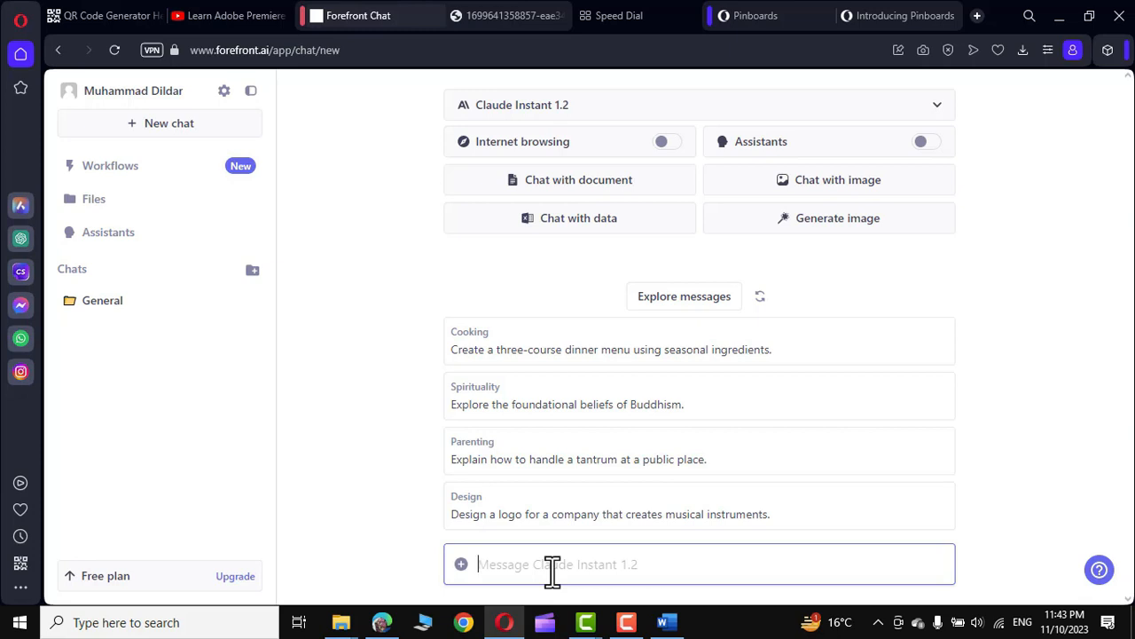
{"action": "mouse_move", "coordinate": [1054, 353]}
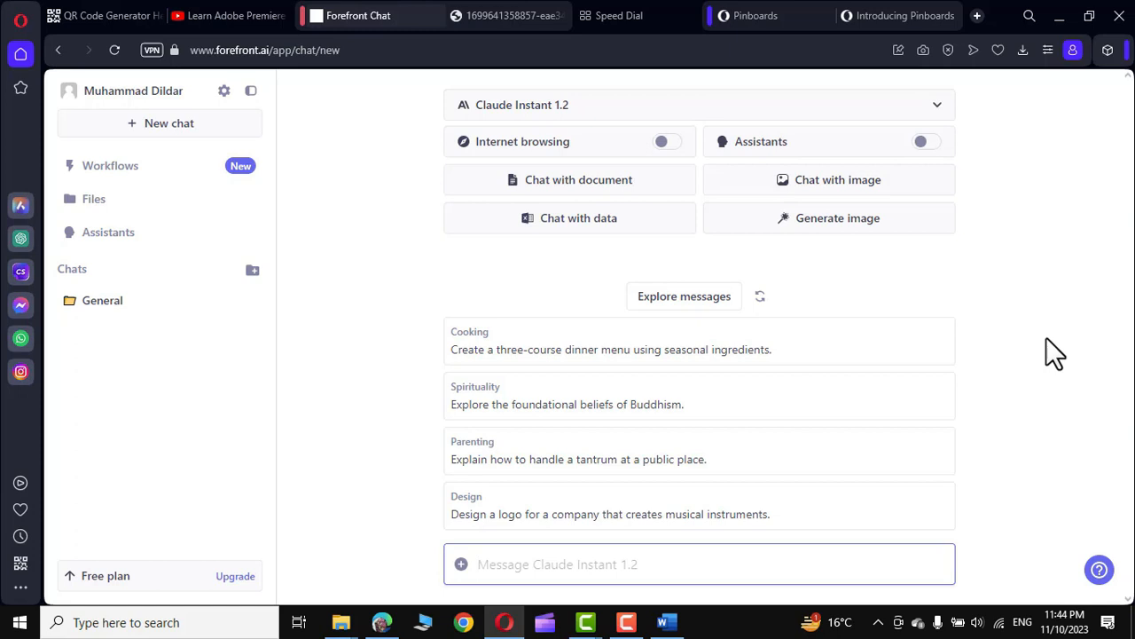
{"action": "mouse_move", "coordinate": [954, 355]}
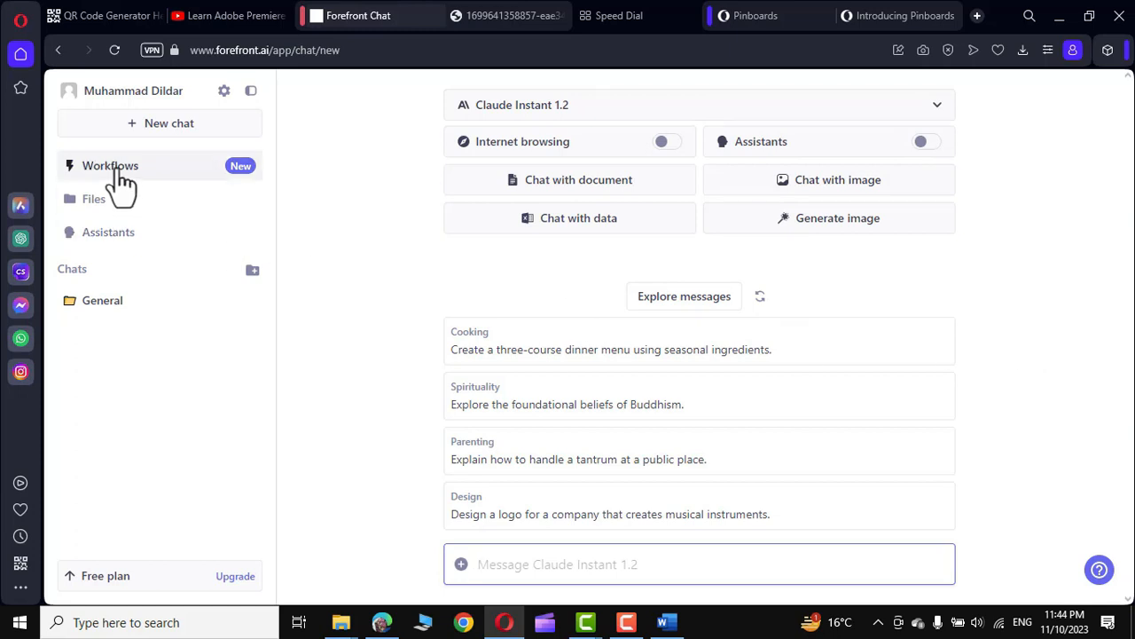
- Go to the Workflows page and create a new workflow
{"action": "left_click", "coordinate": [110, 165]}
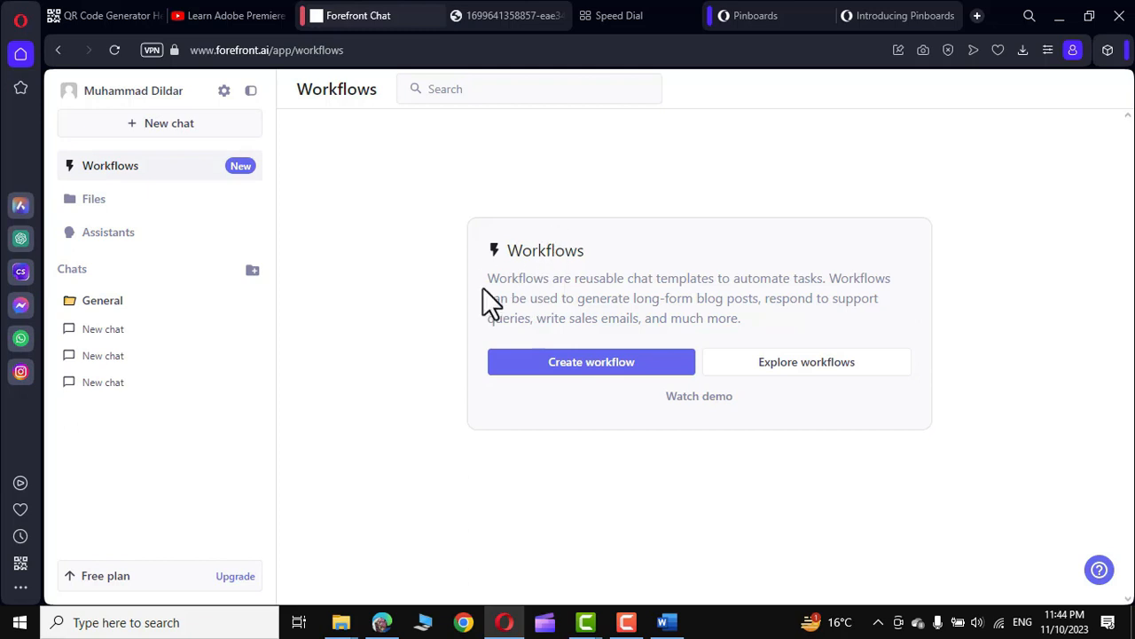
{"action": "mouse_move", "coordinate": [555, 306]}
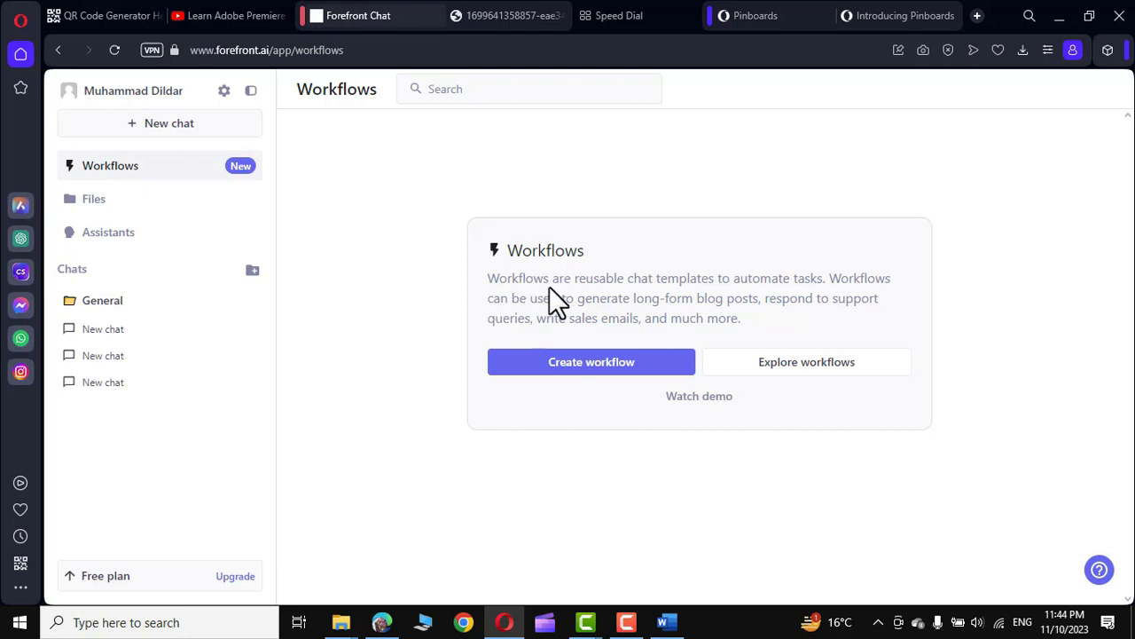
{"action": "mouse_move", "coordinate": [754, 288]}
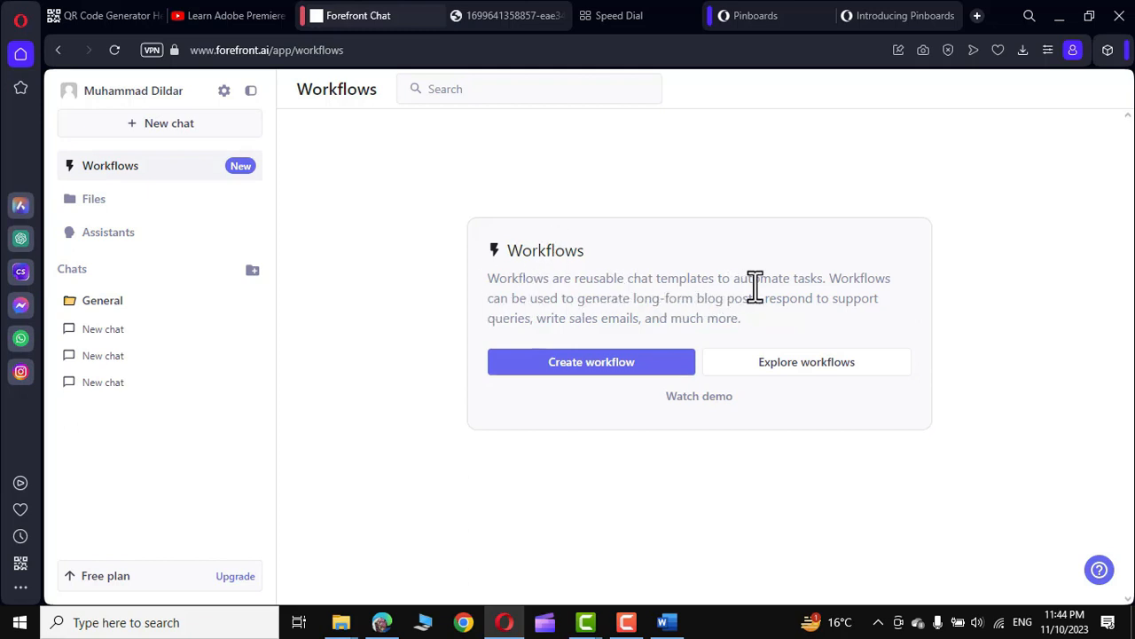
{"action": "mouse_move", "coordinate": [638, 319]}
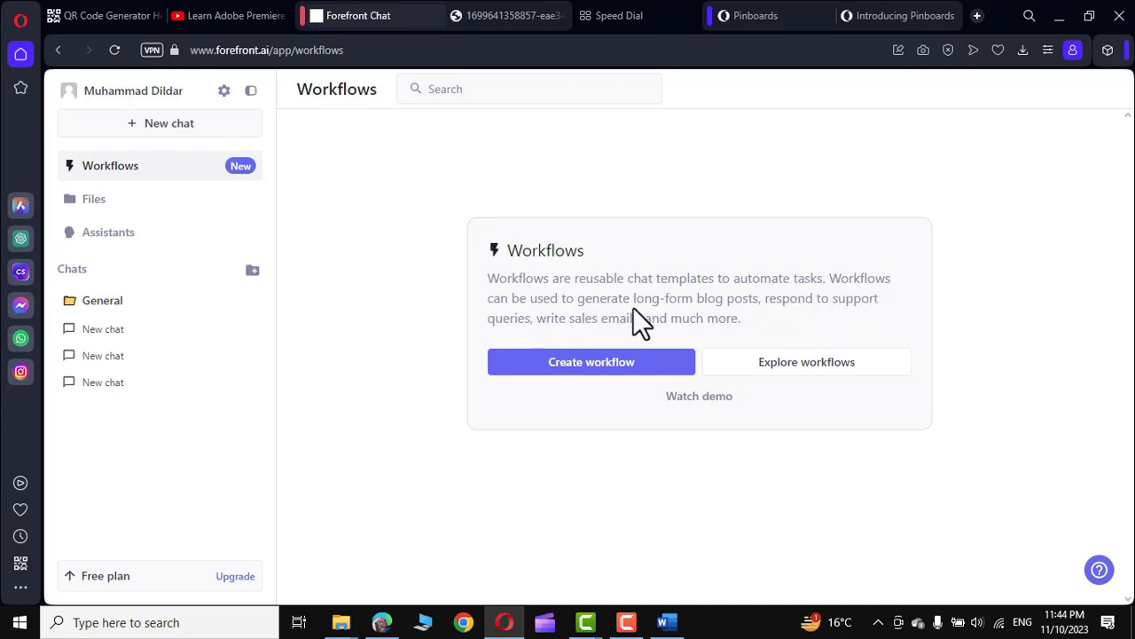
{"action": "mouse_move", "coordinate": [761, 322]}
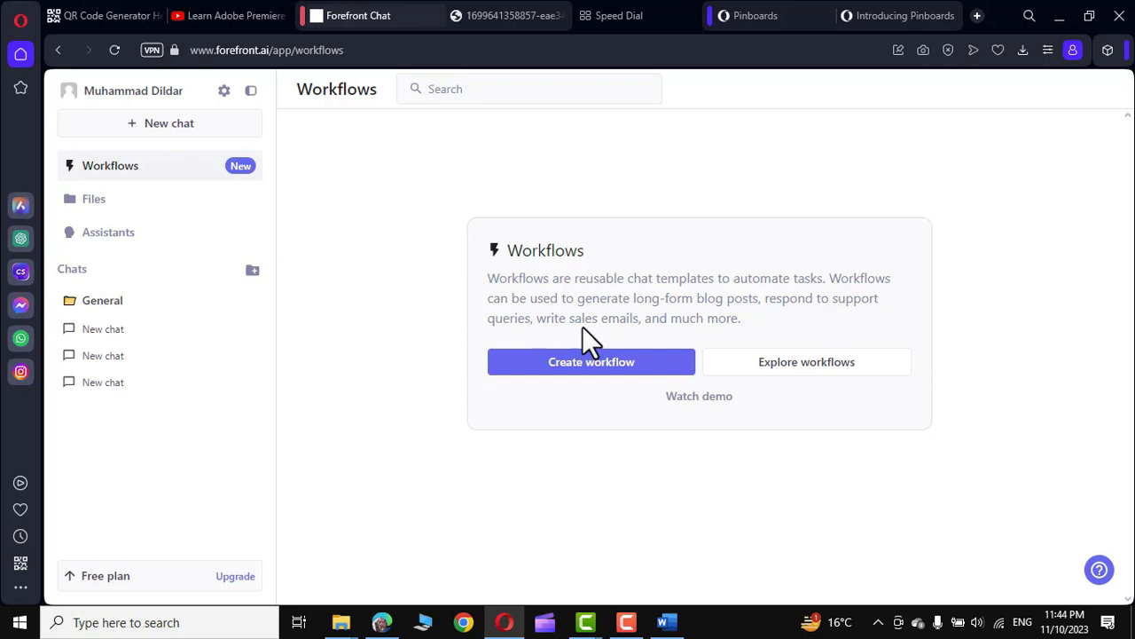
{"action": "mouse_move", "coordinate": [577, 373]}
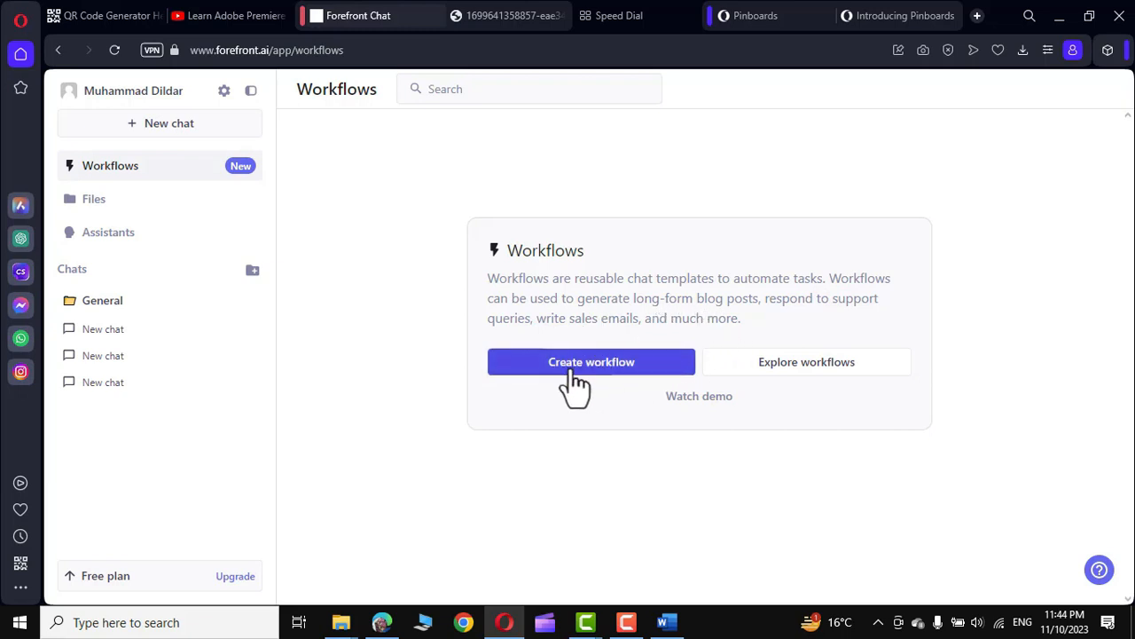
{"action": "left_click", "coordinate": [591, 361]}
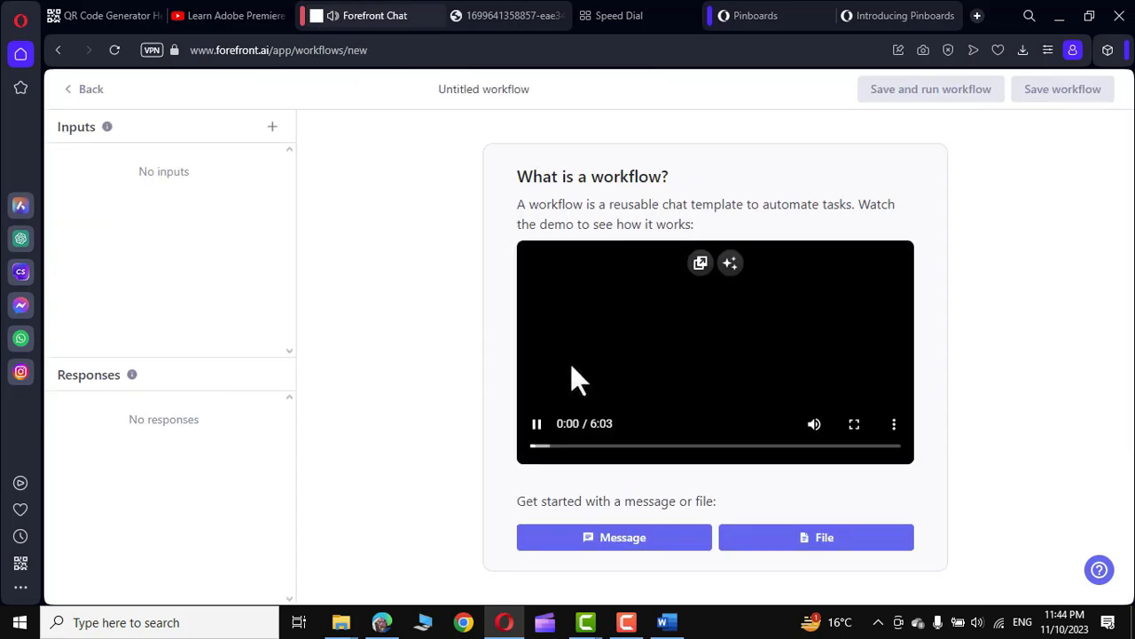
{"action": "left_click", "coordinate": [536, 423]}
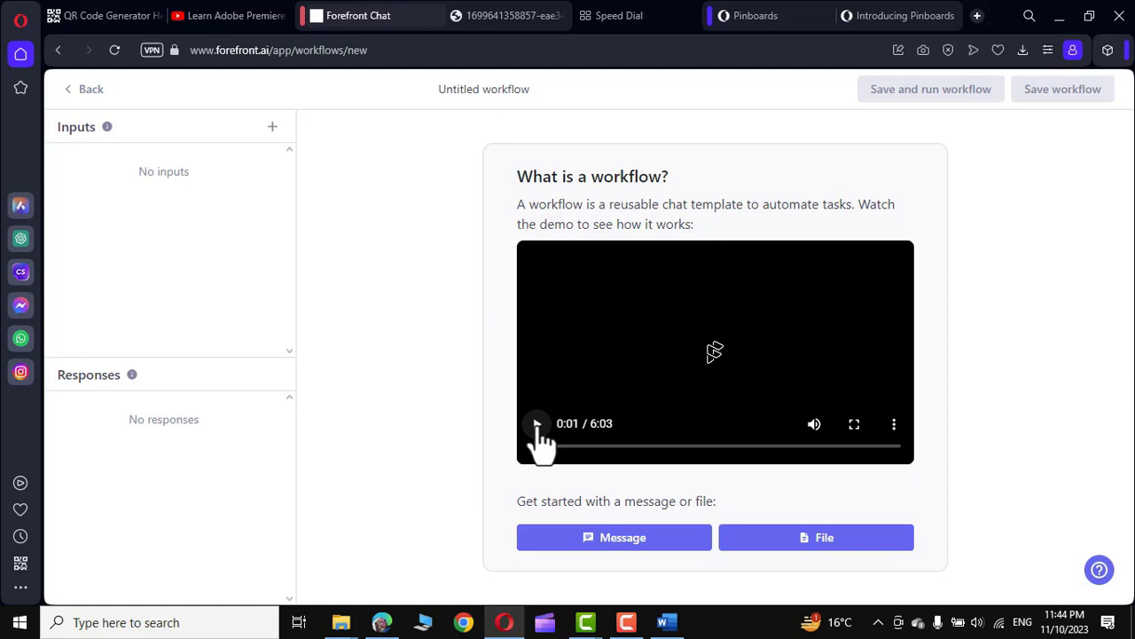
{"action": "left_click", "coordinate": [815, 537]}
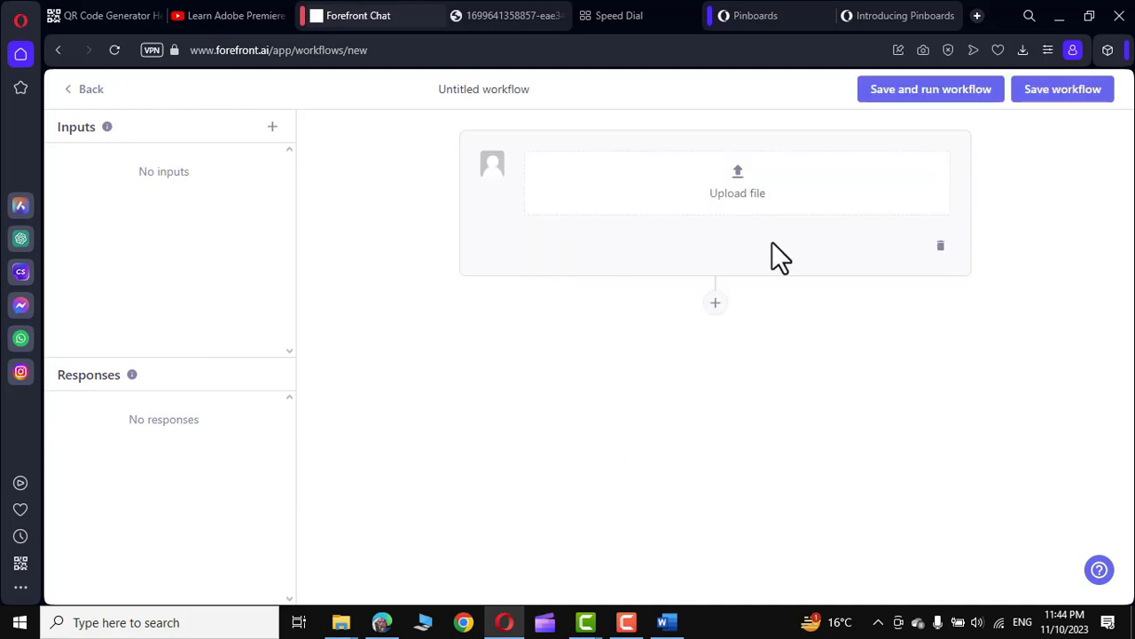
{"action": "left_click", "coordinate": [82, 89]}
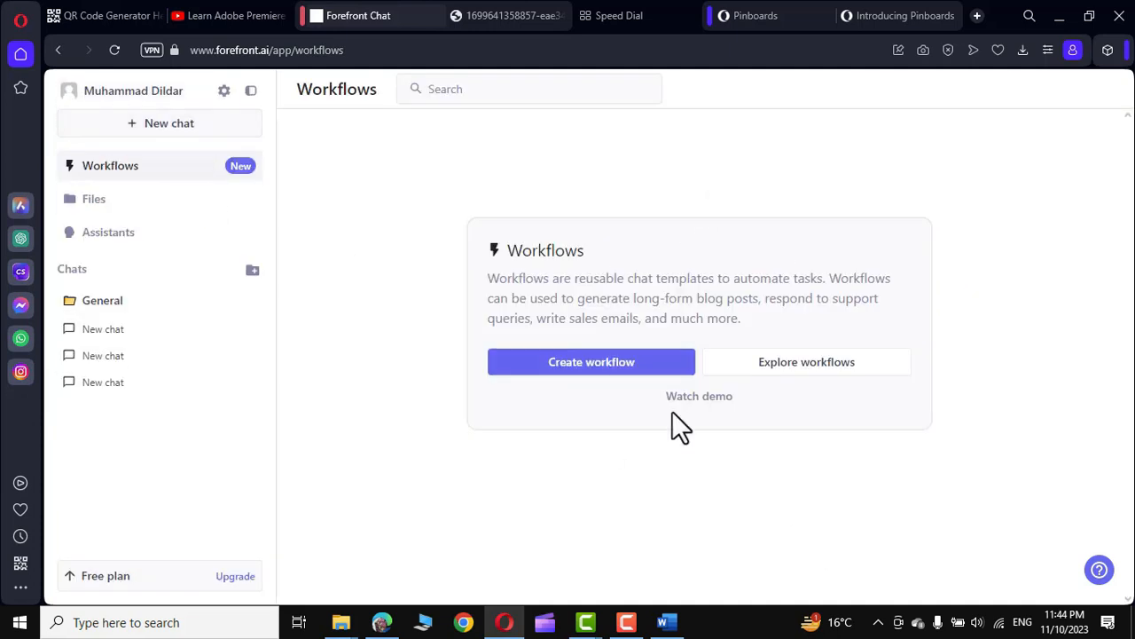
{"action": "left_click", "coordinate": [591, 361]}
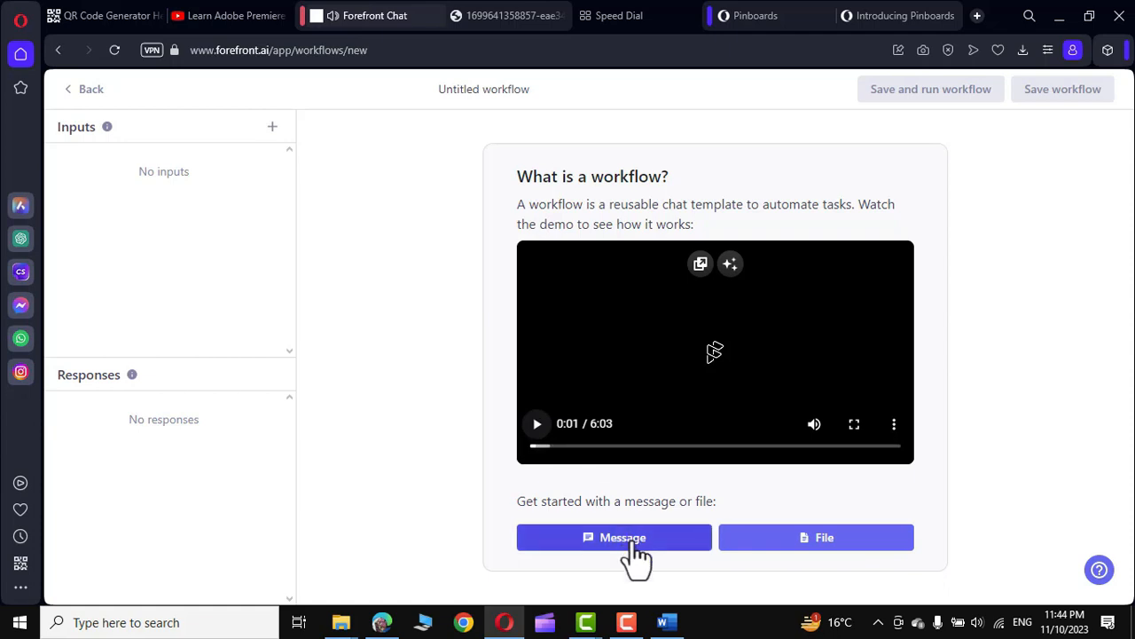
- Add a first message step asking for a lesson plan for the first chemistry class
{"action": "left_click", "coordinate": [614, 536]}
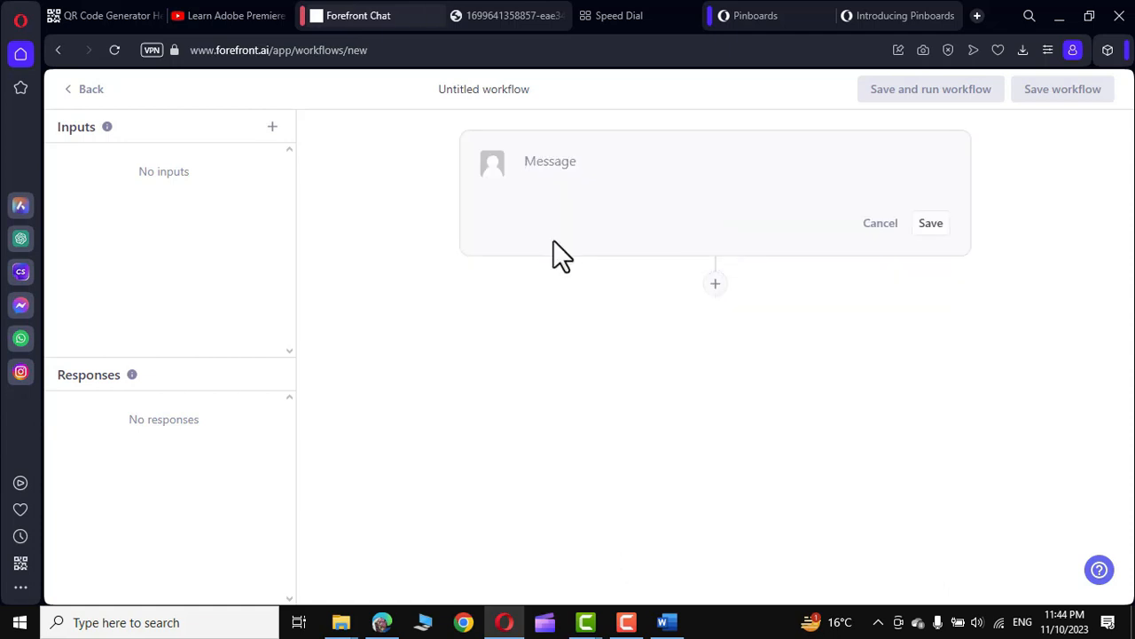
{"action": "type", "text": "make a less"}
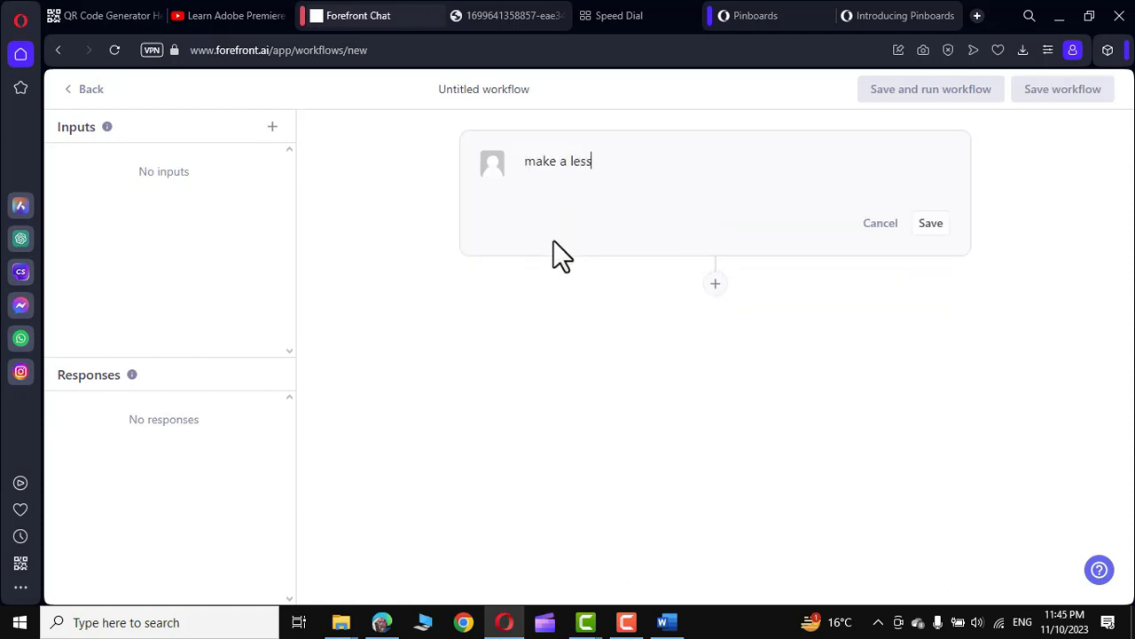
{"action": "type", "text": "son plan for fir"}
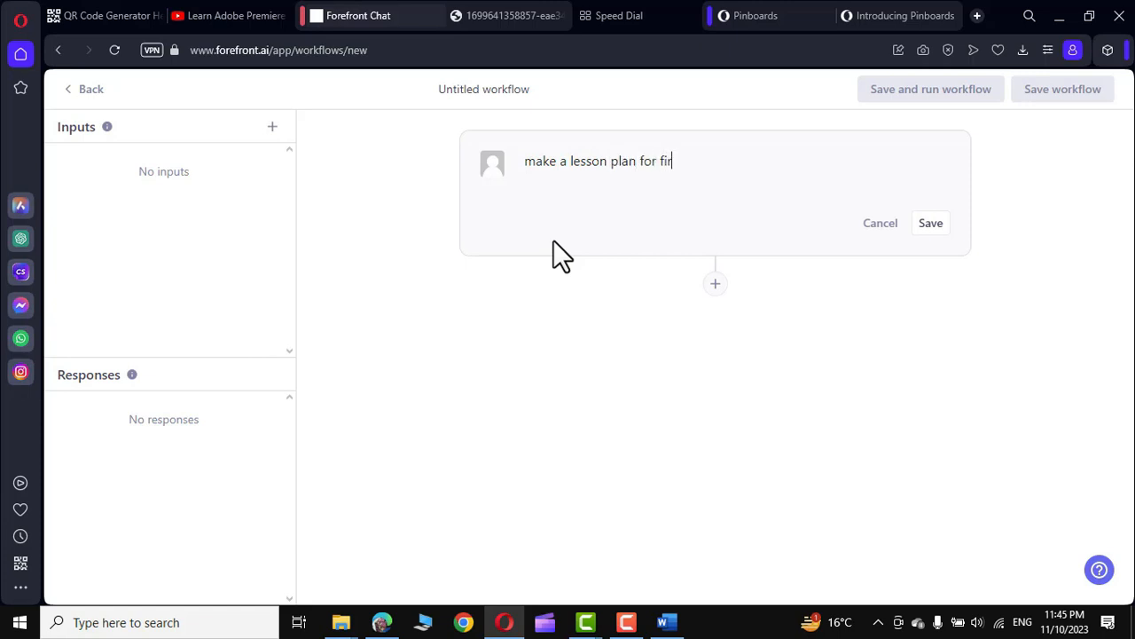
{"action": "type", "text": "st class on che"}
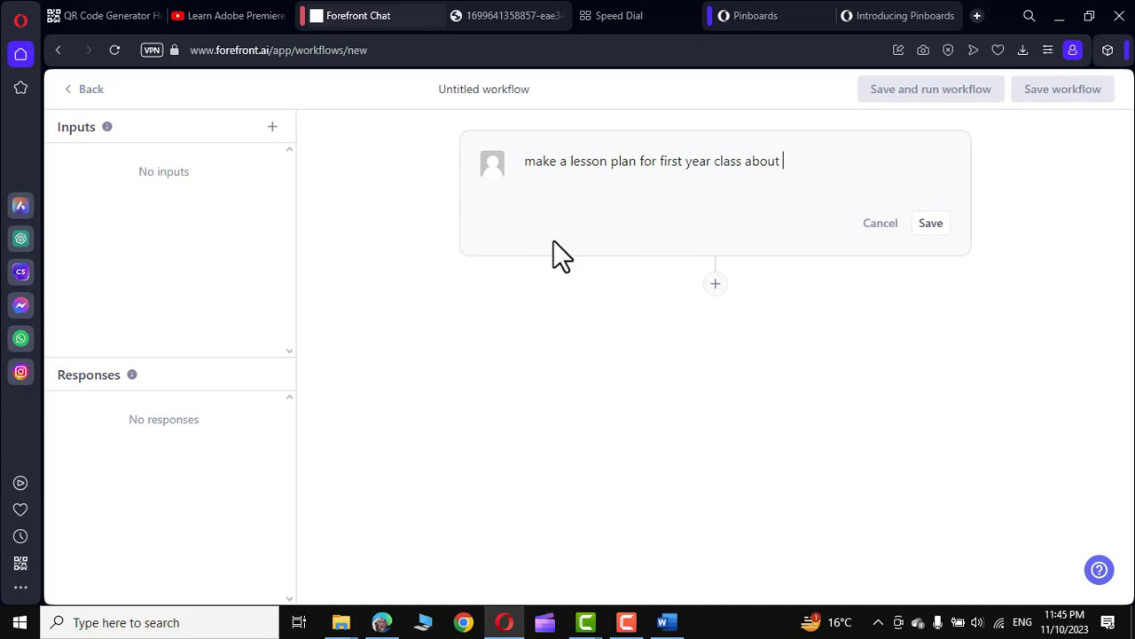
- Add steps for five stoichiometry questions and an email requesting new students' lab reports
{"action": "left_click", "coordinate": [715, 283]}
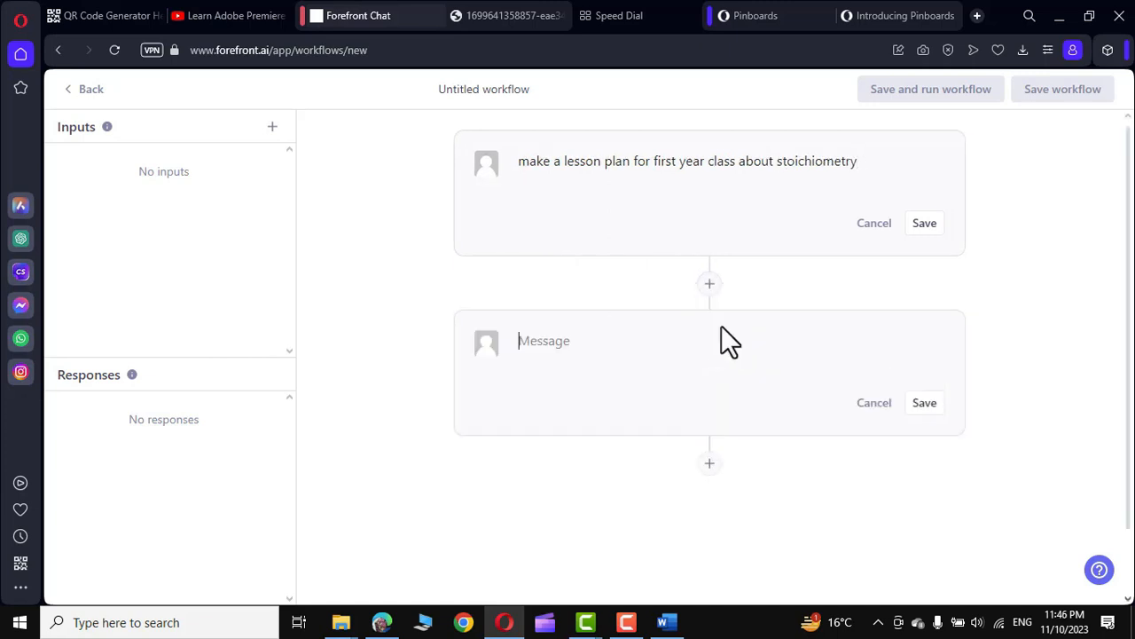
{"action": "type", "text": "write at least"}
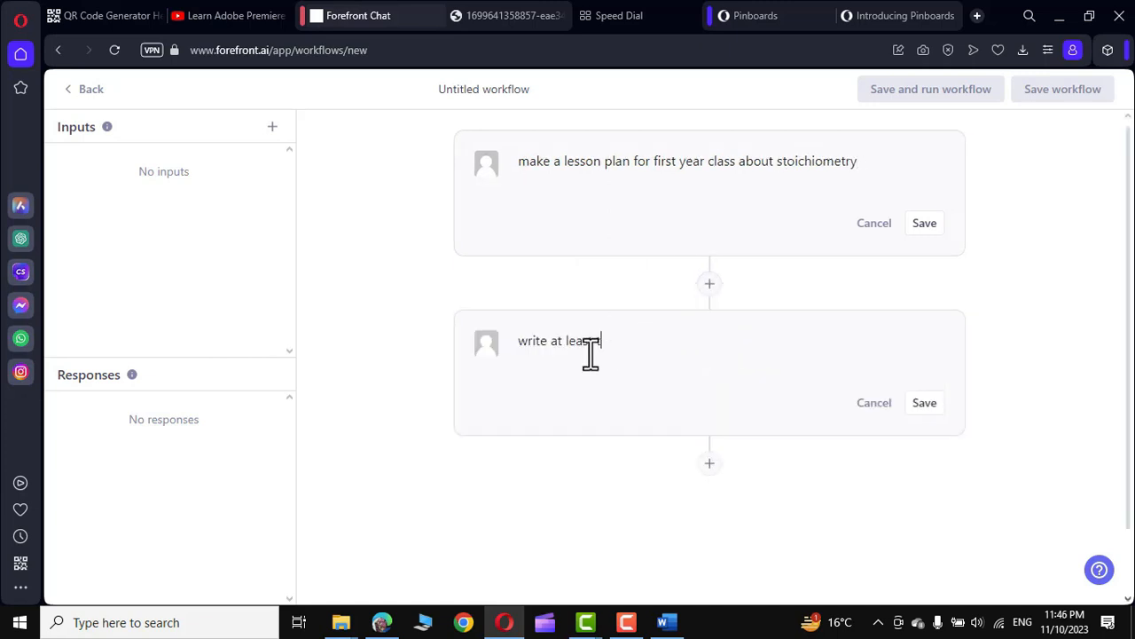
{"action": "type", "text": "five questions on stoichiometry"}
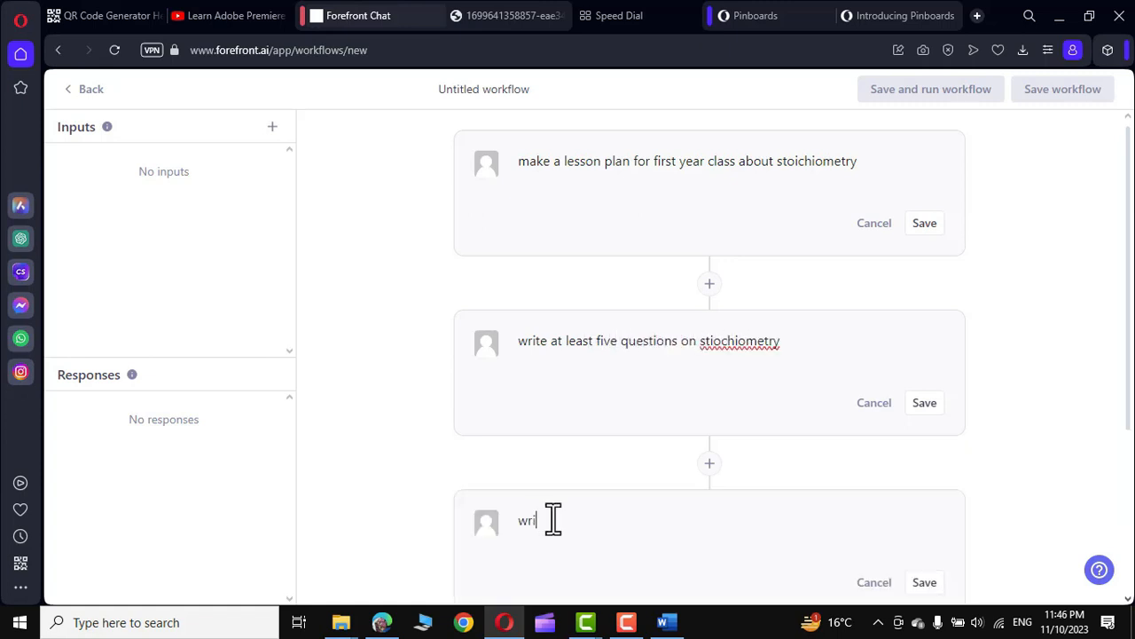
{"action": "type", "text": "write an email to new students to sub"}
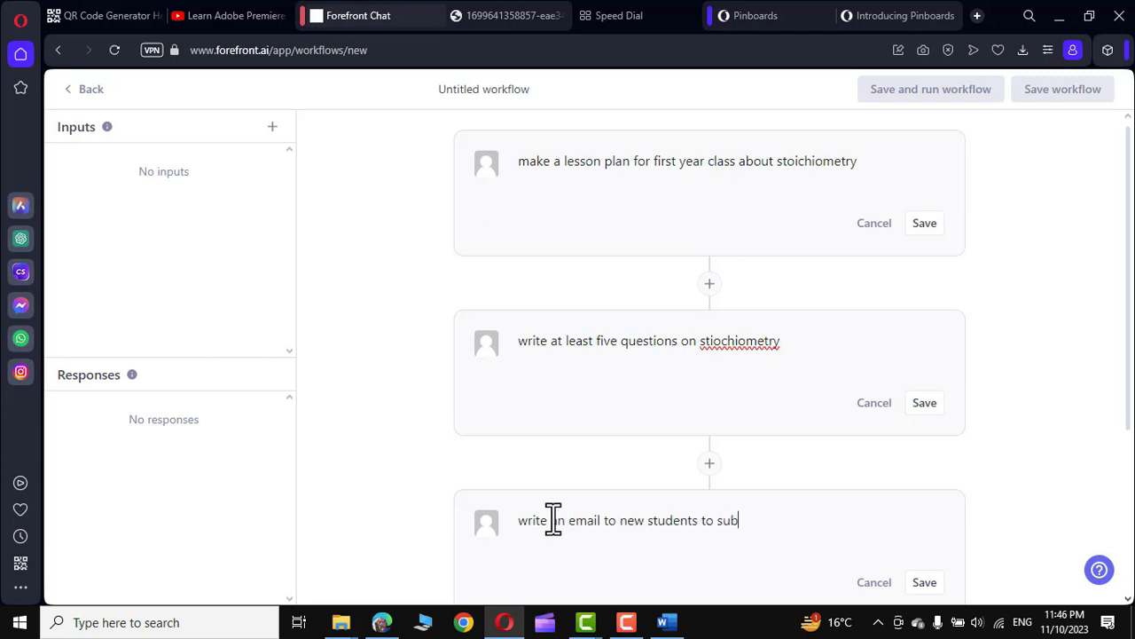
{"action": "type", "text": "mit their lab reports immediately"}
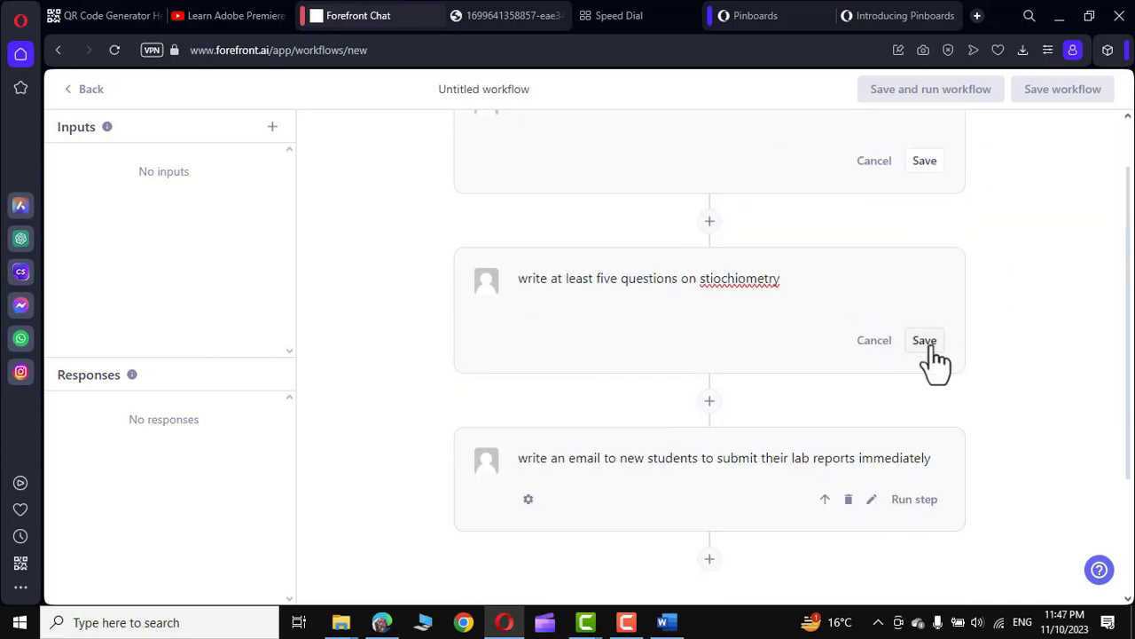
- Save the five-questions step and test-run it and the lab-report email step
{"action": "left_click", "coordinate": [924, 341]}
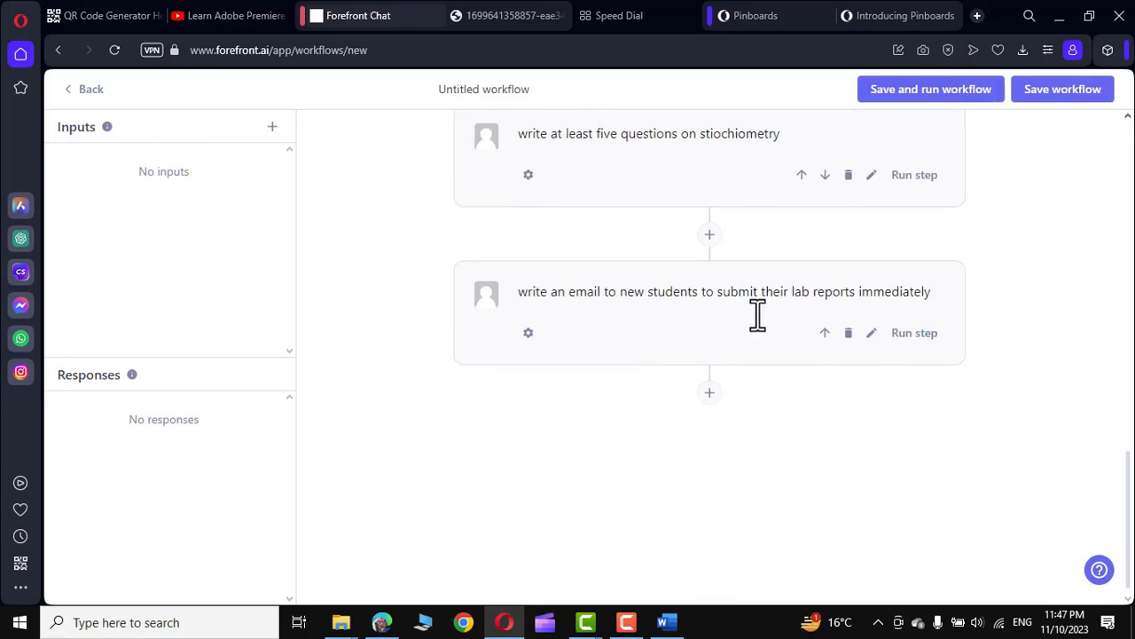
{"action": "left_click", "coordinate": [915, 173]}
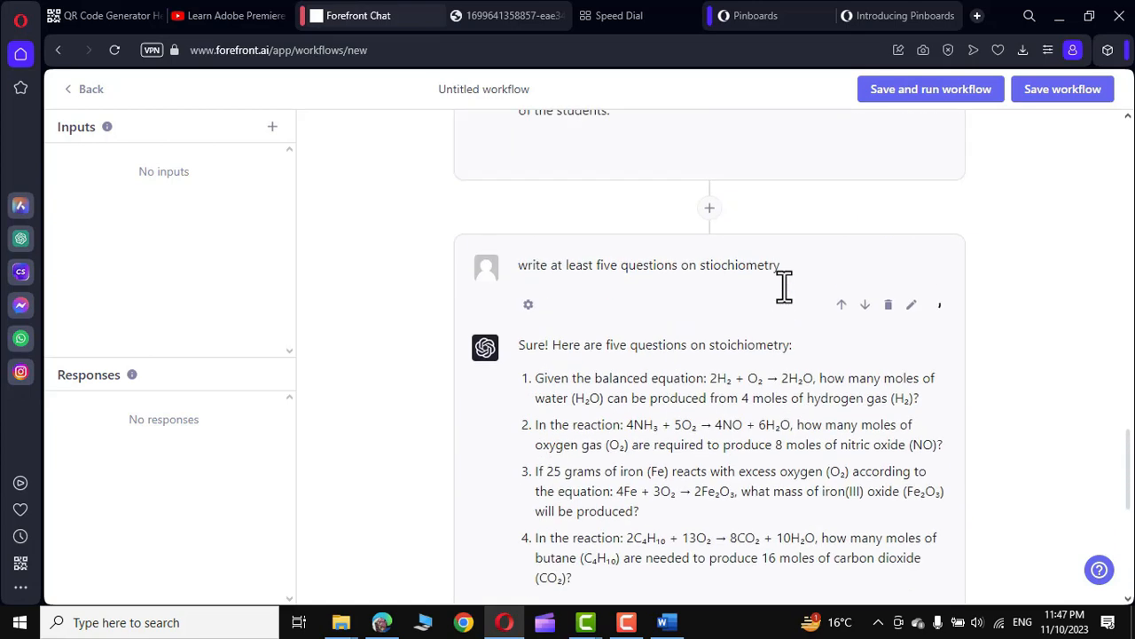
{"action": "scroll", "scroll_direction": "down", "scroll_amount": 3}
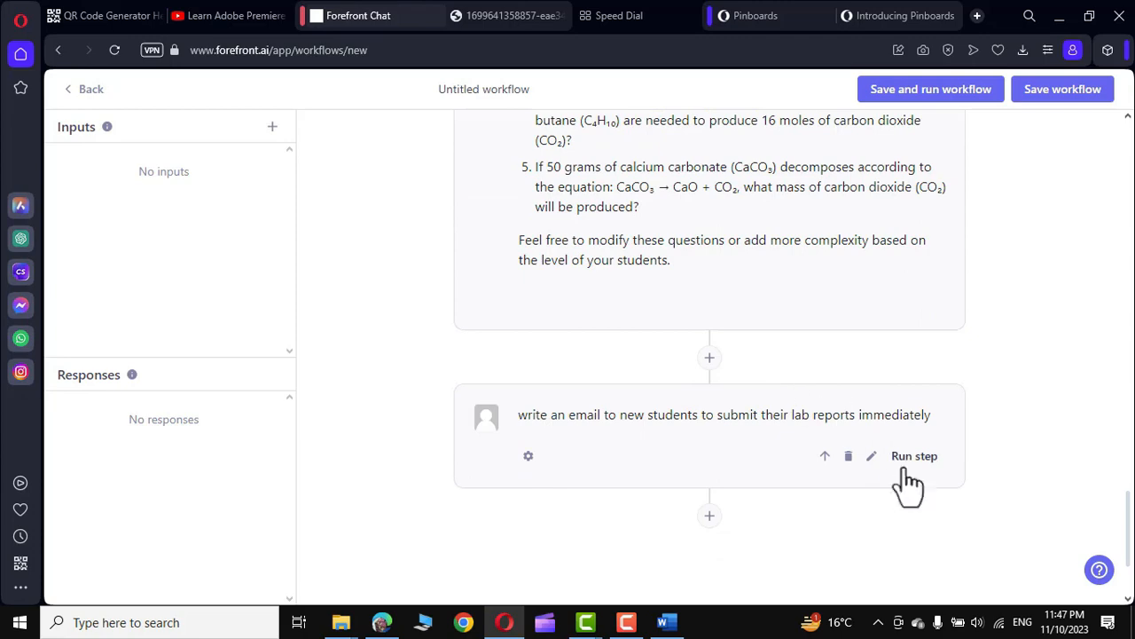
{"action": "left_click", "coordinate": [914, 455]}
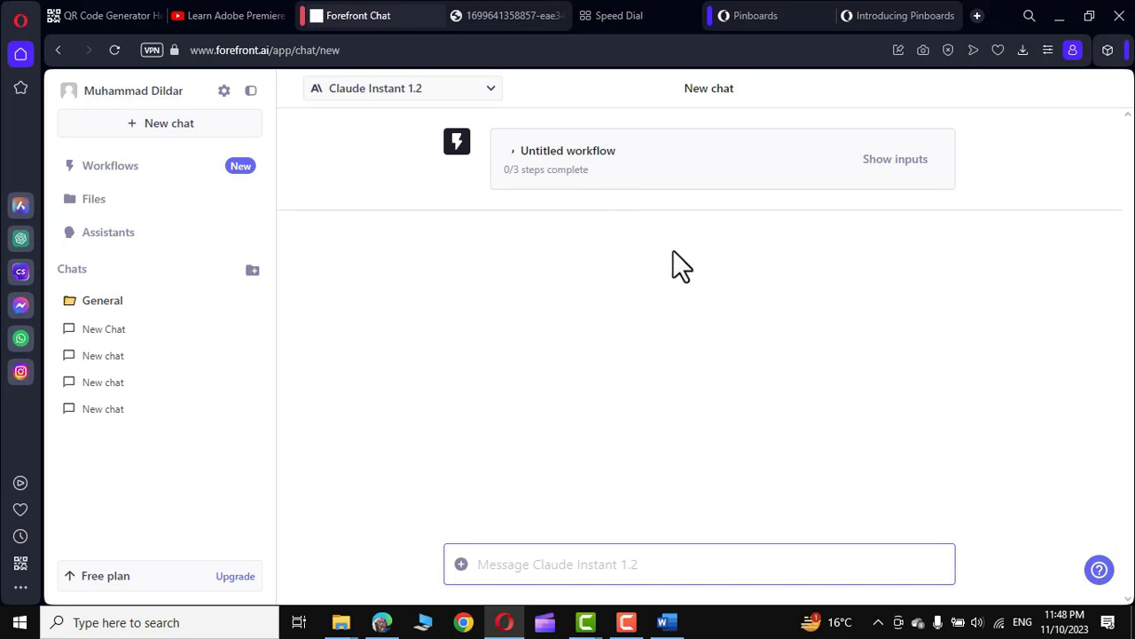
- Inspect the completed workflow's outputs, return to editing, and save the workflow
{"action": "left_click", "coordinate": [895, 159]}
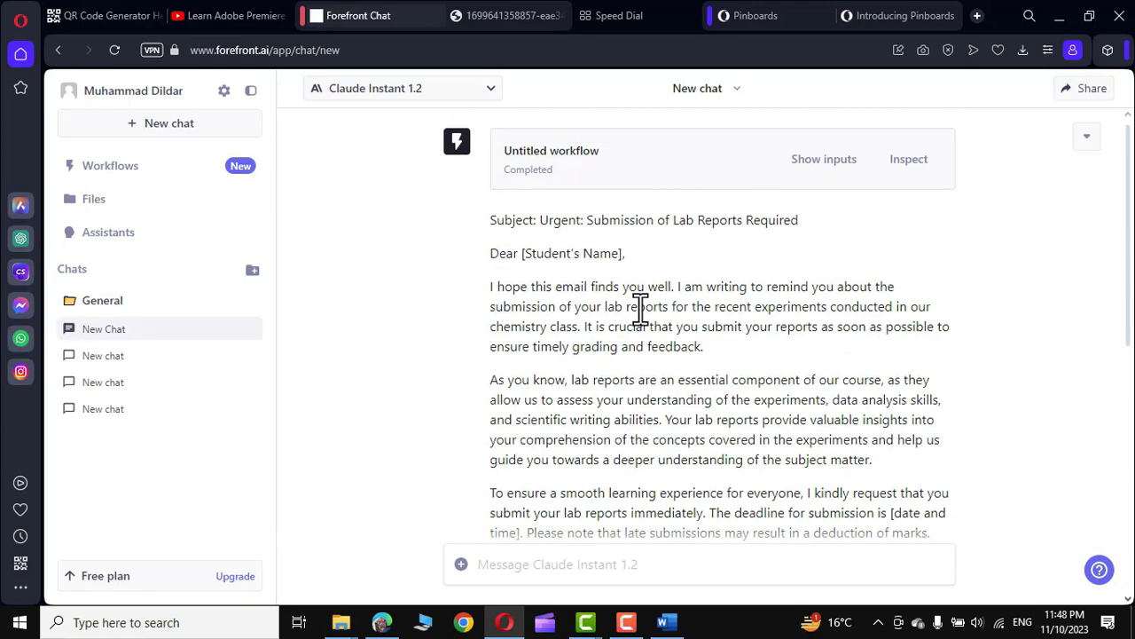
{"action": "left_click", "coordinate": [823, 159]}
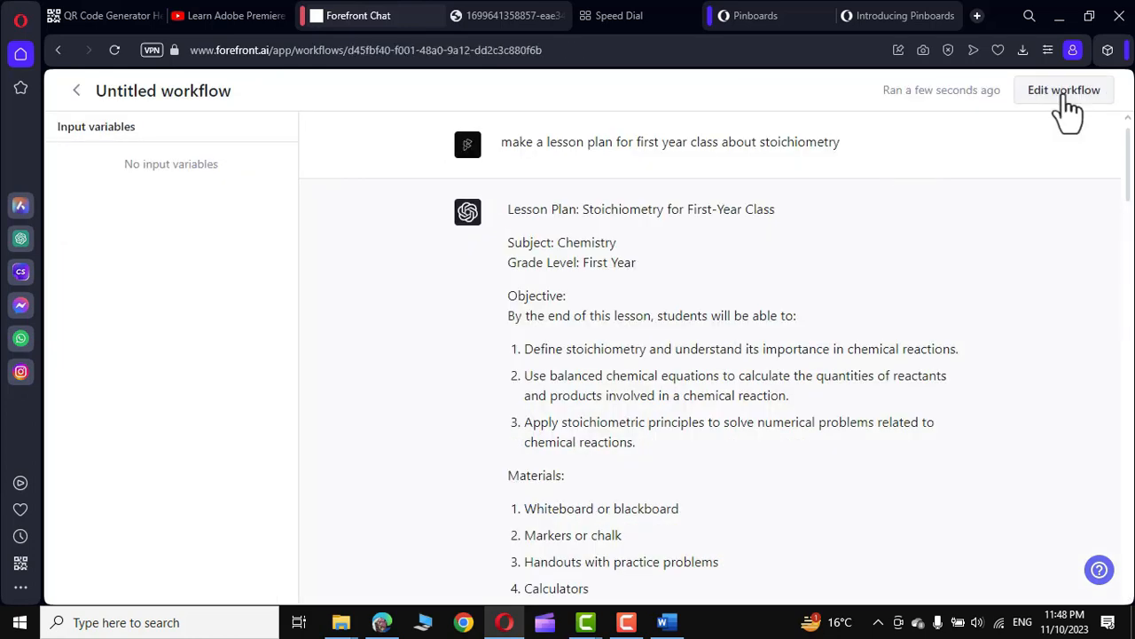
{"action": "left_click", "coordinate": [1063, 90]}
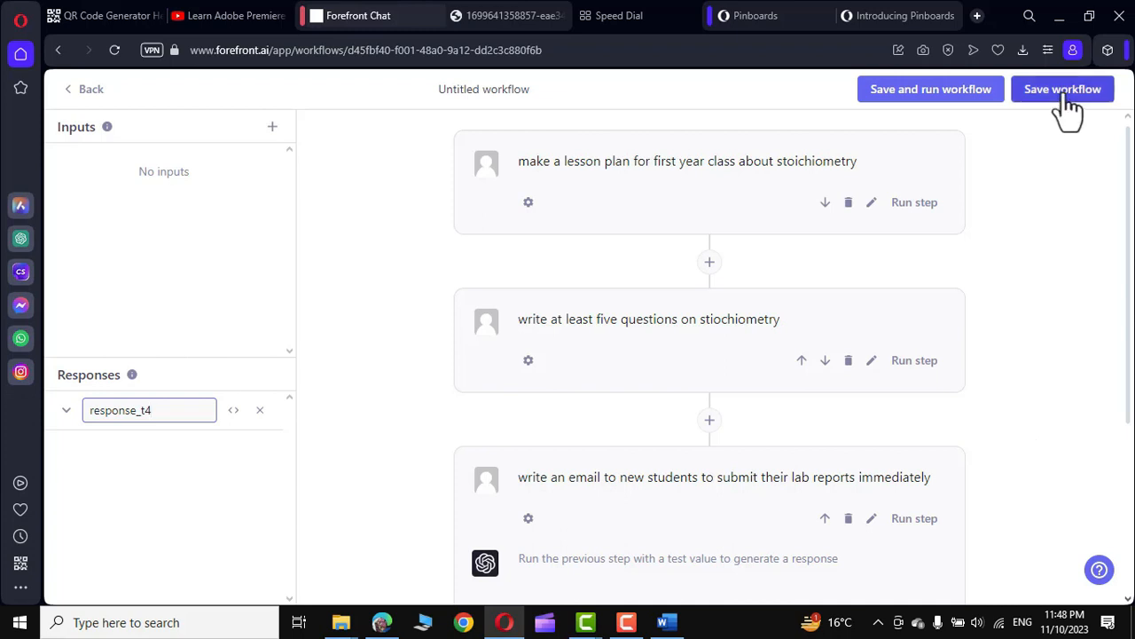
{"action": "left_click", "coordinate": [93, 199]}
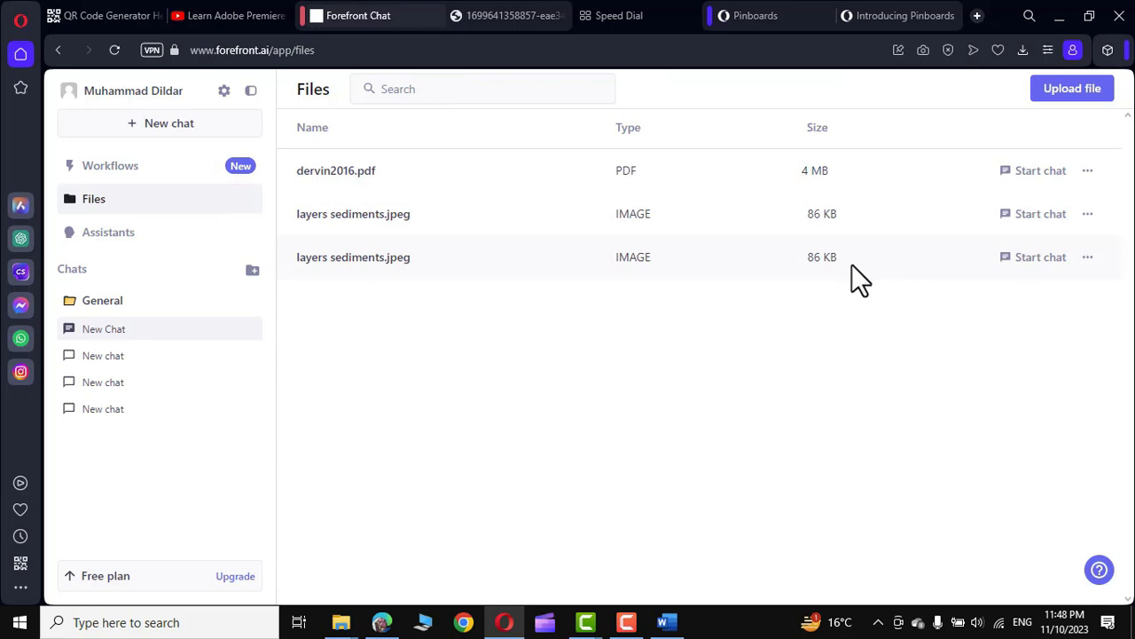
- Browse the Assistants gallery and start a chat with the Software Engineer assistant
{"action": "left_click", "coordinate": [108, 232]}
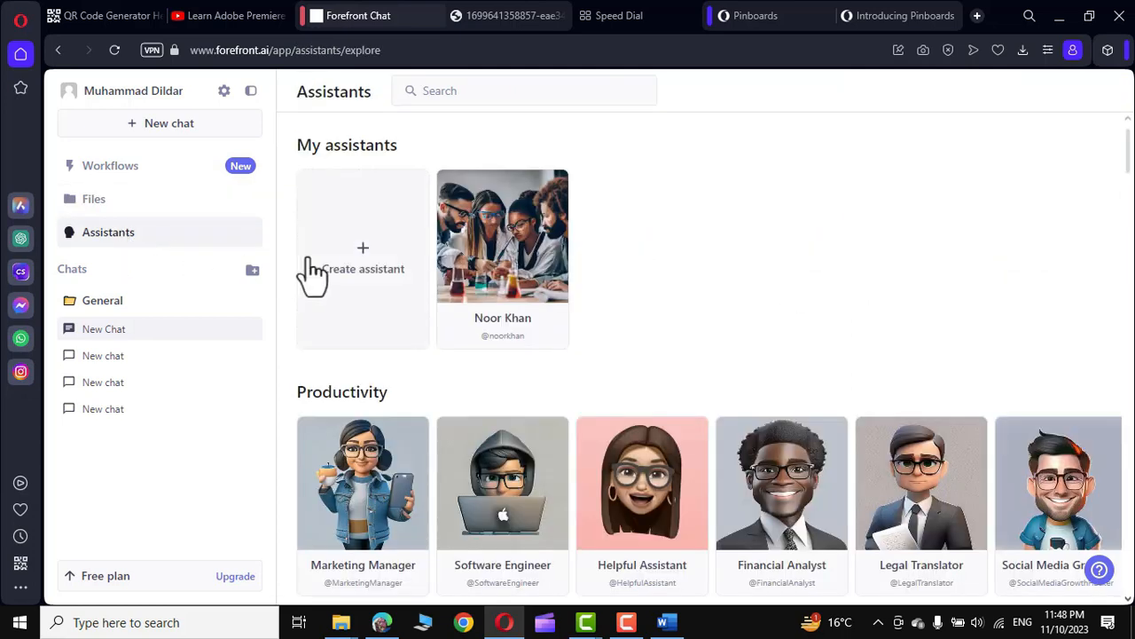
{"action": "mouse_move", "coordinate": [362, 269]}
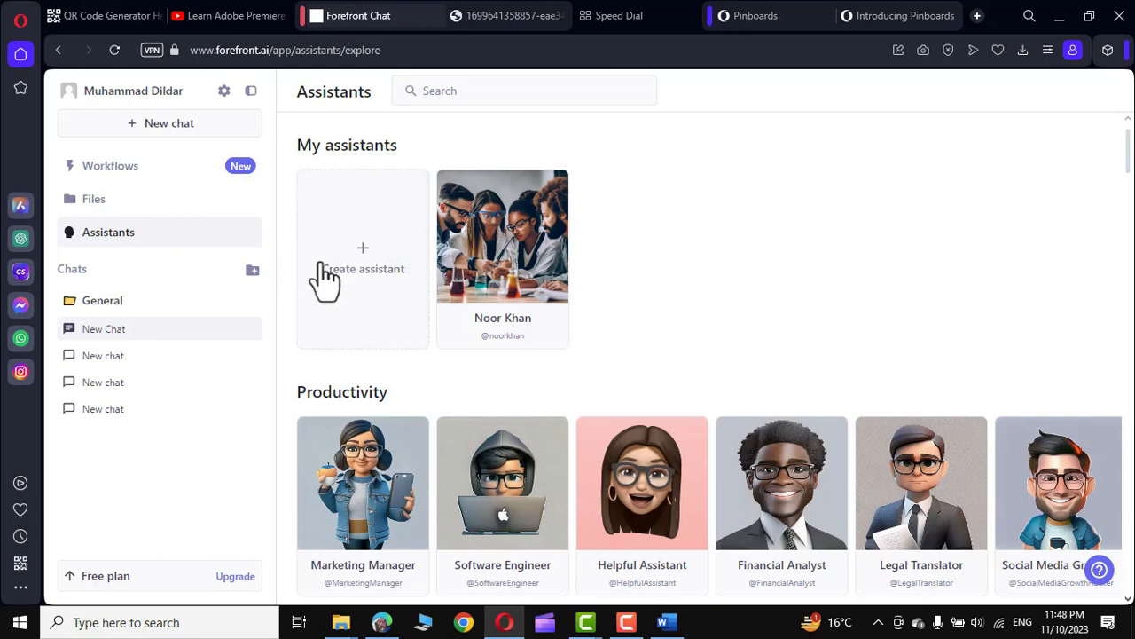
{"action": "mouse_move", "coordinate": [493, 289]}
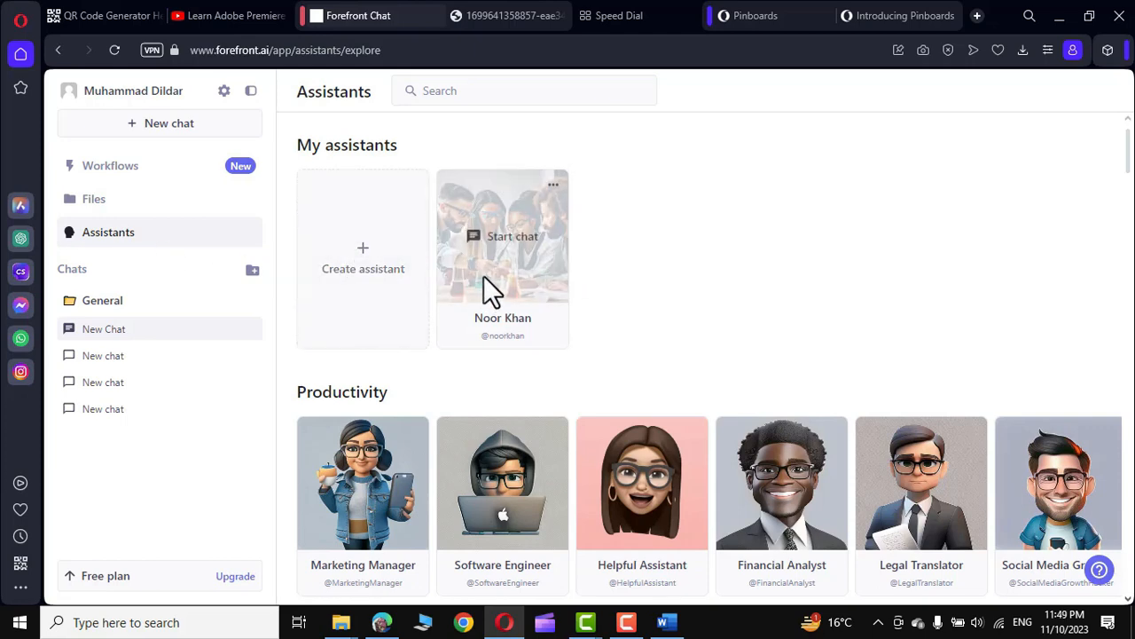
{"action": "mouse_move", "coordinate": [391, 279]}
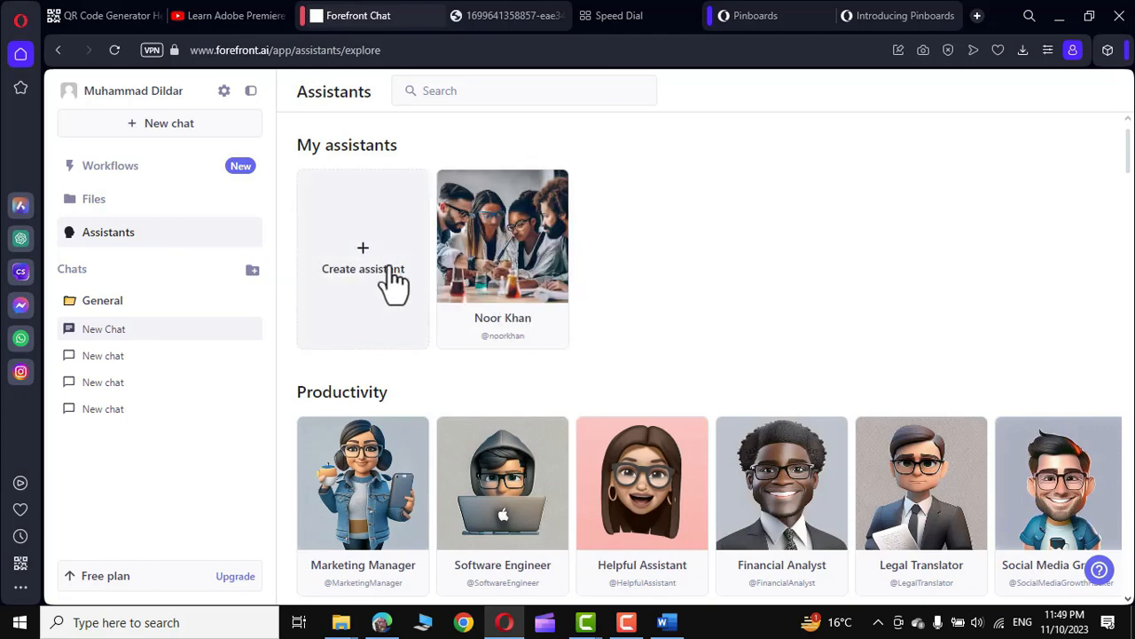
{"action": "scroll", "scroll_direction": "down", "scroll_amount": 3}
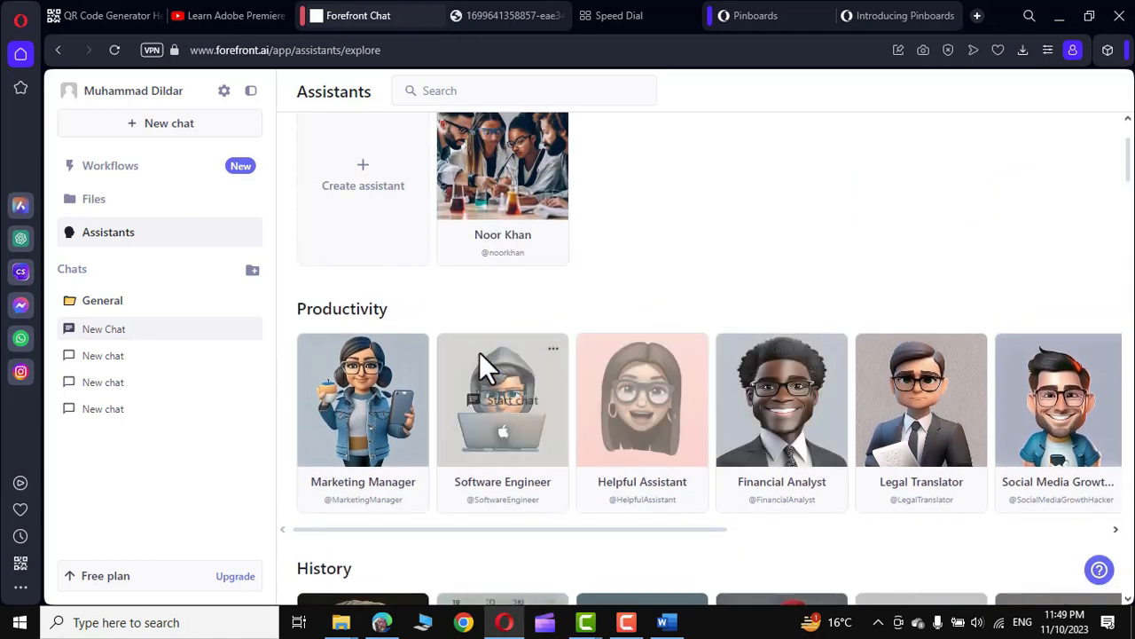
{"action": "mouse_move", "coordinate": [363, 488]}
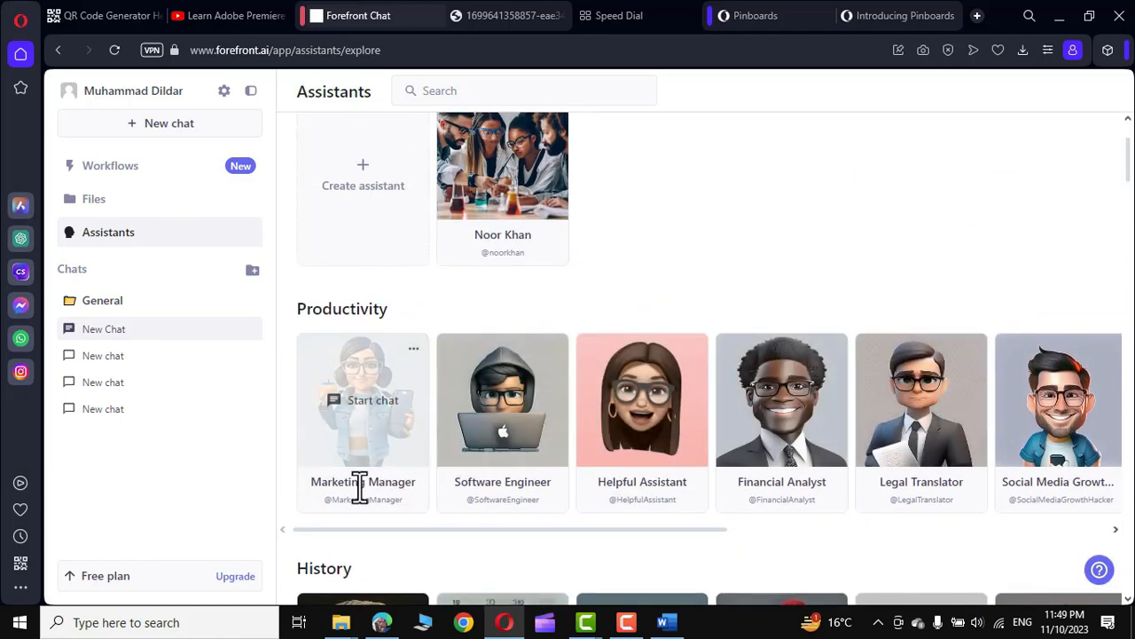
{"action": "mouse_move", "coordinate": [642, 399]}
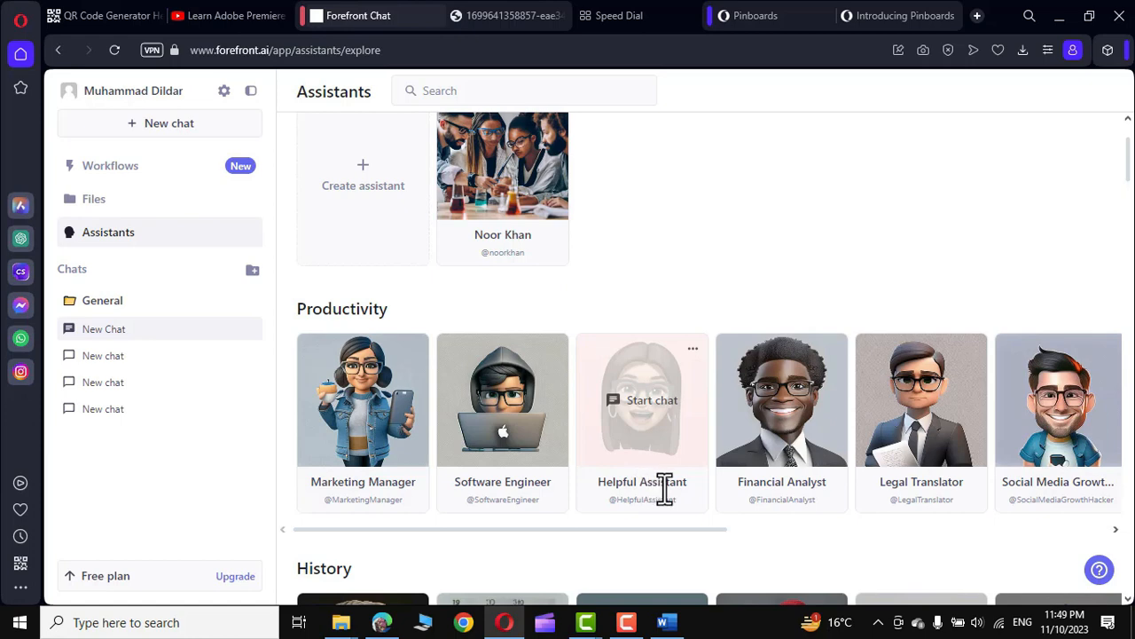
{"action": "mouse_move", "coordinate": [816, 486]}
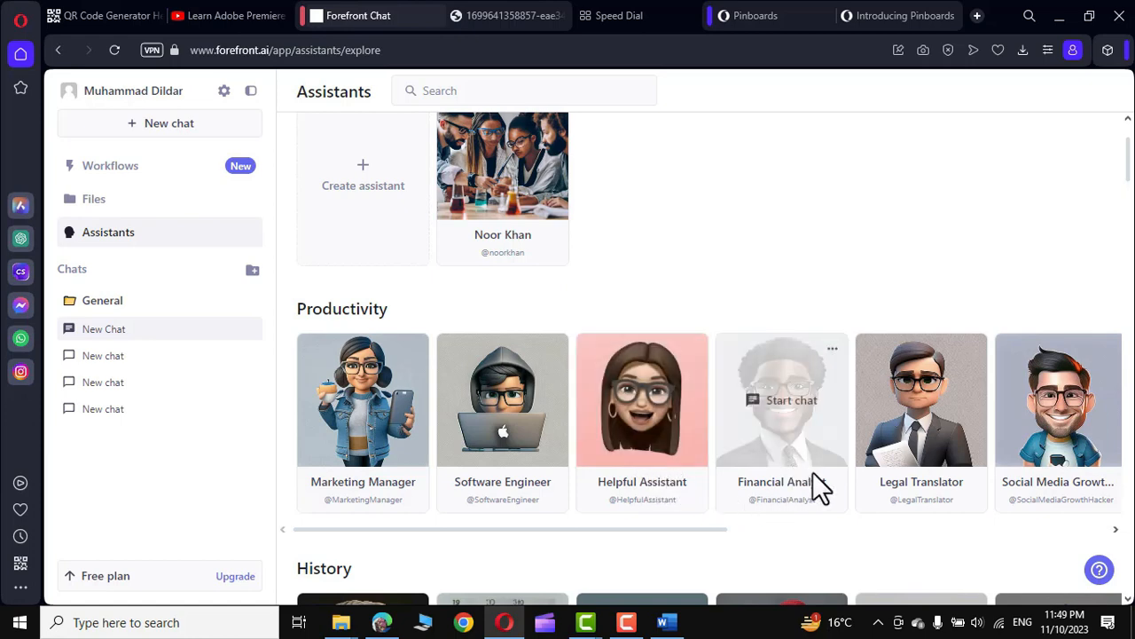
{"action": "mouse_move", "coordinate": [503, 435]}
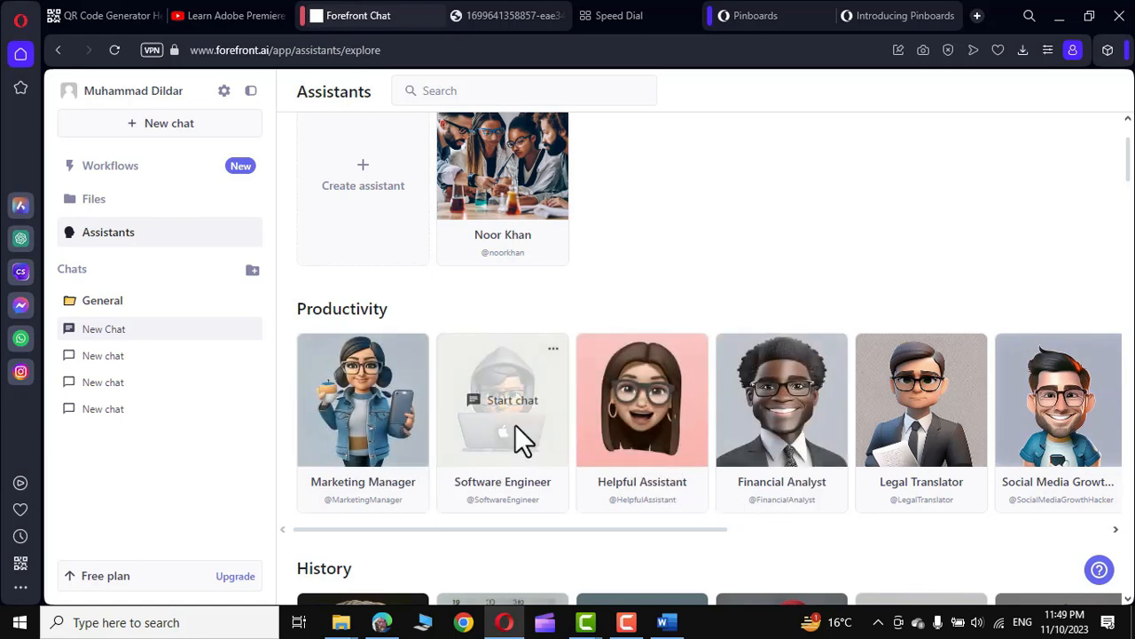
{"action": "left_click", "coordinate": [503, 400]}
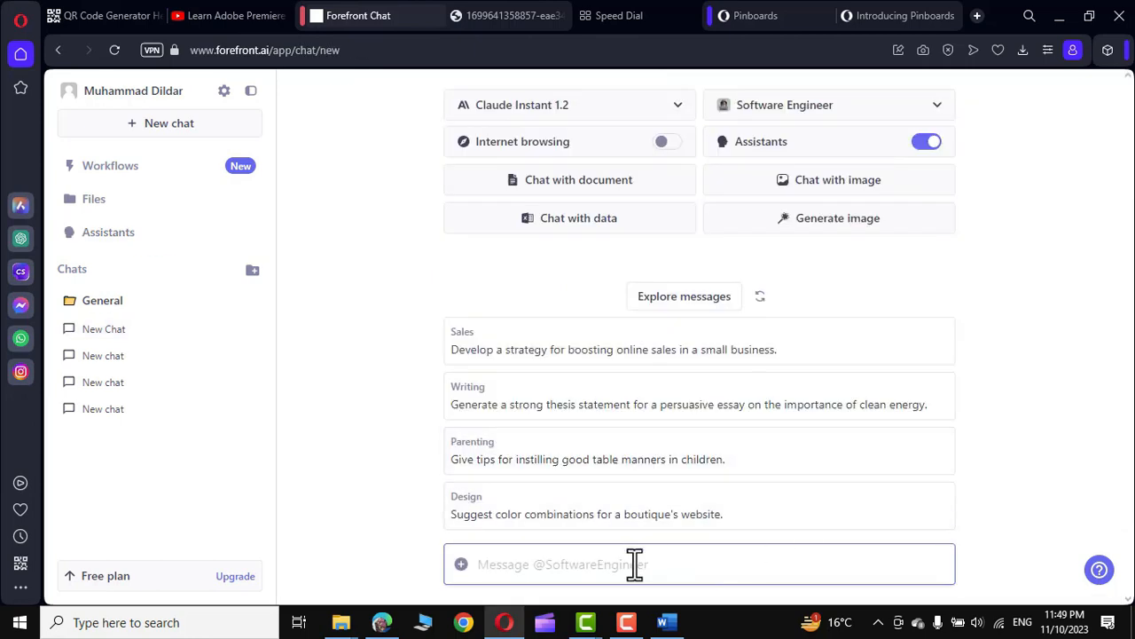
- Ask 'write a code in html and css to make a simple calculator' and review the reply
{"action": "left_click", "coordinate": [568, 564]}
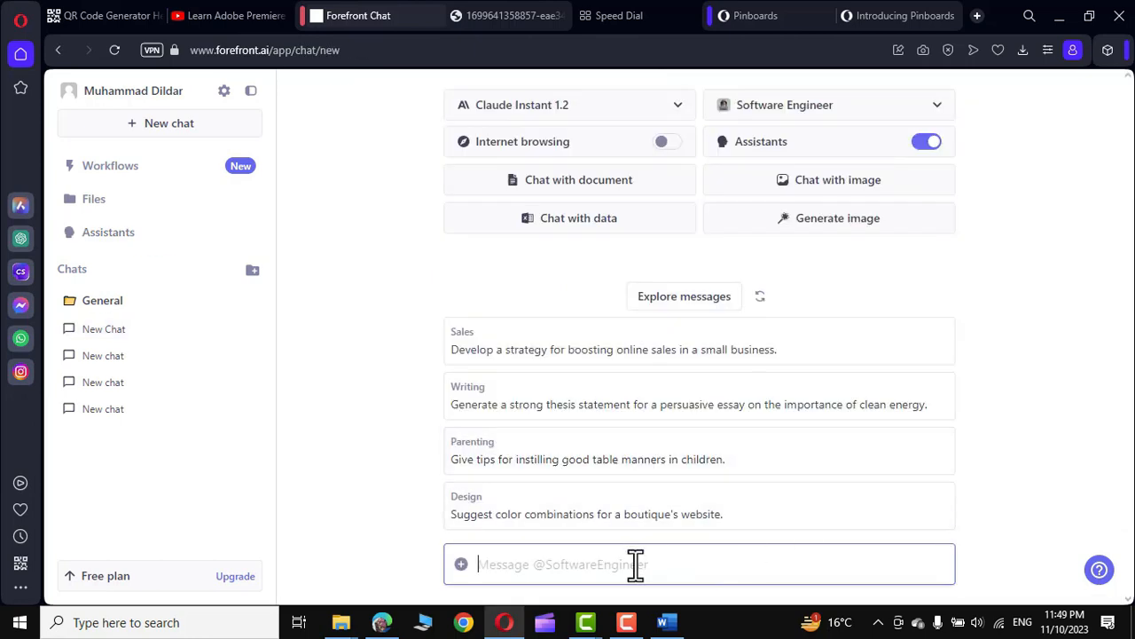
{"action": "type", "text": "write a code in html and css to make a simp"}
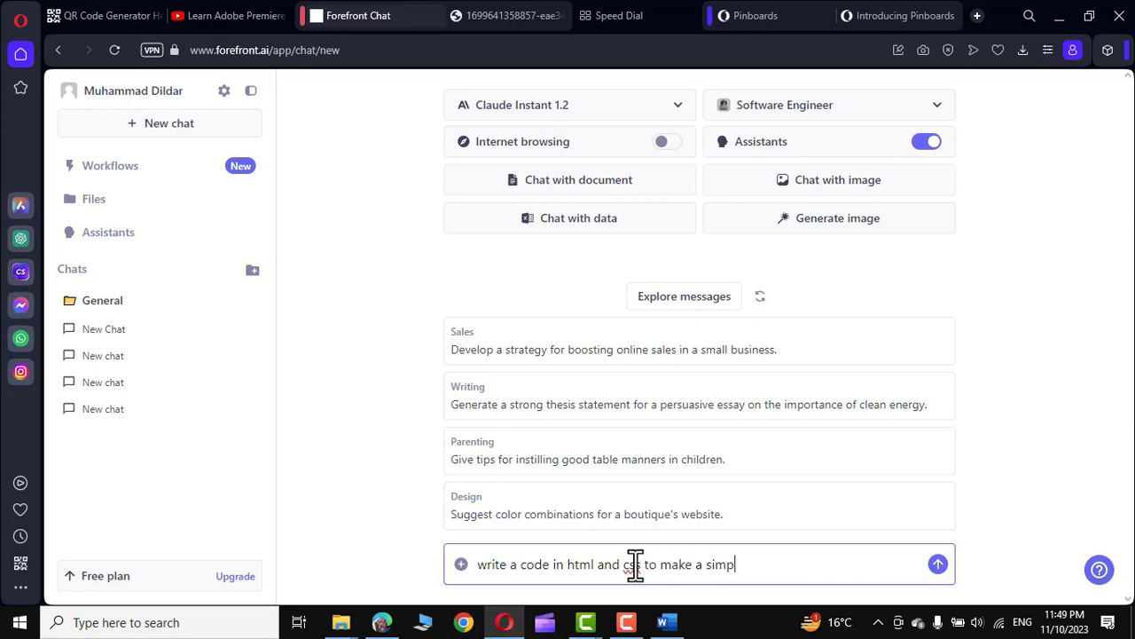
{"action": "left_click", "coordinate": [937, 563]}
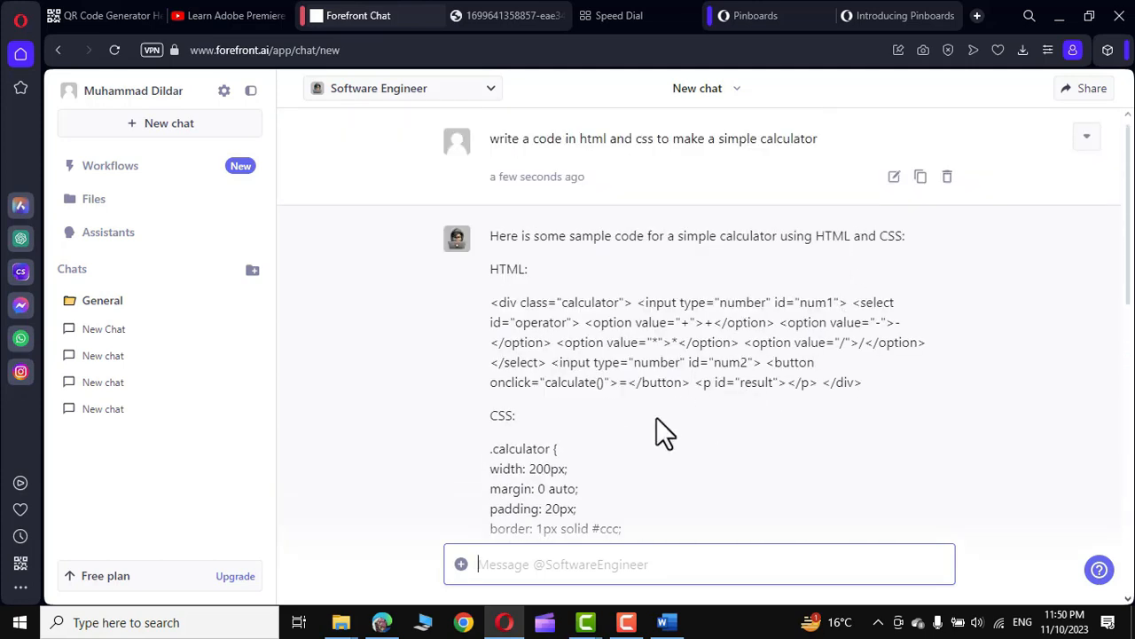
{"action": "scroll", "scroll_direction": "down", "scroll_amount": 3}
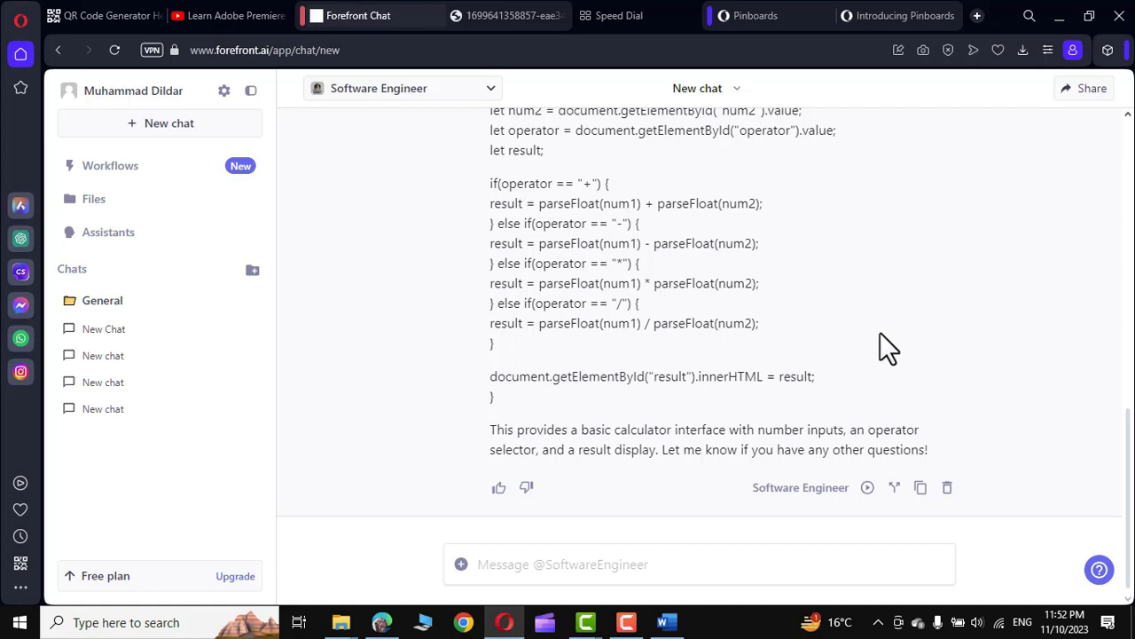
{"action": "scroll", "scroll_direction": "up", "scroll_amount": 3}
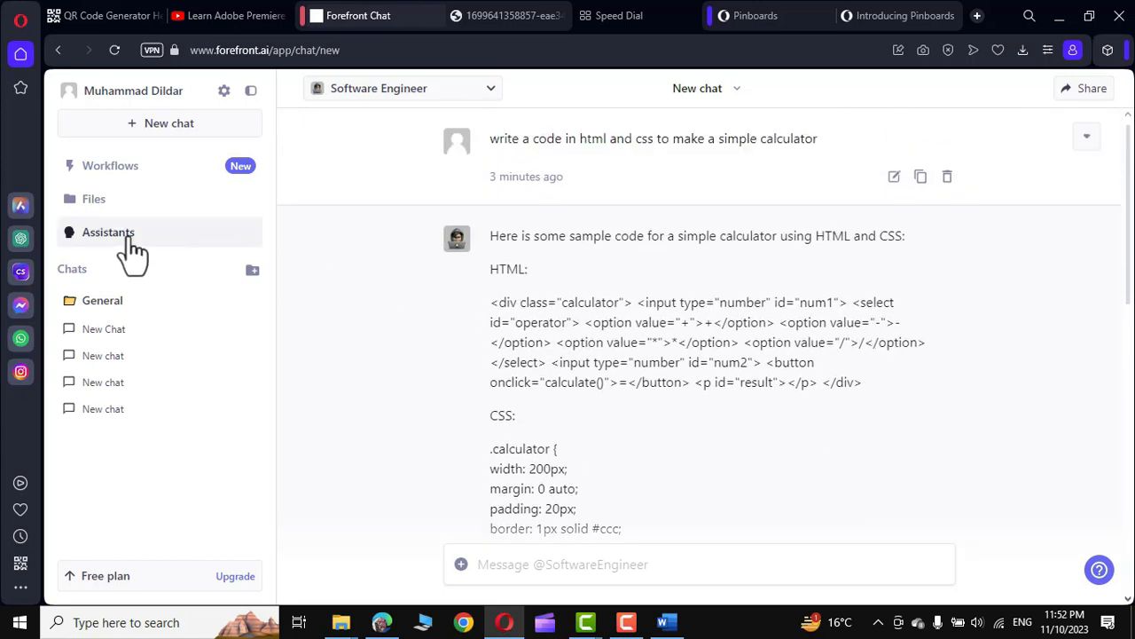
- Return to the Assistants gallery and view the Create assistant form
{"action": "left_click", "coordinate": [108, 231]}
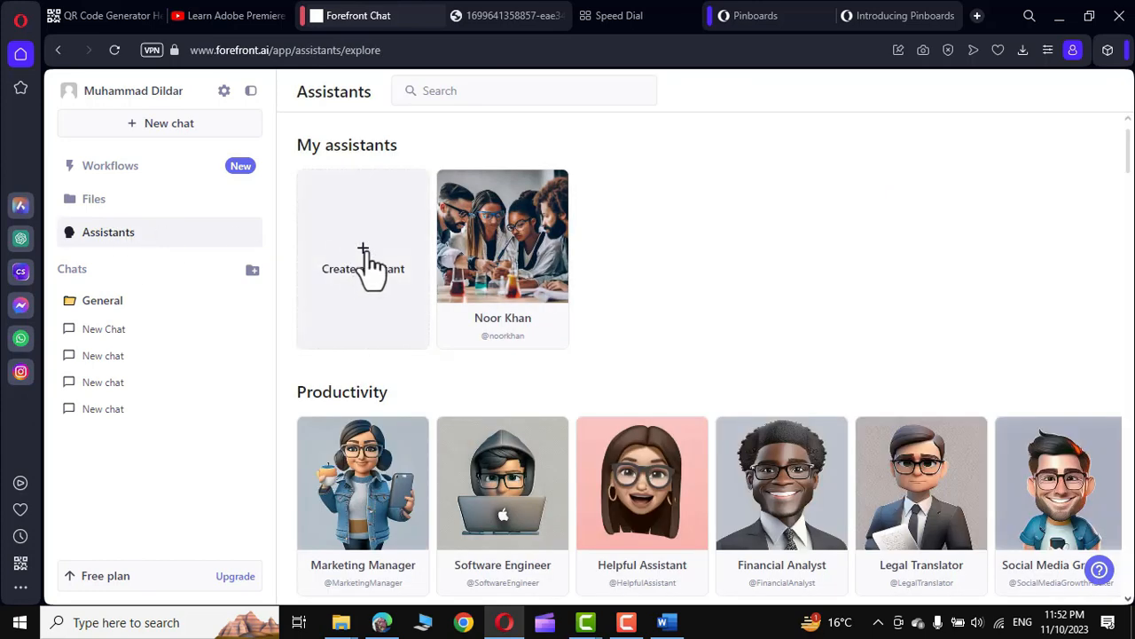
{"action": "left_click", "coordinate": [362, 258]}
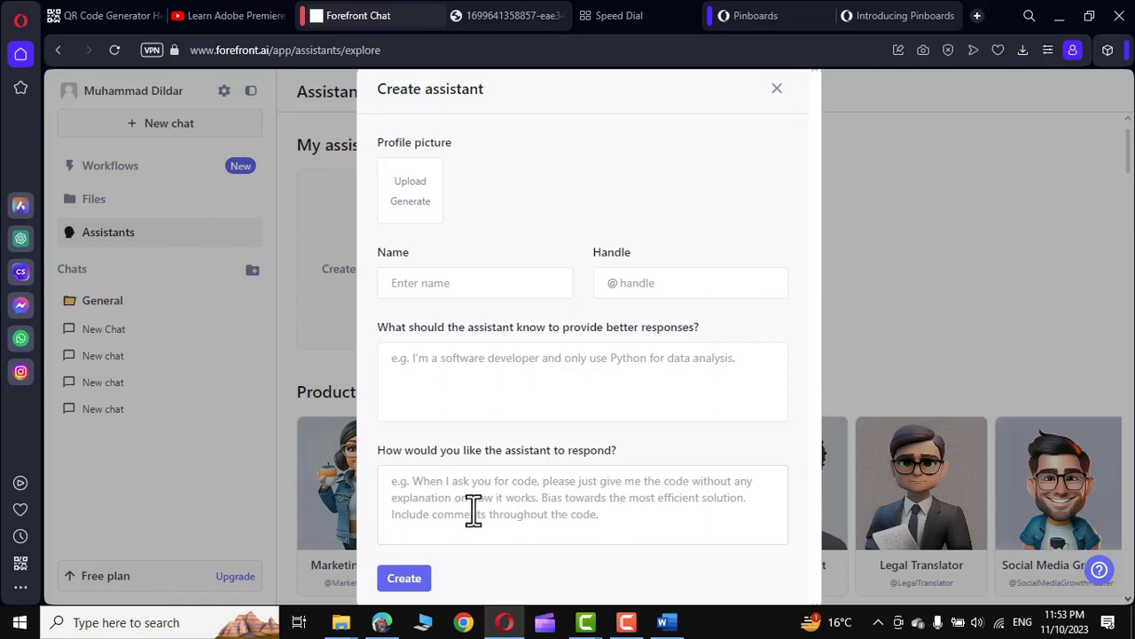
{"action": "mouse_move", "coordinate": [387, 457]}
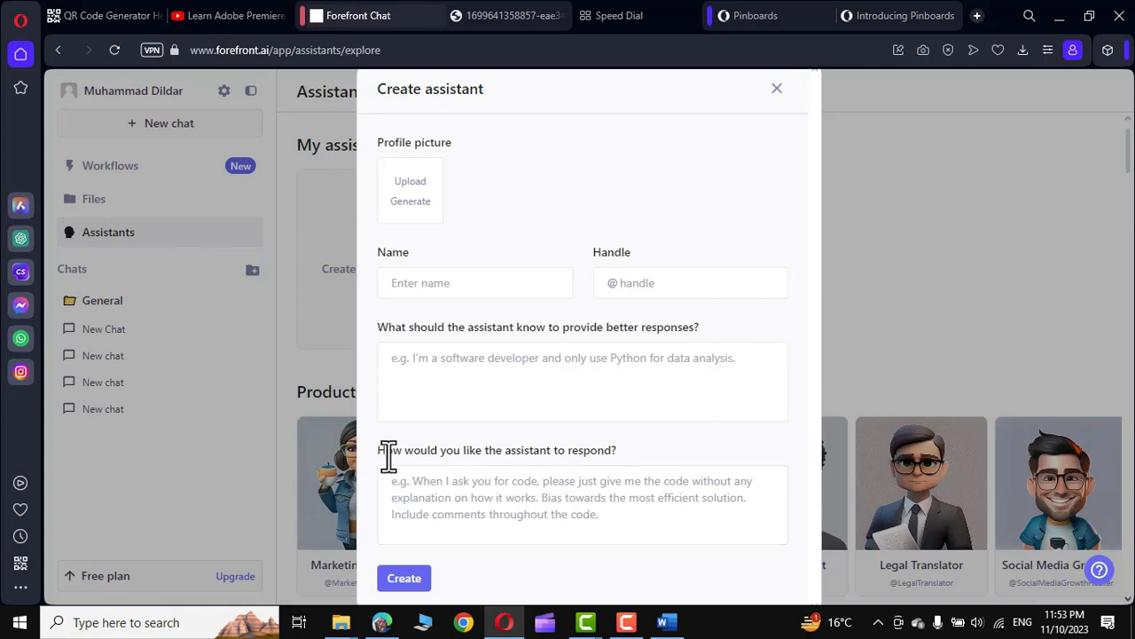
{"action": "mouse_move", "coordinate": [602, 514]}
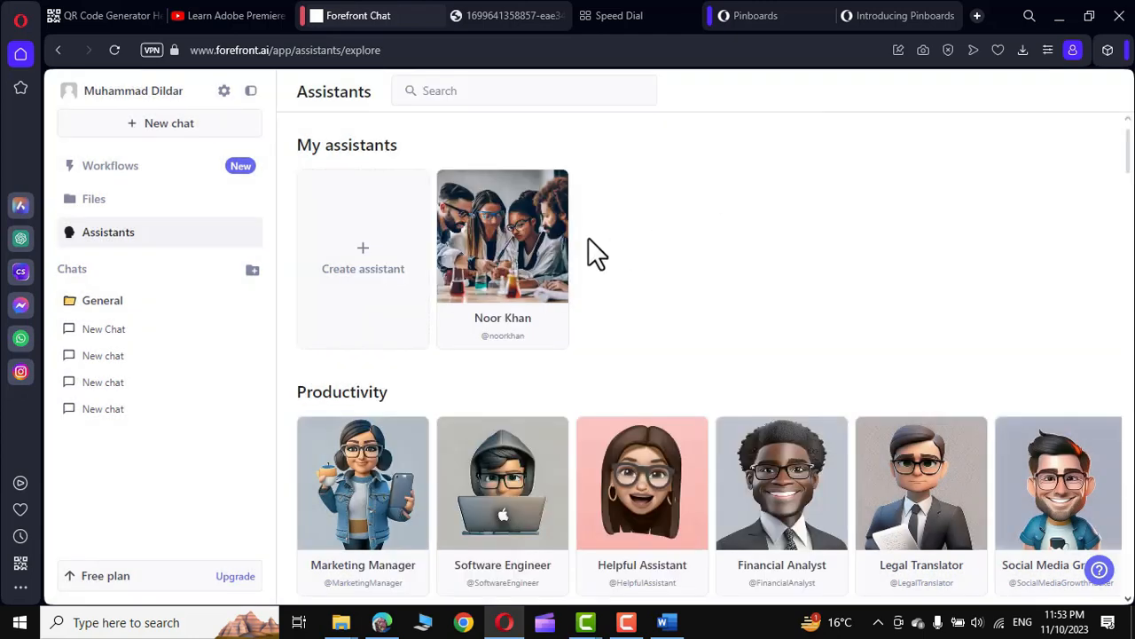
- Start a Noor Khan chat and ask 'write two simple chemical equations for me'
{"action": "left_click", "coordinate": [503, 235]}
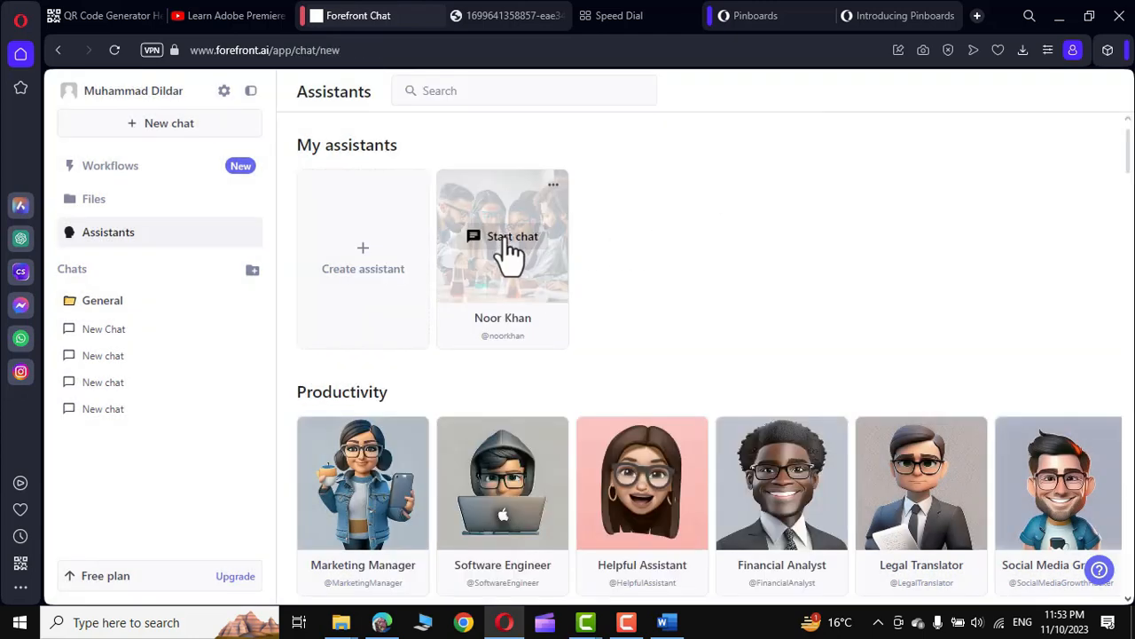
{"action": "left_click", "coordinate": [512, 236]}
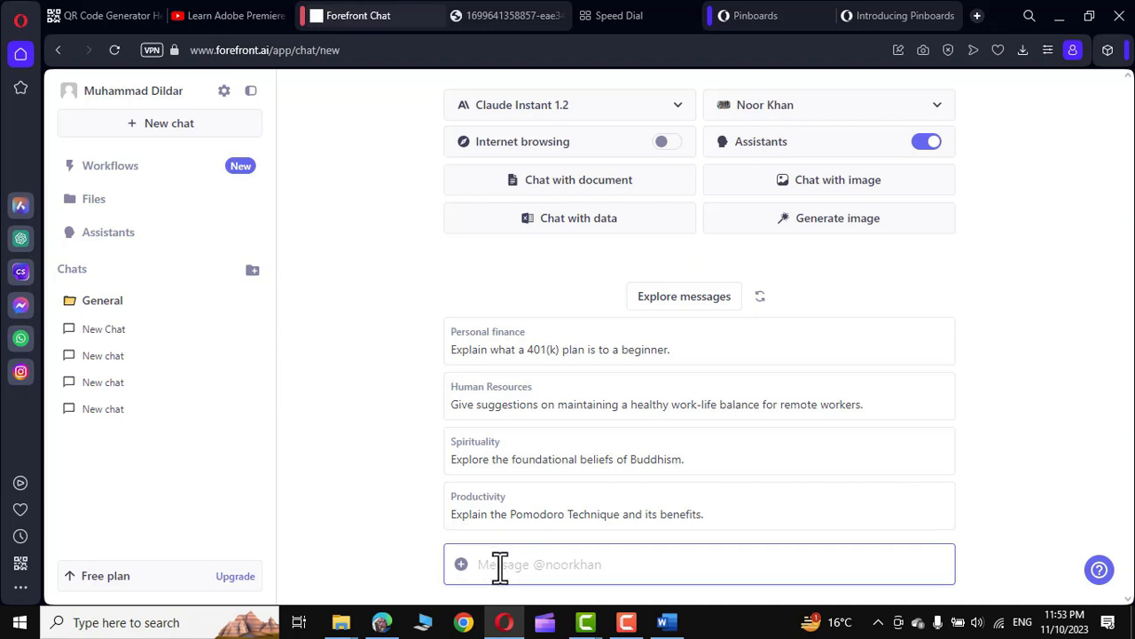
{"action": "type", "text": "write two simple che"}
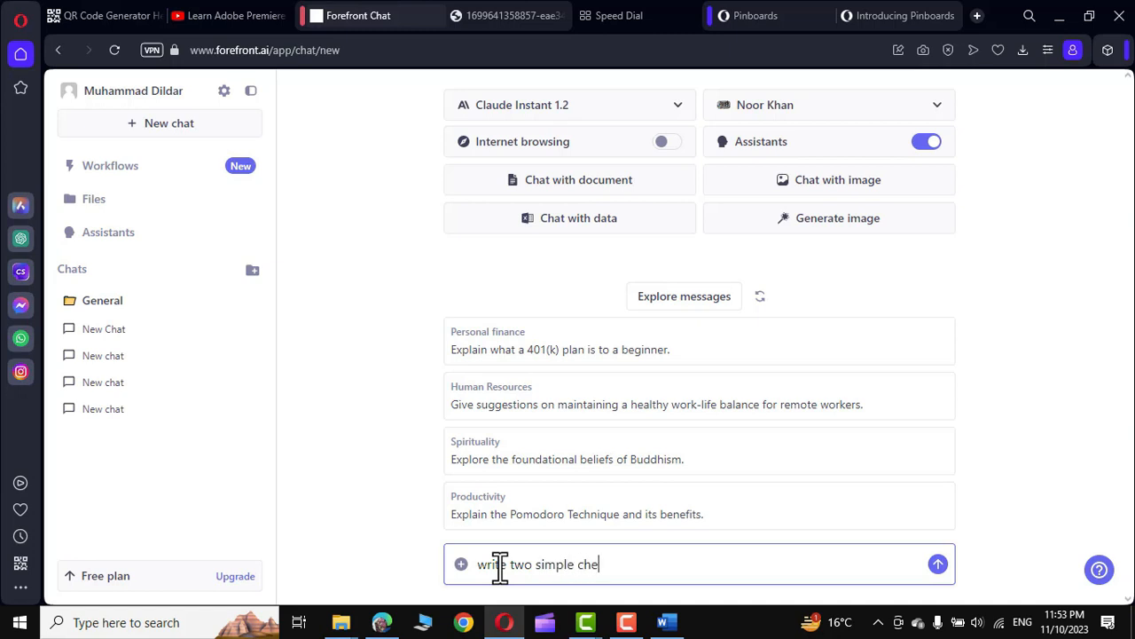
{"action": "left_click", "coordinate": [937, 564]}
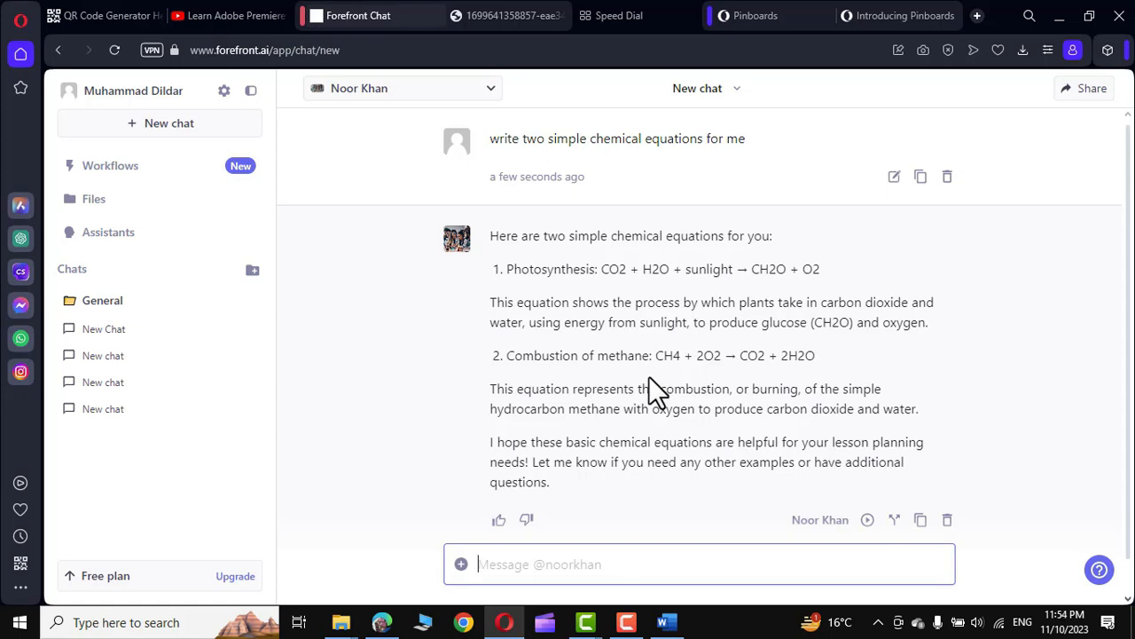
{"action": "mouse_move", "coordinate": [355, 417]}
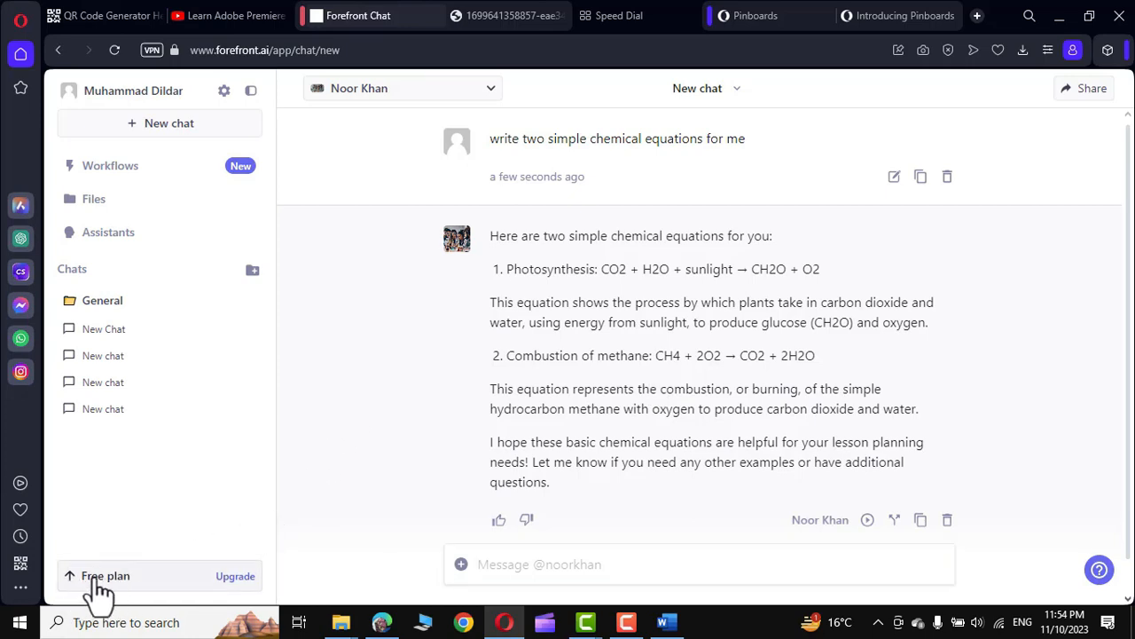
{"action": "mouse_move", "coordinate": [235, 576]}
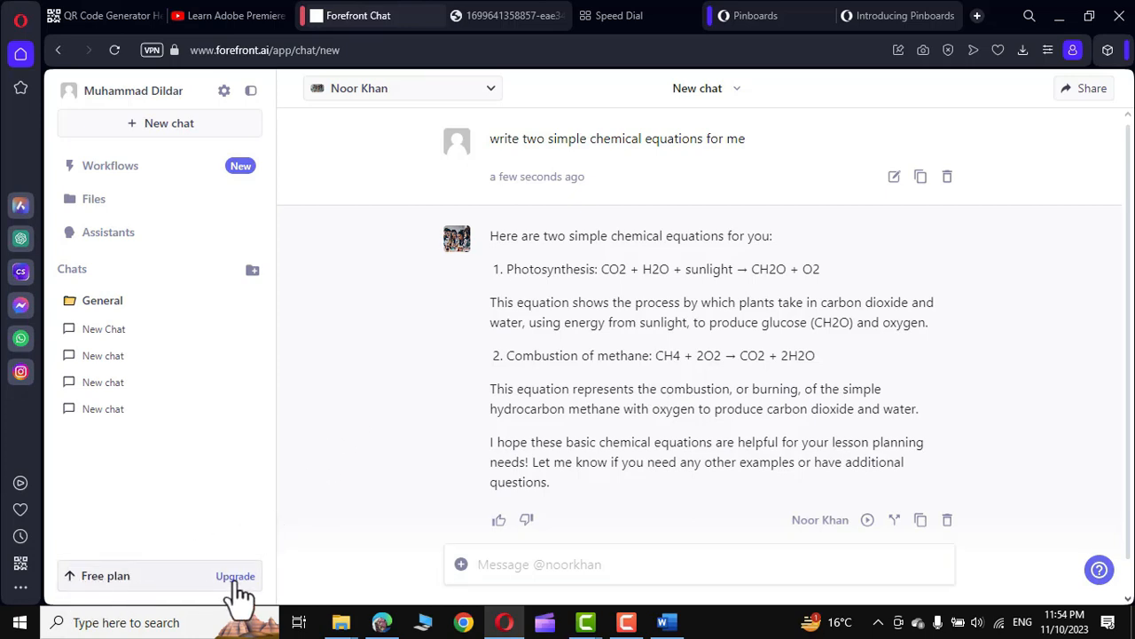
{"action": "left_click", "coordinate": [235, 576]}
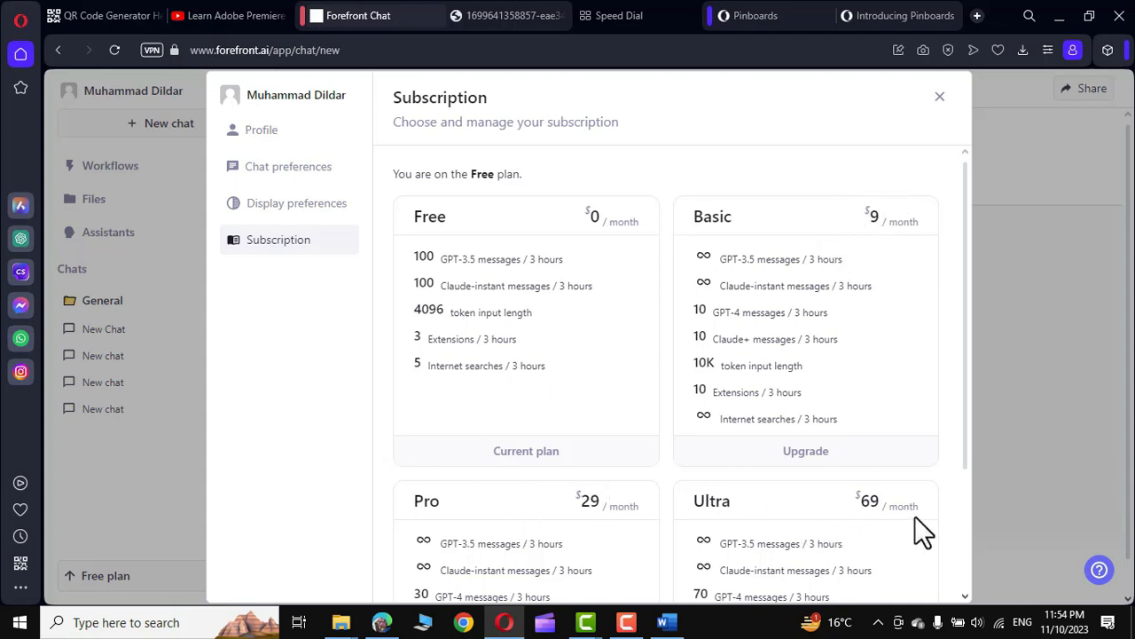
{"action": "scroll", "scroll_direction": "down", "scroll_amount": 3}
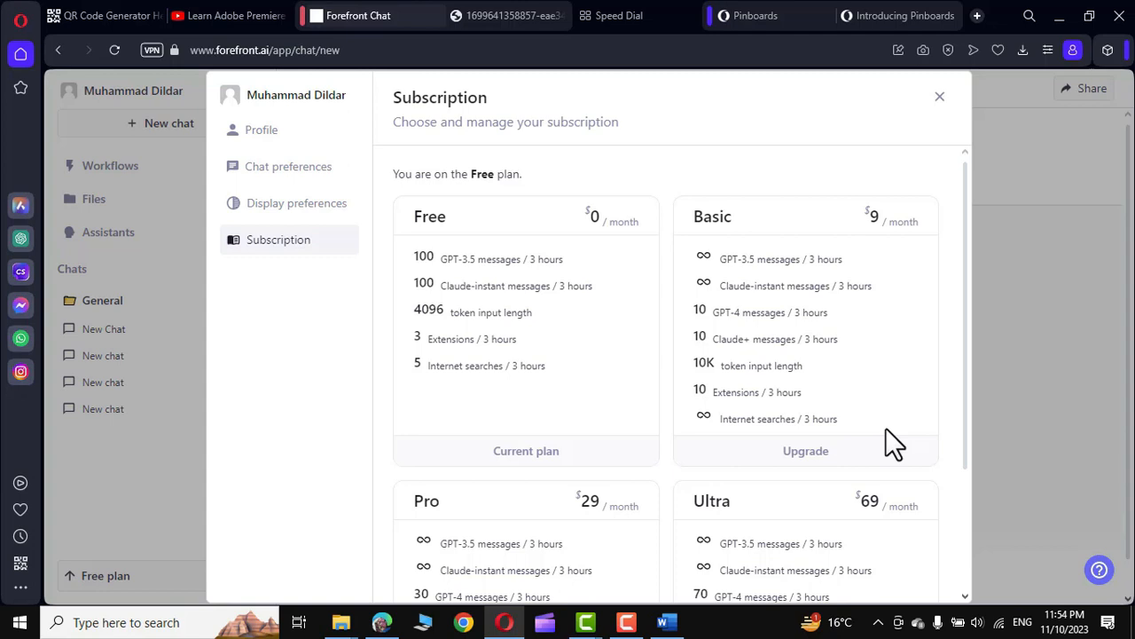
{"action": "mouse_move", "coordinate": [772, 264]}
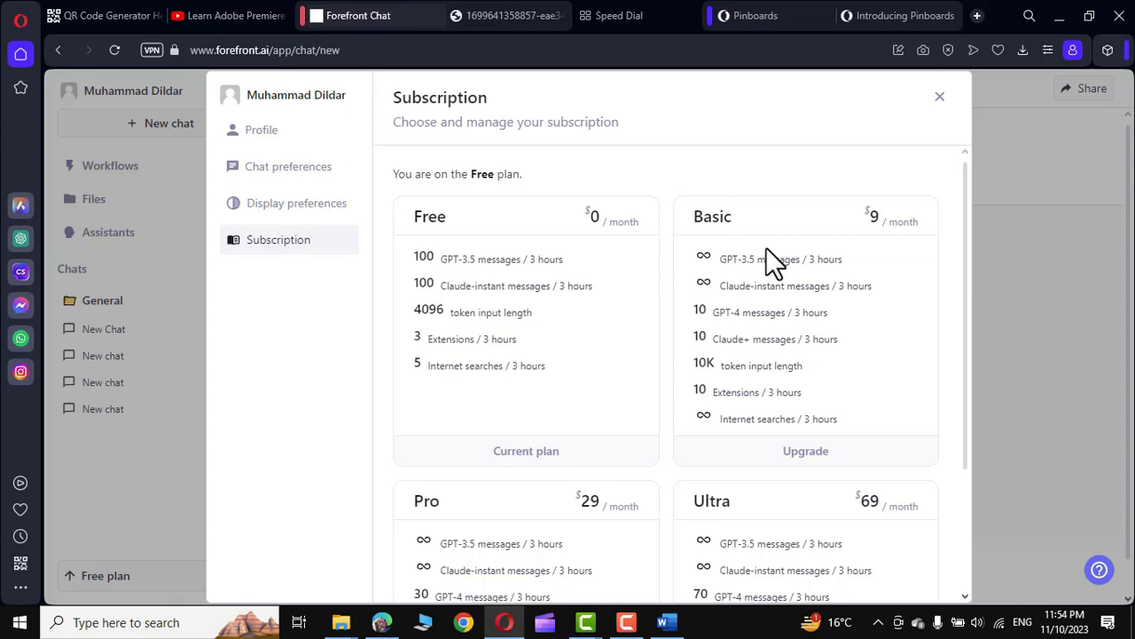
{"action": "mouse_move", "coordinate": [483, 288]}
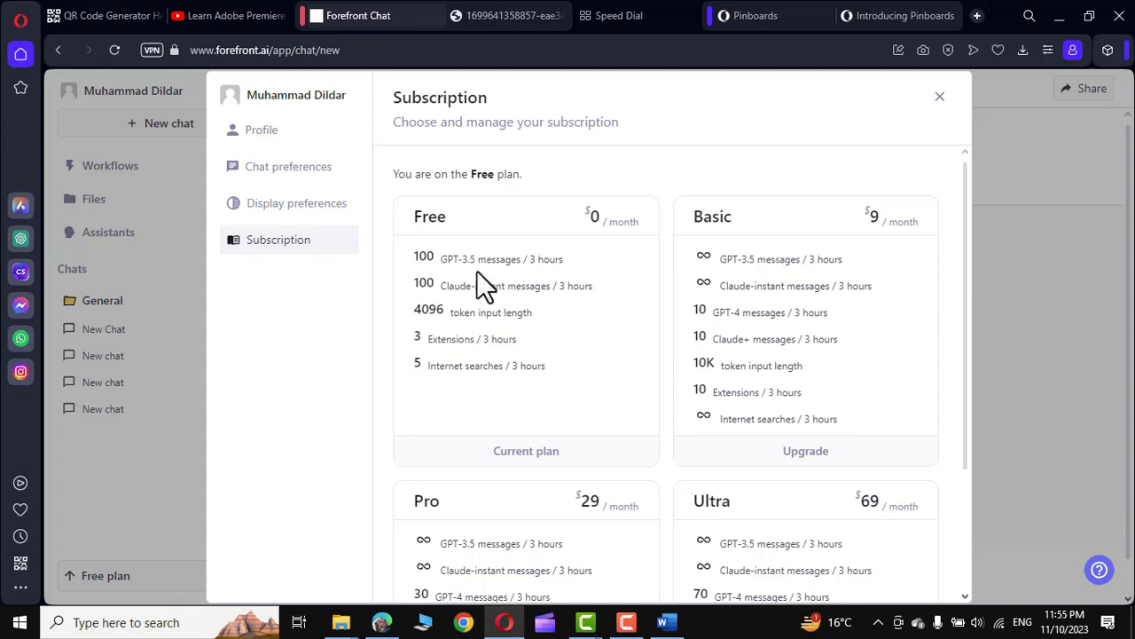
{"action": "mouse_move", "coordinate": [923, 133]}
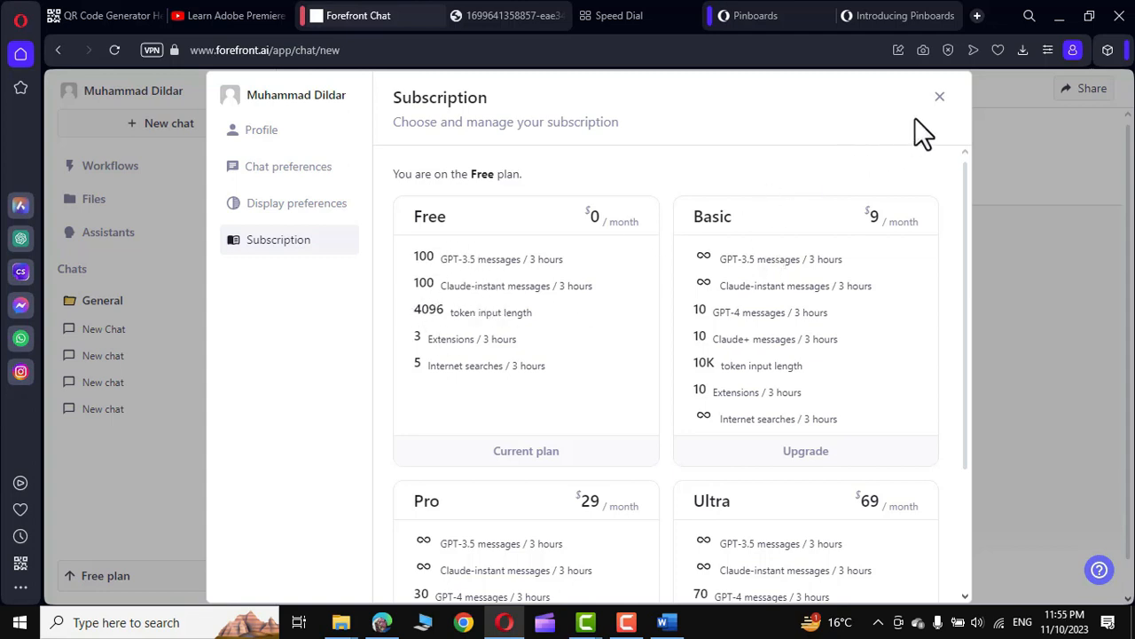
{"action": "left_click", "coordinate": [940, 95]}
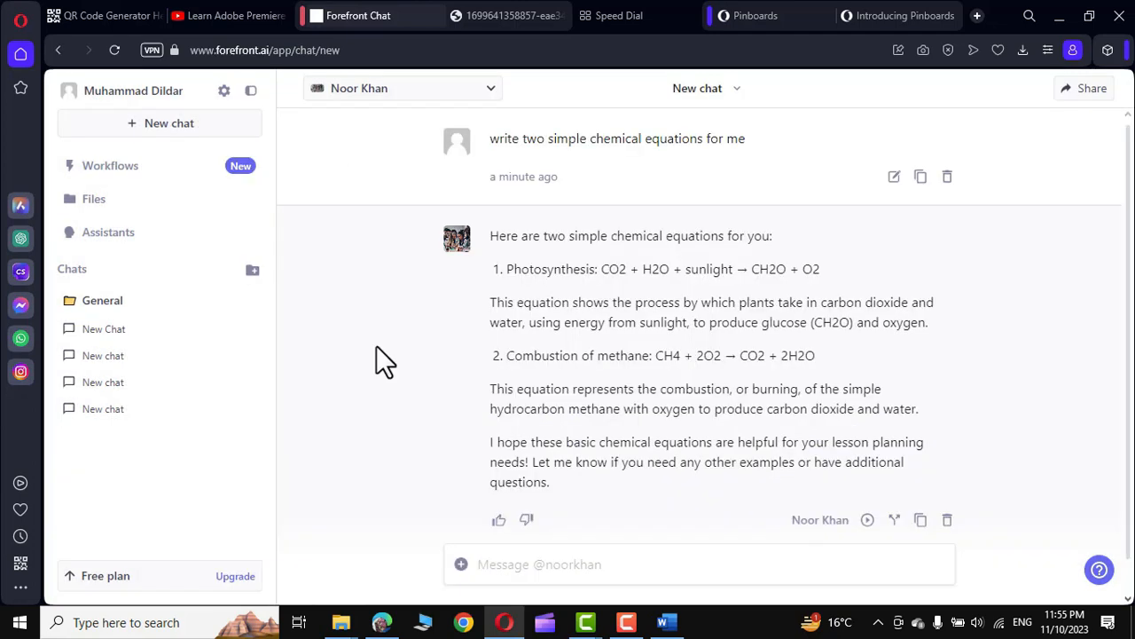